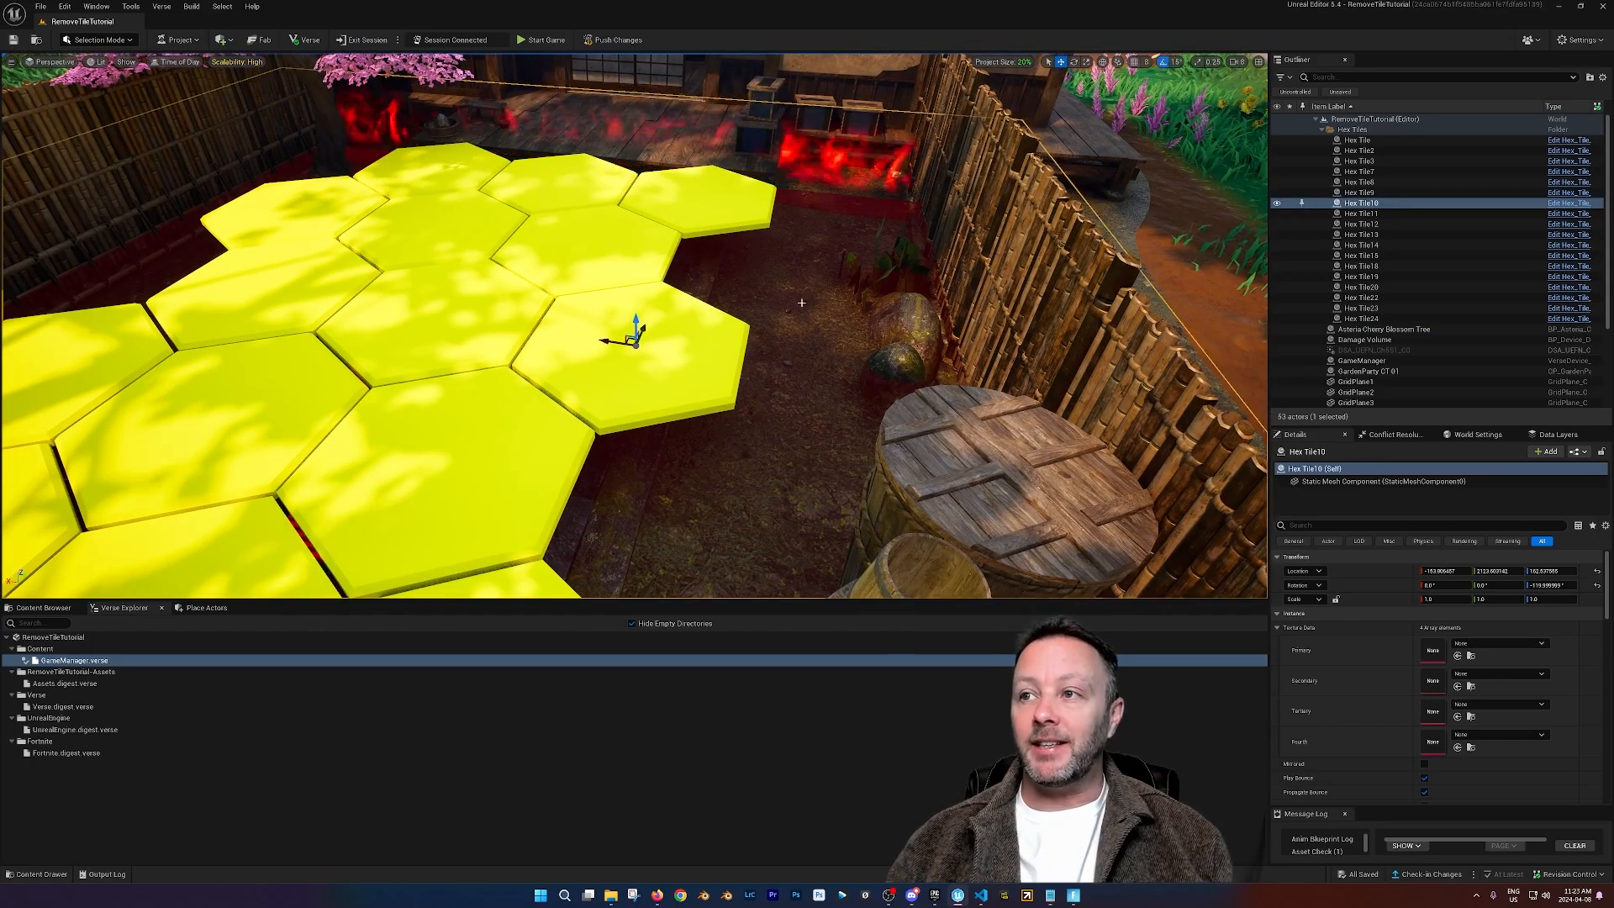
Step: Delete the default cube and add a cylinder with 6 vertices
{"action": "left_click", "coordinate": [1365, 338]}
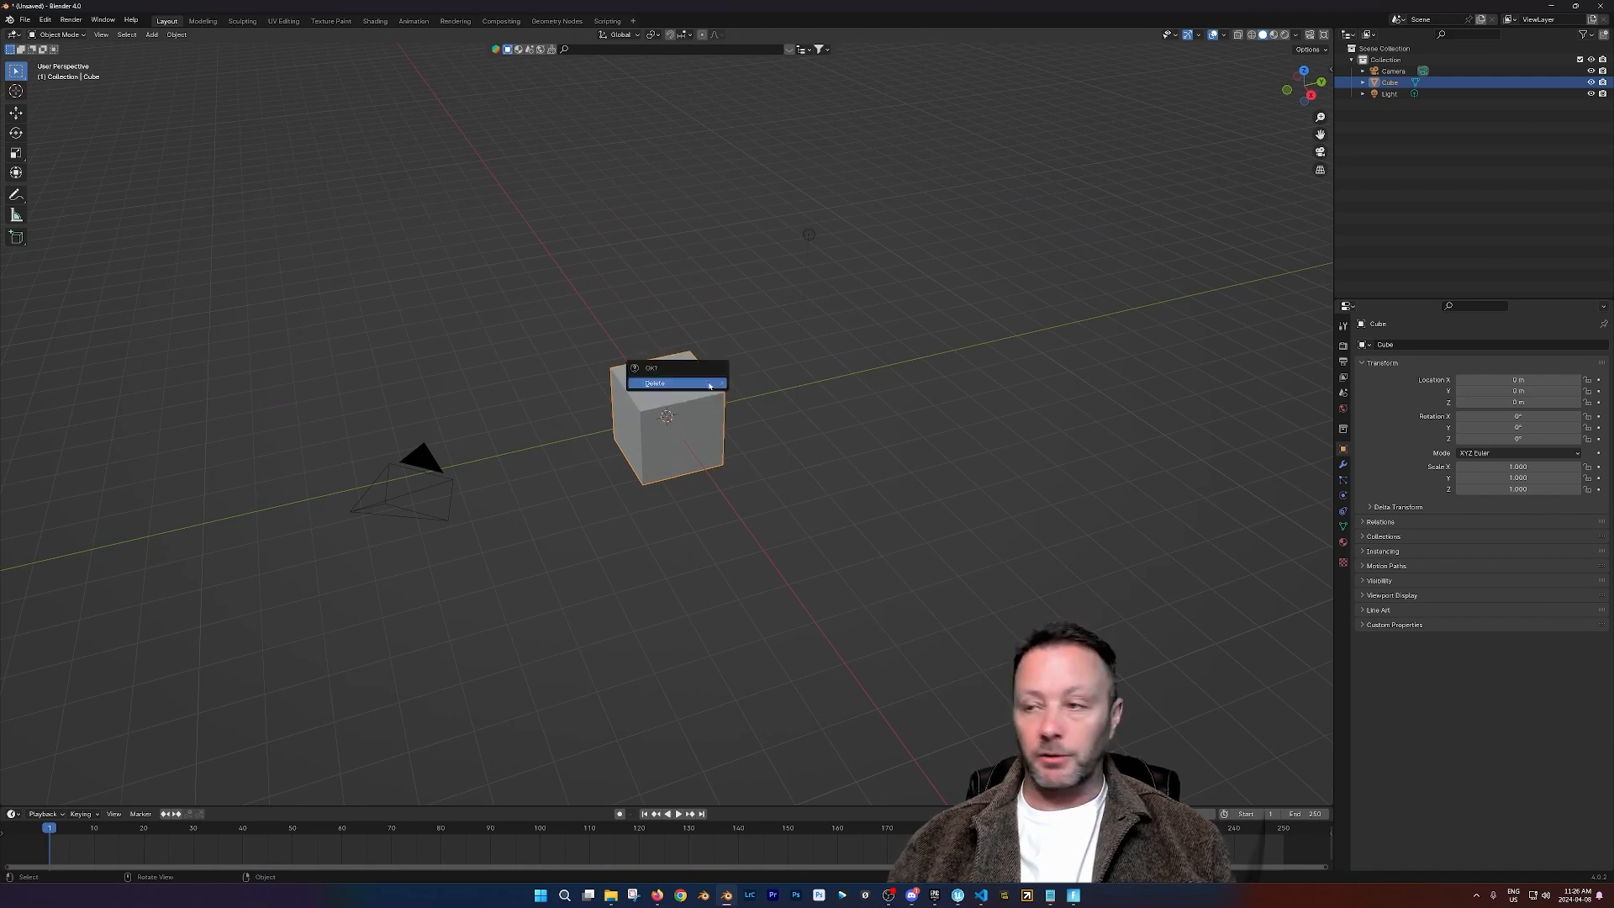
{"action": "left_click", "coordinate": [654, 384]}
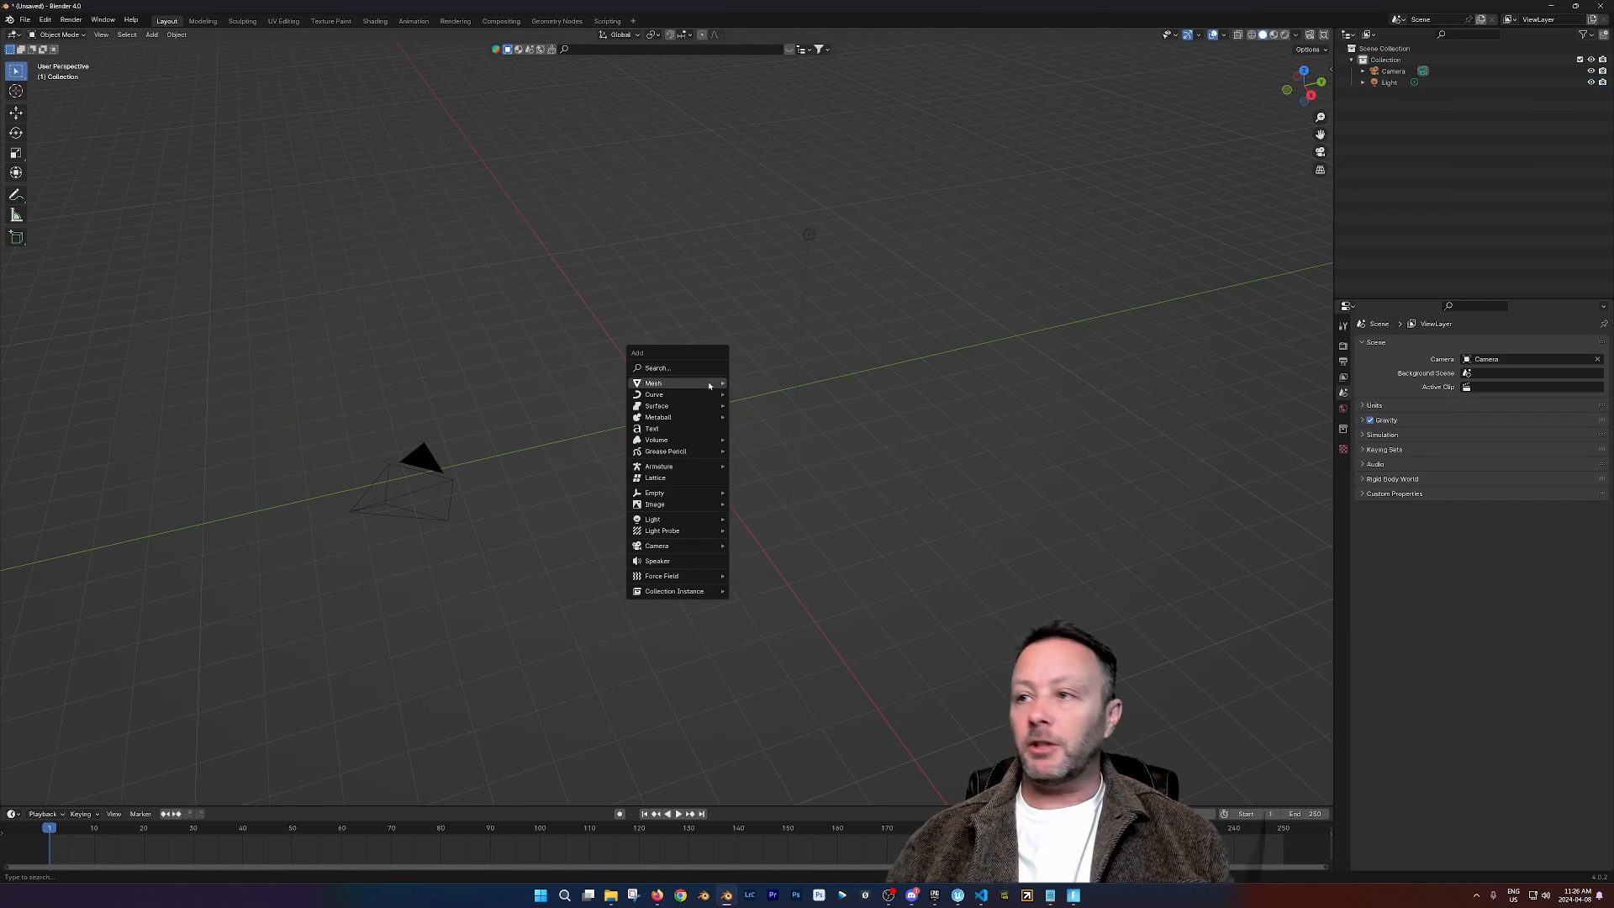
{"action": "mouse_move", "coordinate": [654, 383]}
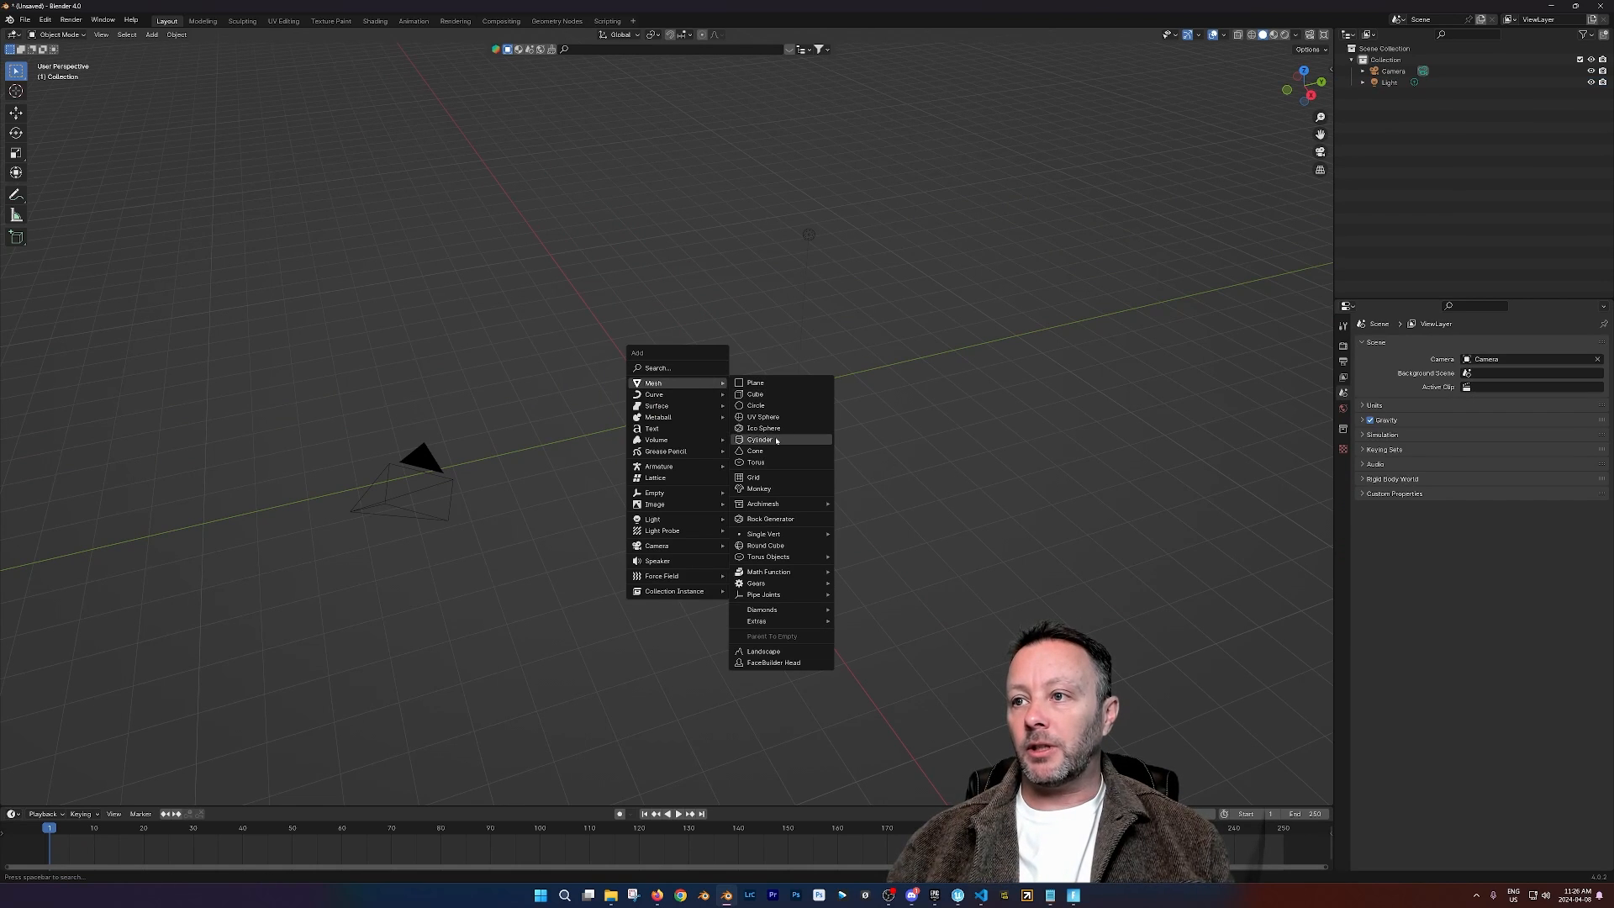
{"action": "left_click", "coordinate": [758, 439]}
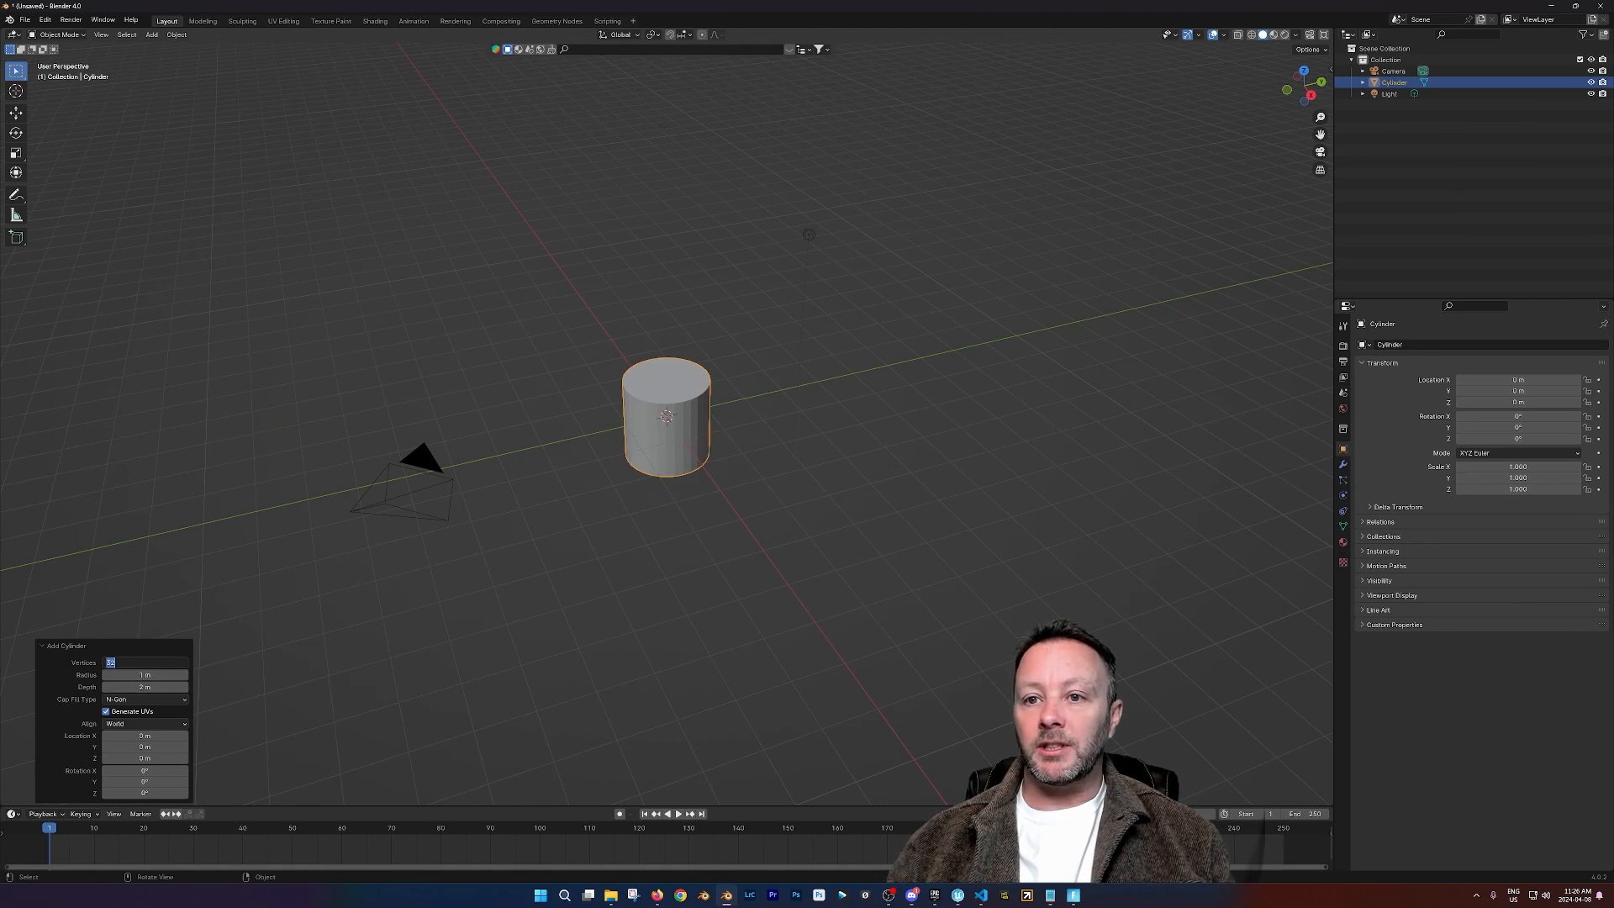
{"action": "type", "text": "6"}
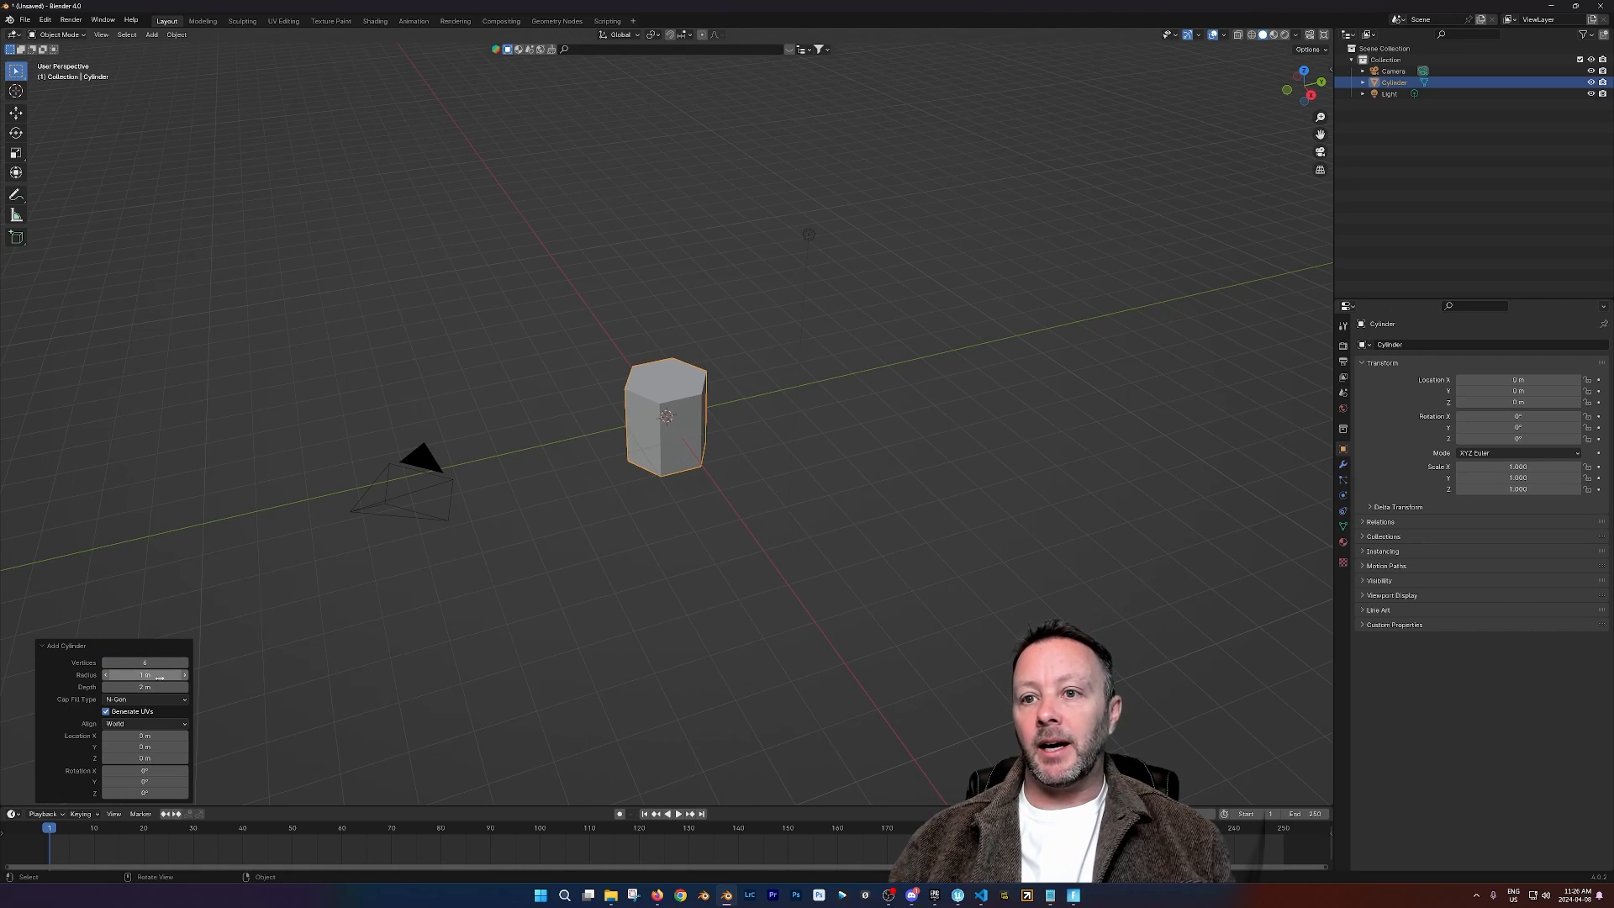
Step: Flatten the cylinder's depth and widen its radius into a thin hexagonal tile
{"action": "left_click_drag", "start_coordinate": [145, 686], "coordinate": [113, 686]}
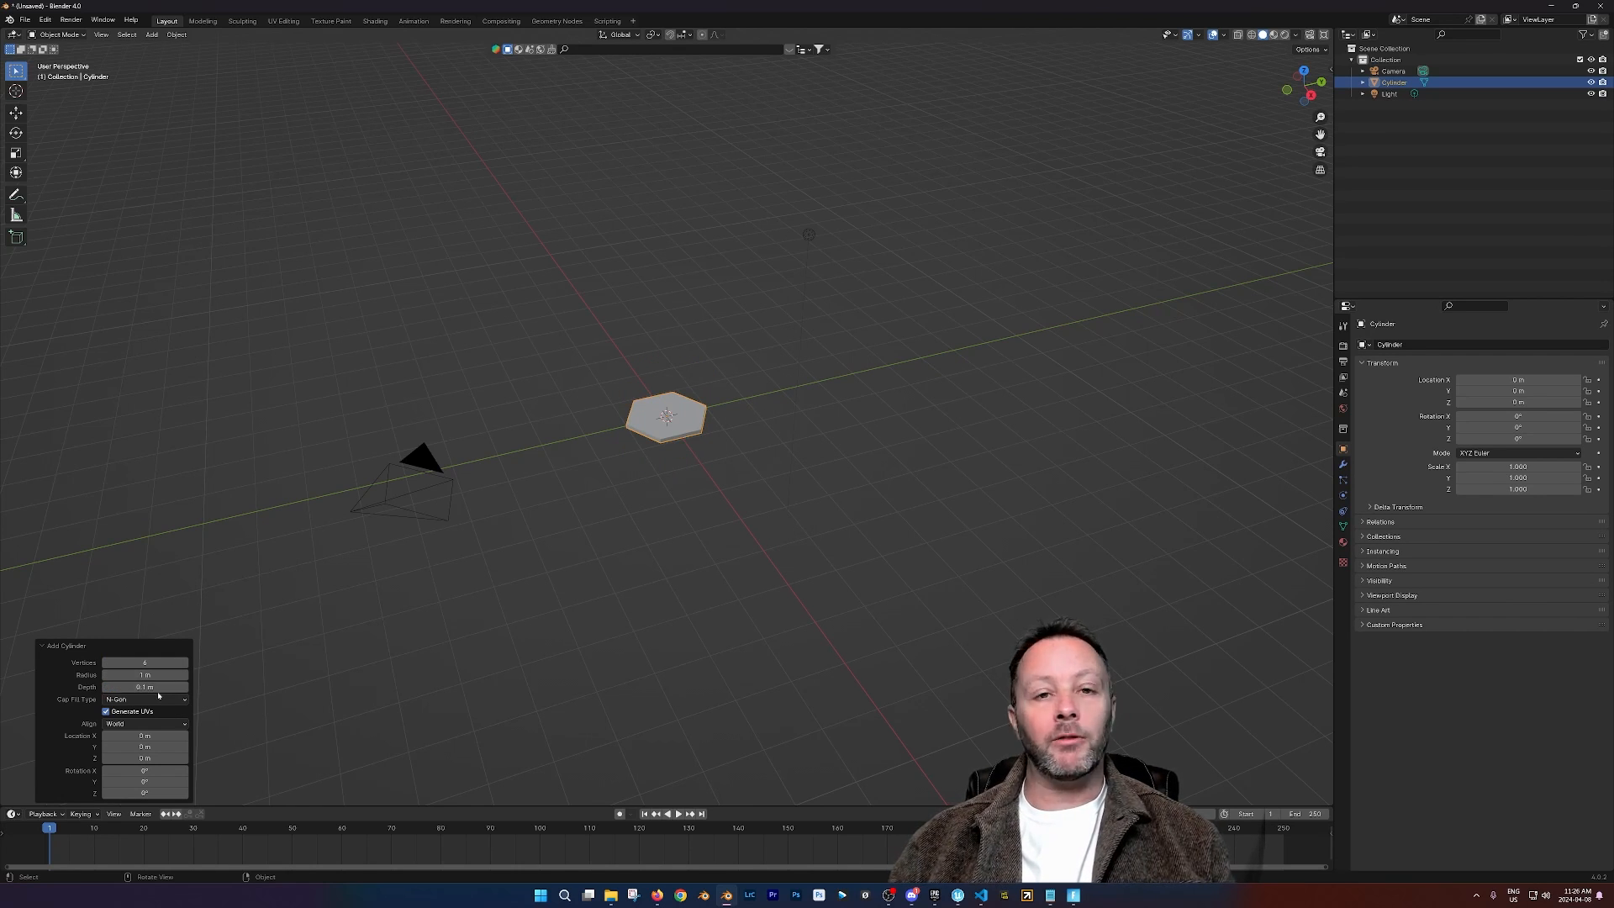
{"action": "mouse_move", "coordinate": [691, 525]}
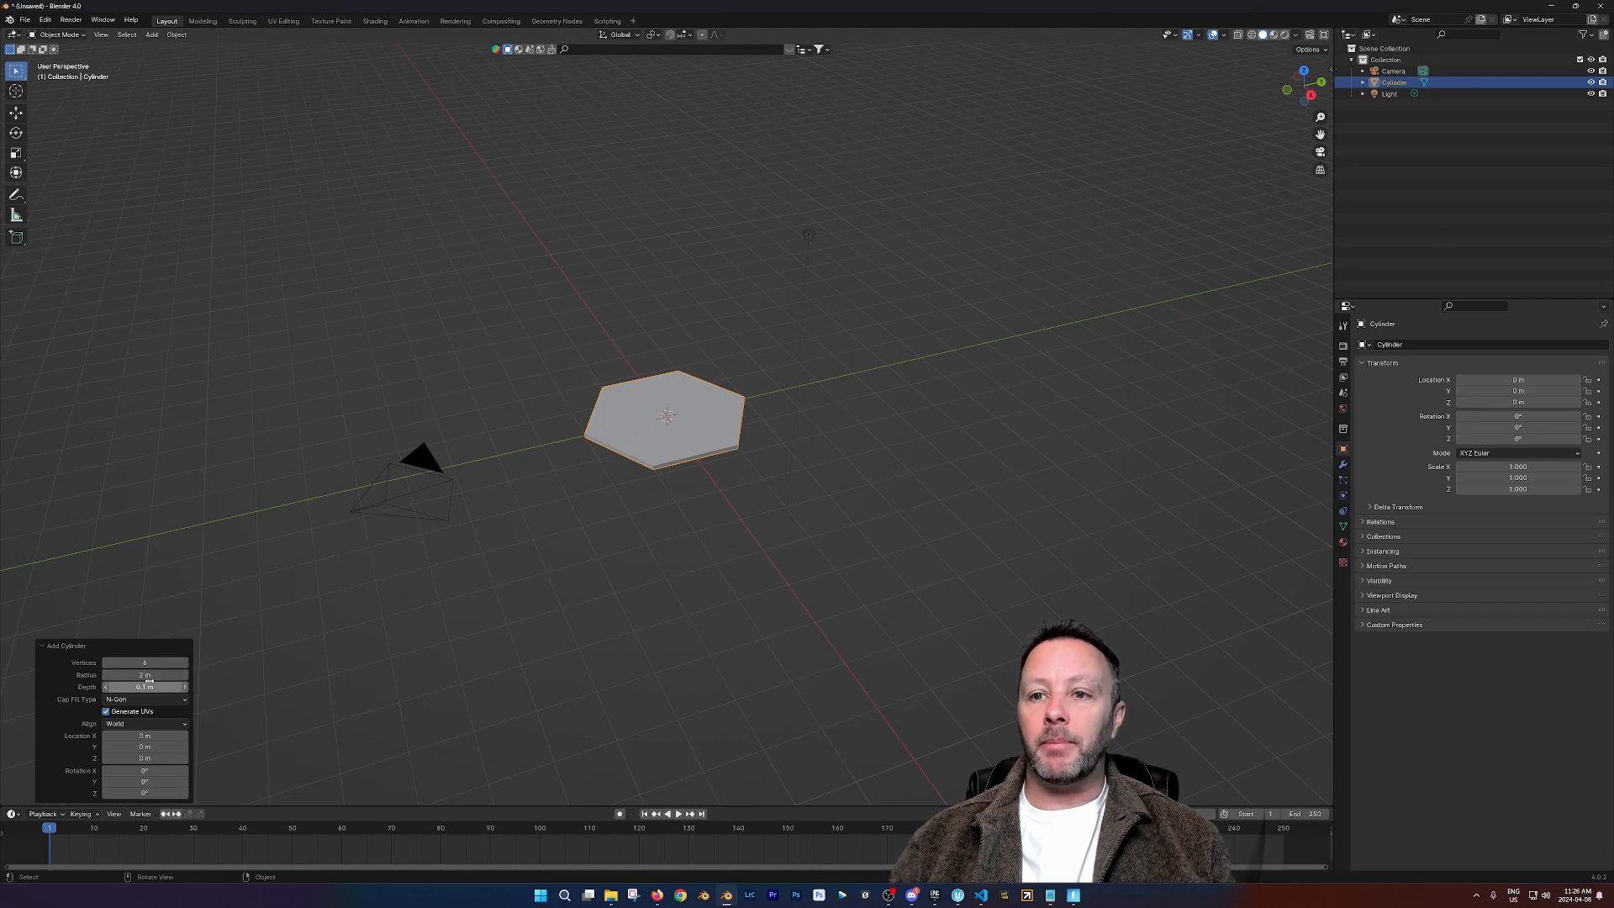
{"action": "left_click_drag", "start_coordinate": [144, 676], "coordinate": [159, 676]}
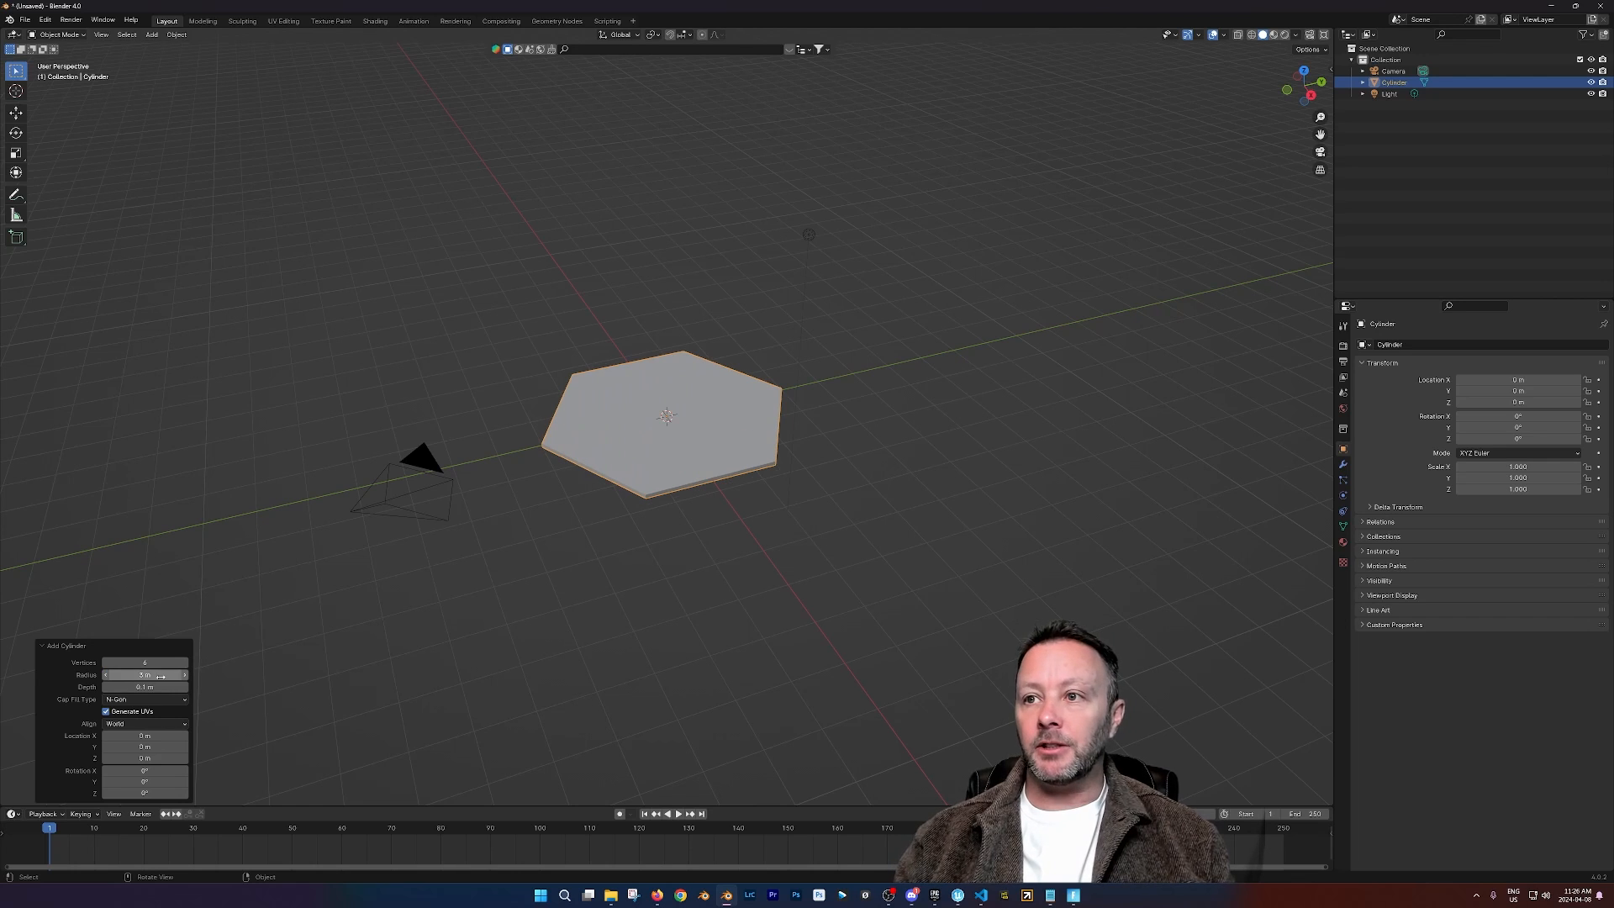
{"action": "left_click", "coordinate": [144, 674]}
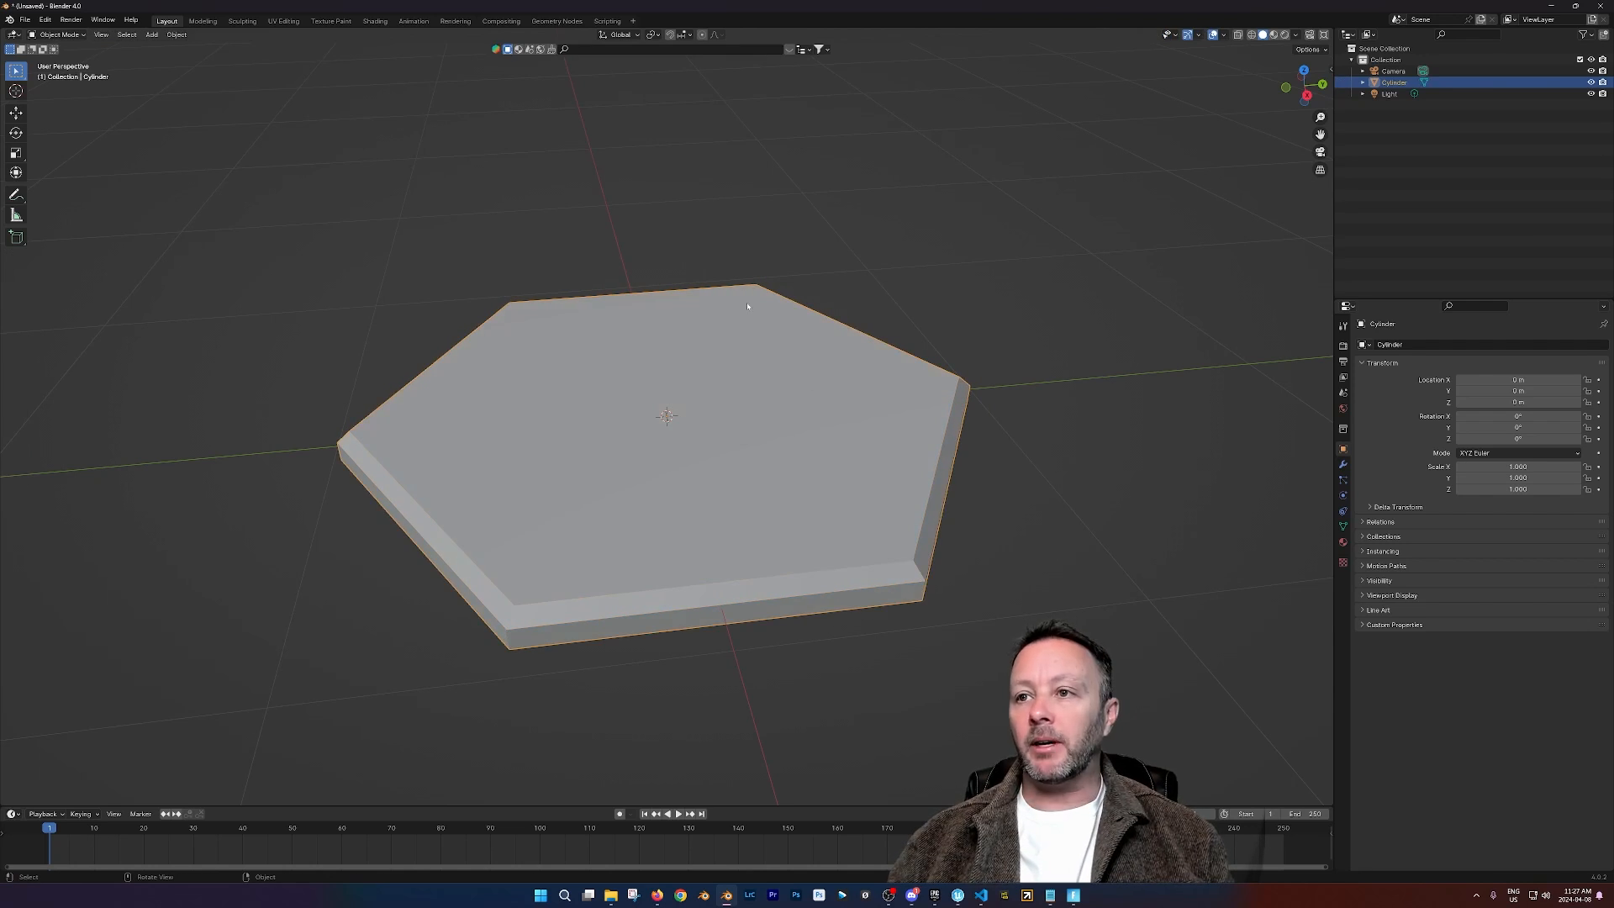
Step: Export the tile as FBX with Object Types limited to Mesh
{"action": "left_click", "coordinate": [25, 20]}
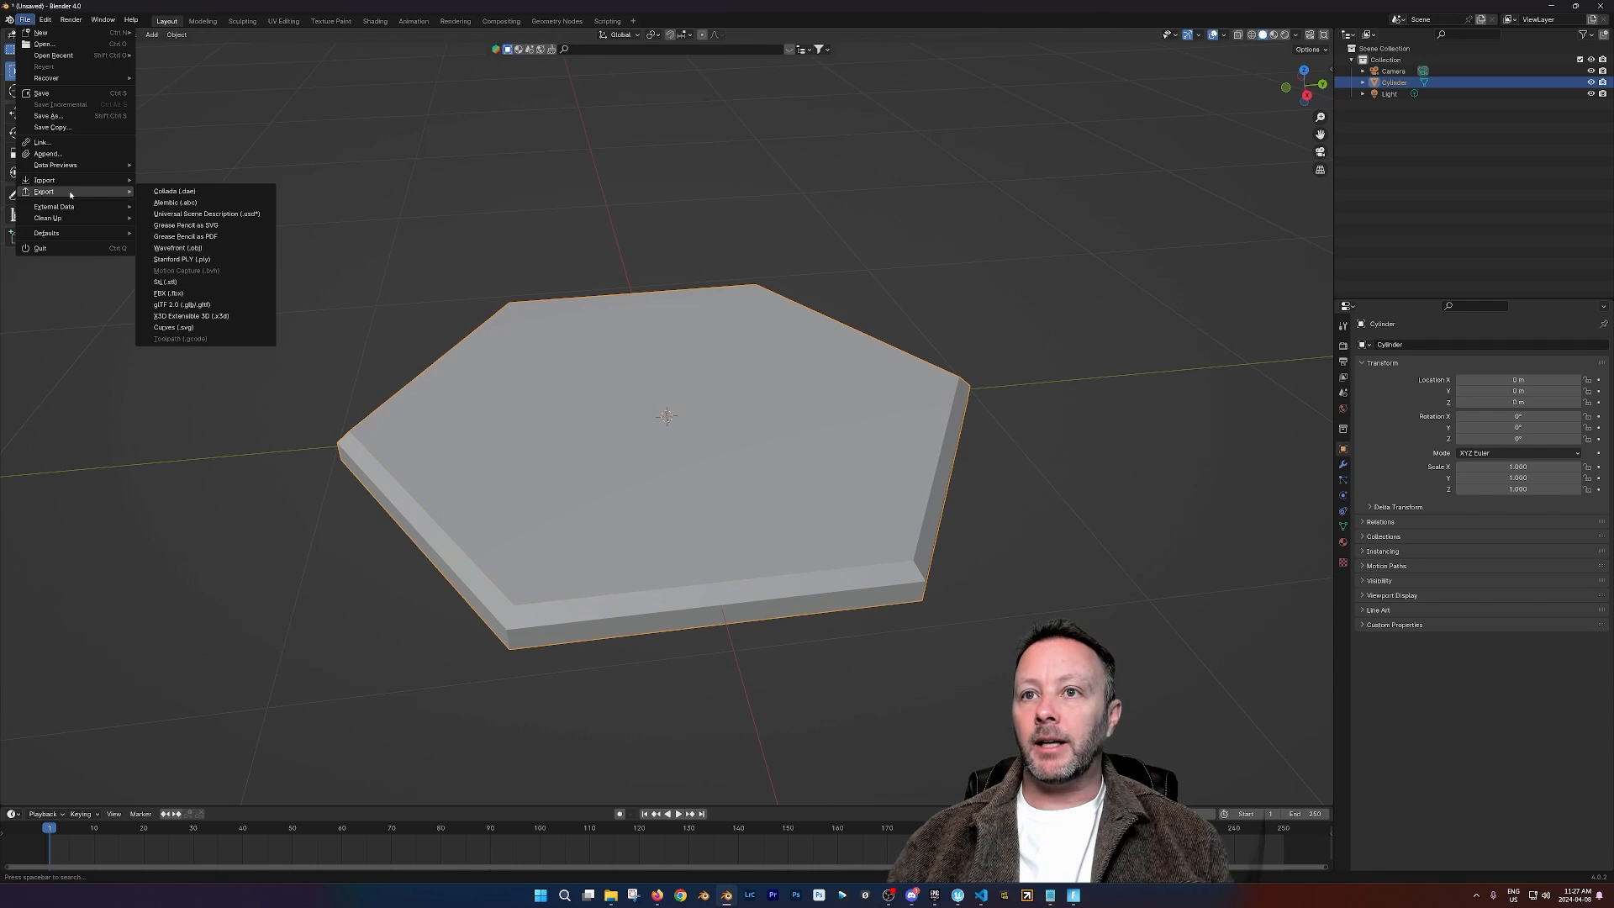
{"action": "mouse_move", "coordinate": [168, 292]}
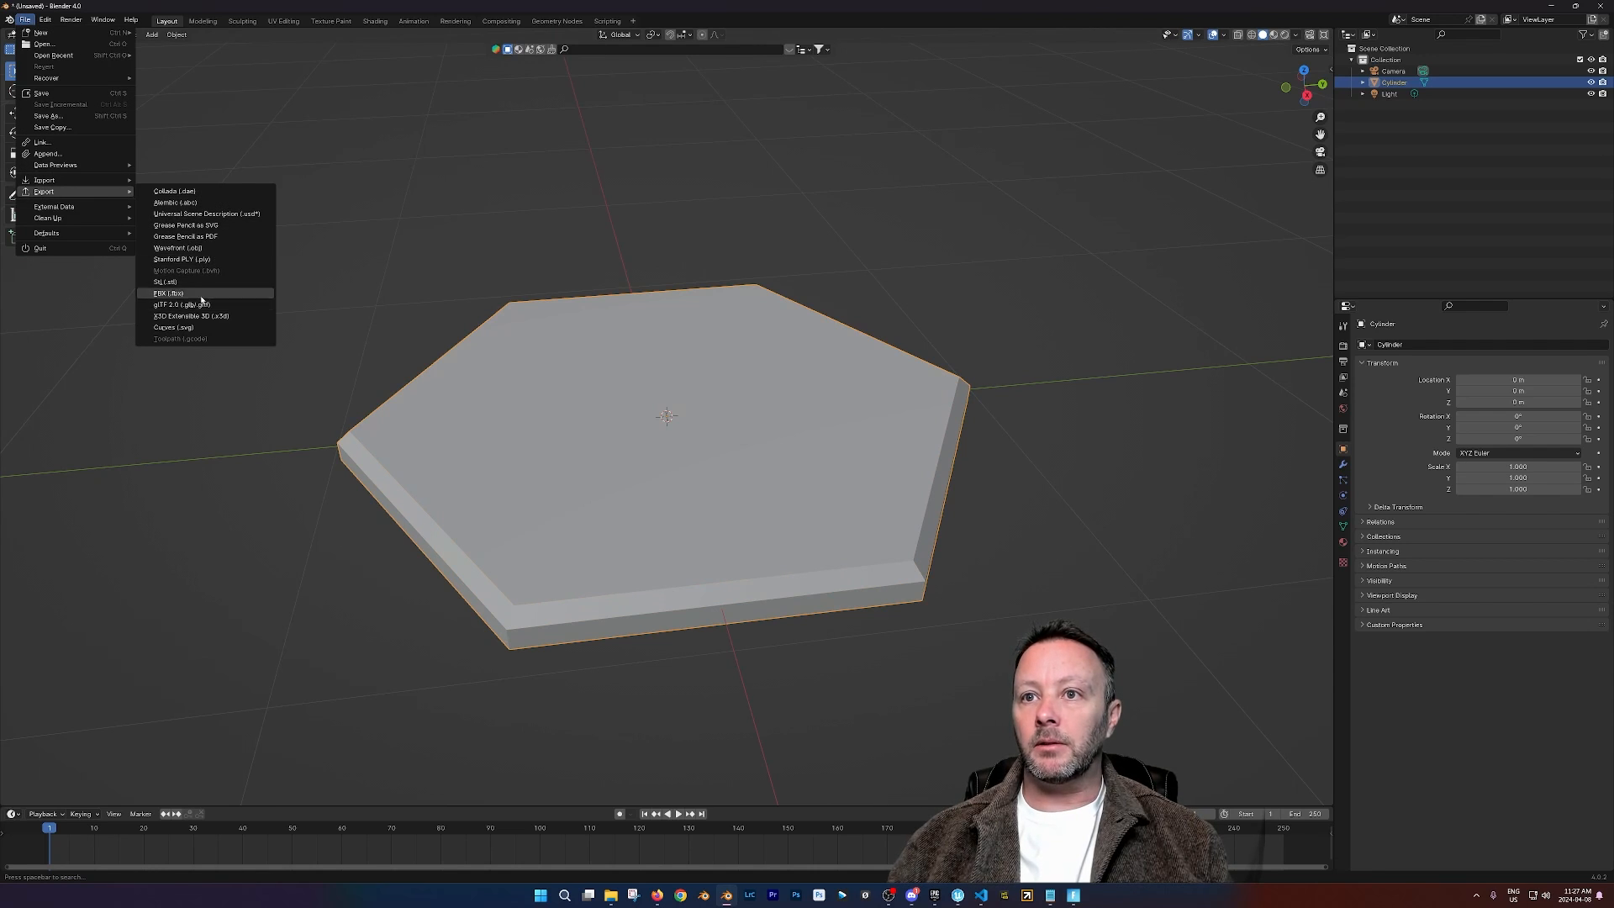
{"action": "left_click", "coordinate": [168, 293]}
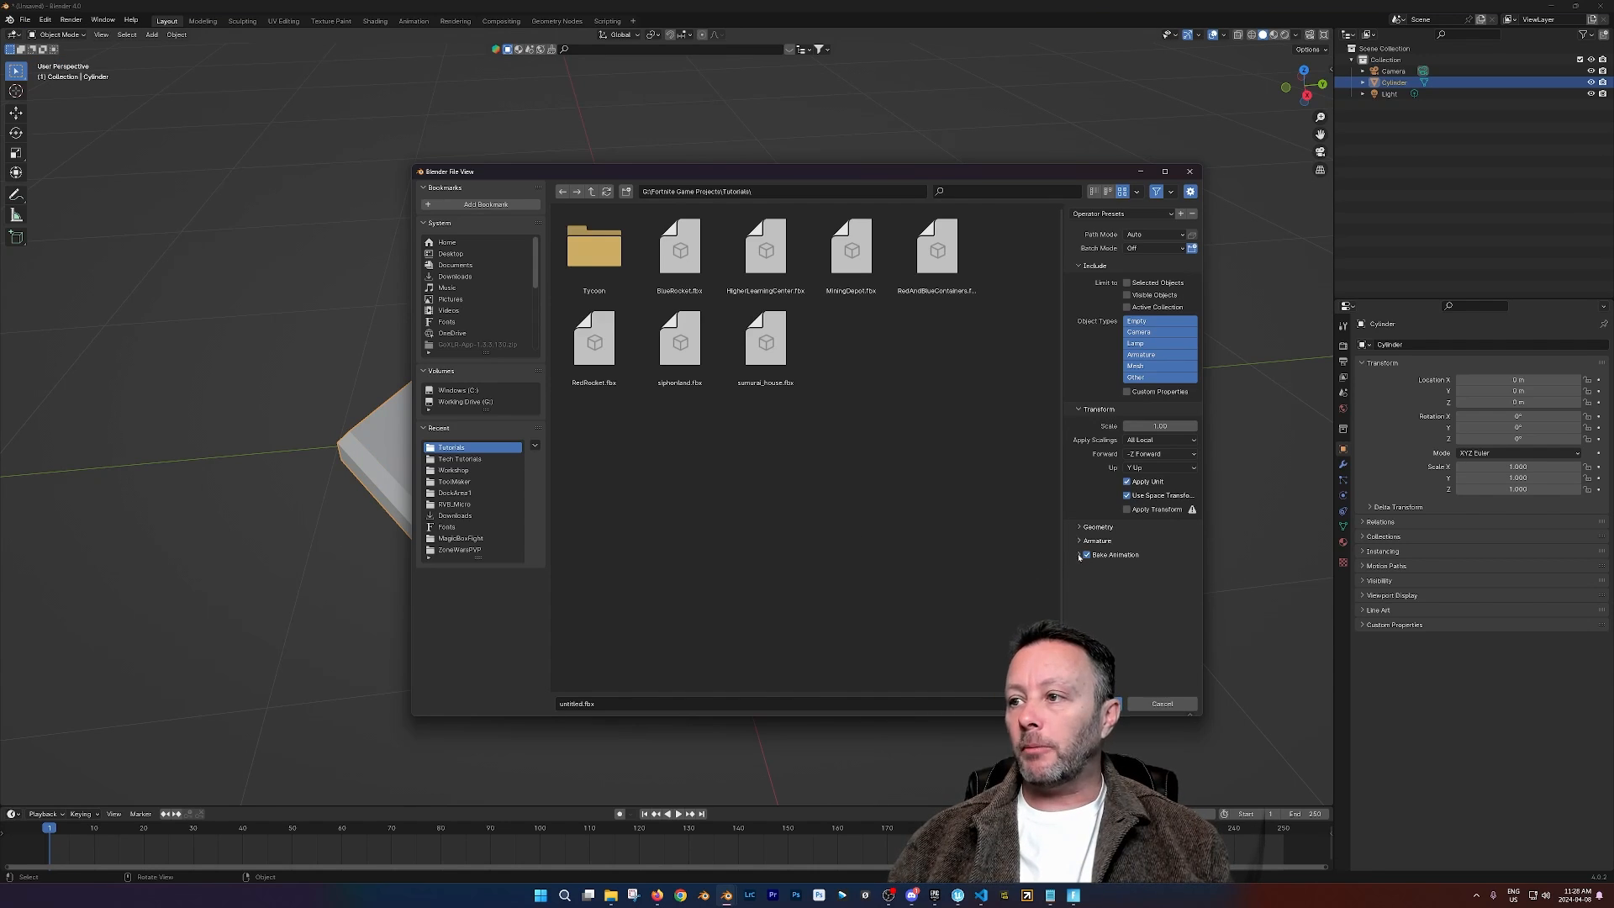
{"action": "left_click", "coordinate": [1080, 526]}
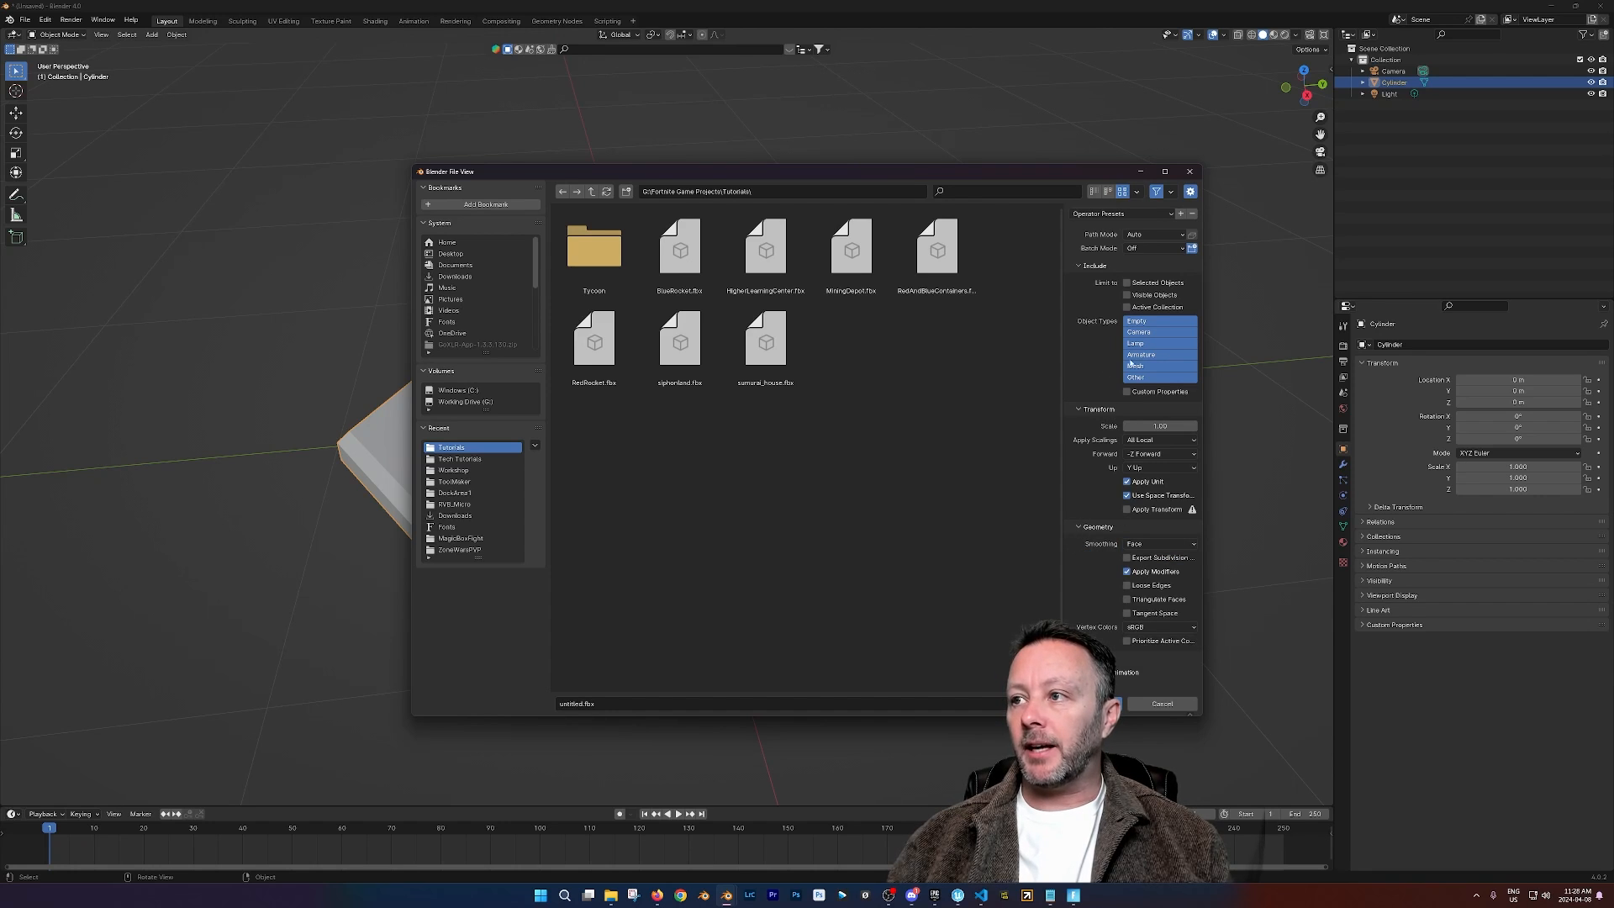
{"action": "left_click", "coordinate": [1135, 365]}
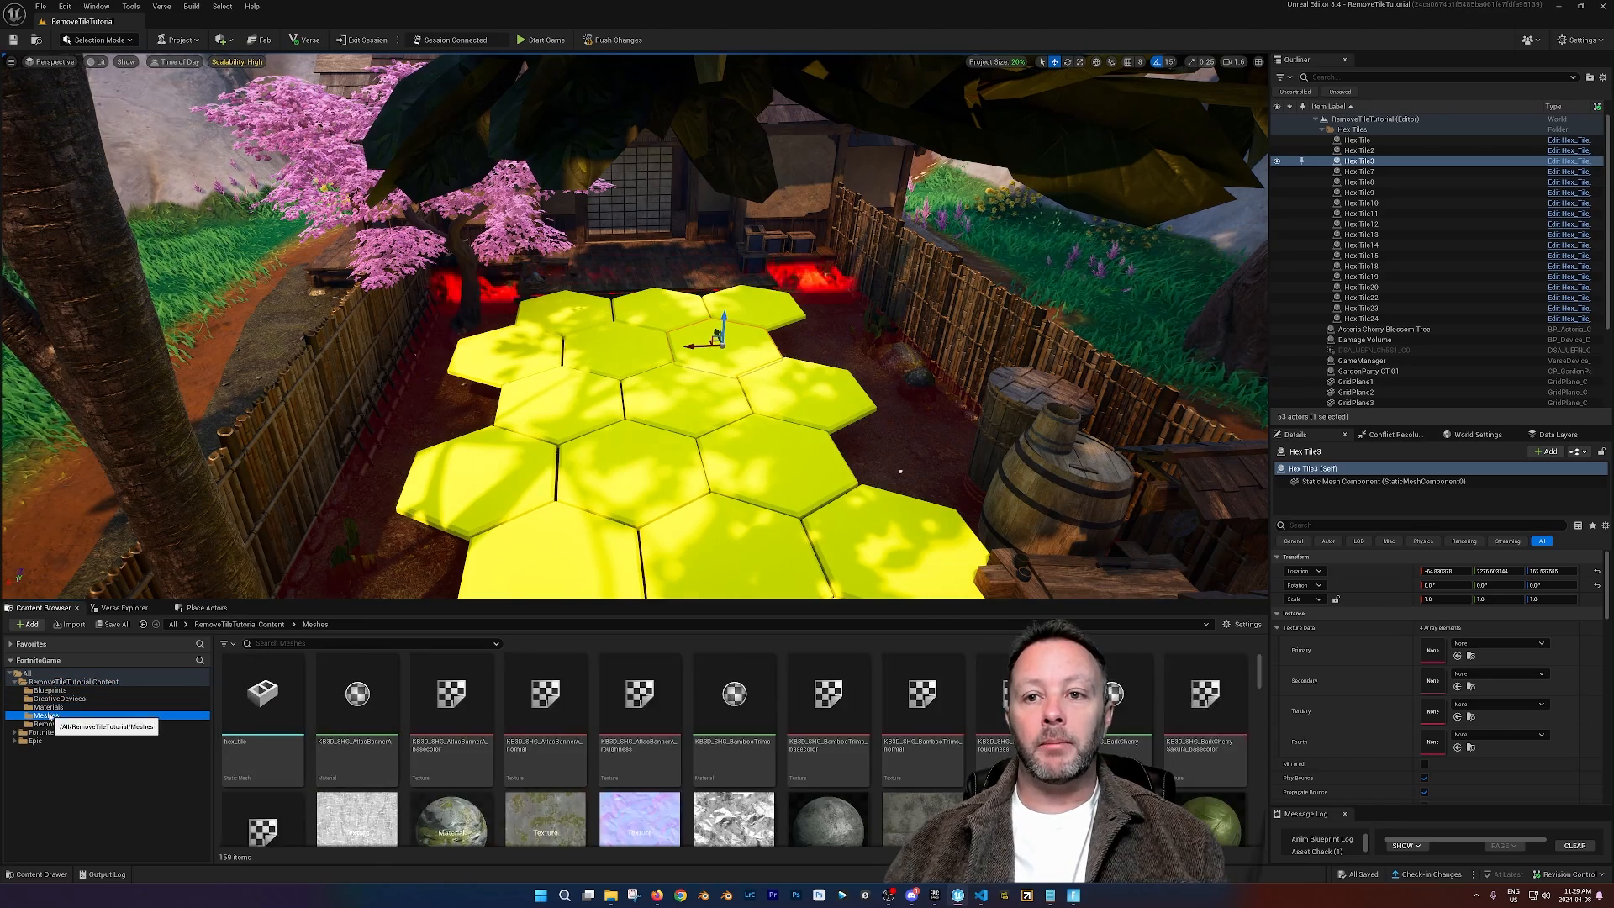
Step: Locate hex_tile under CreativeDevices > Meshes, then move to the Blueprints folder
{"action": "left_click", "coordinate": [59, 699]}
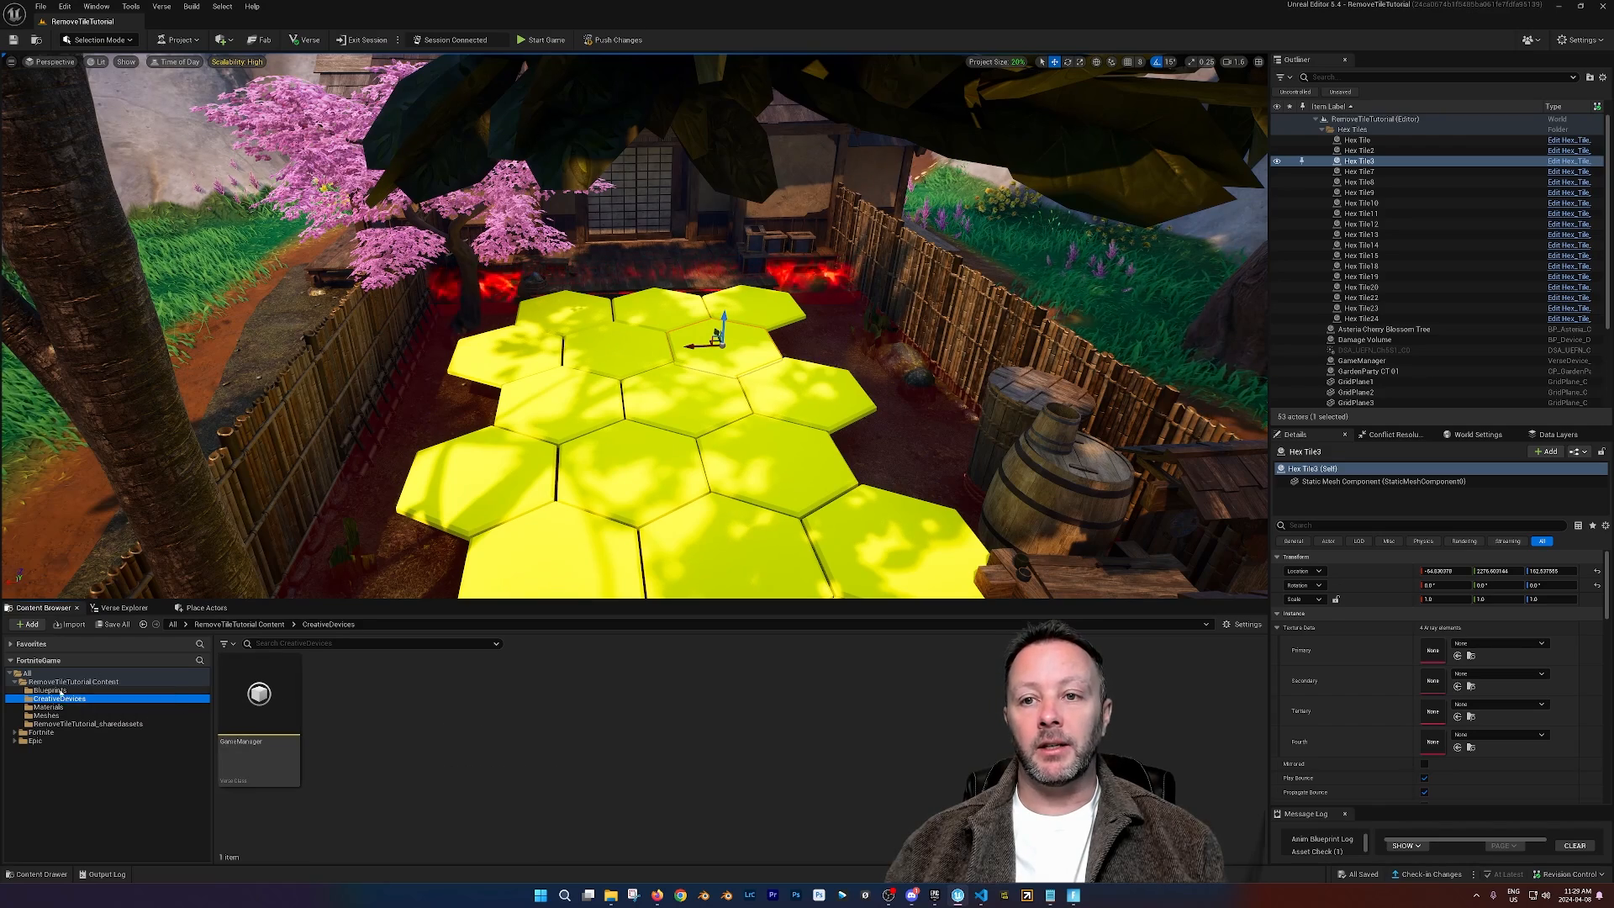
{"action": "left_click", "coordinate": [43, 689]}
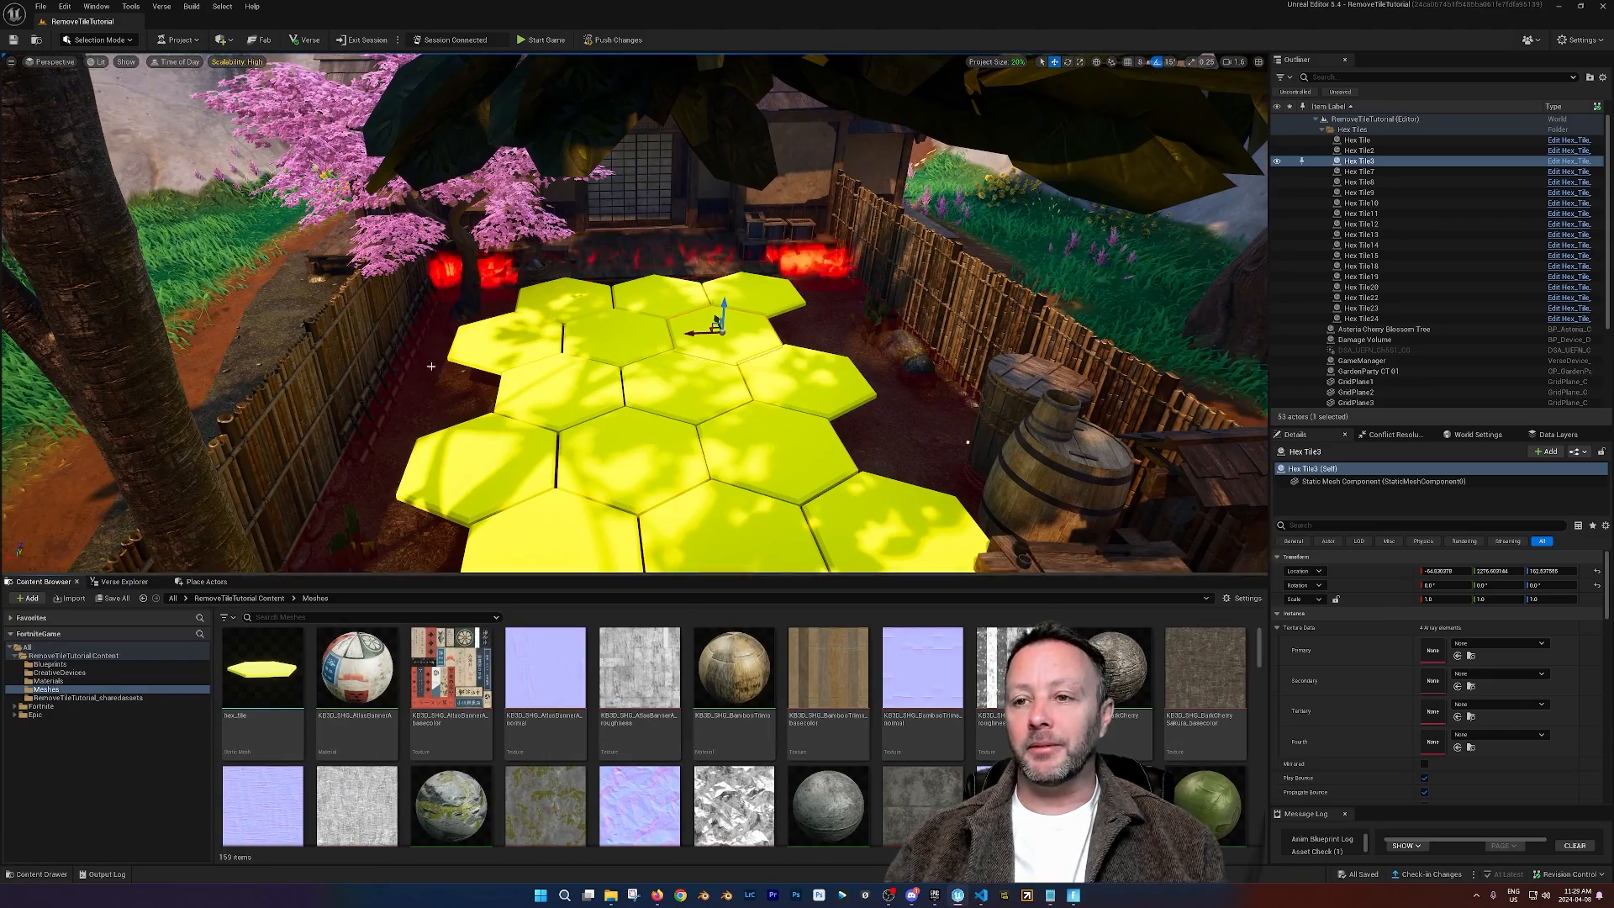
{"action": "left_click", "coordinate": [262, 669]}
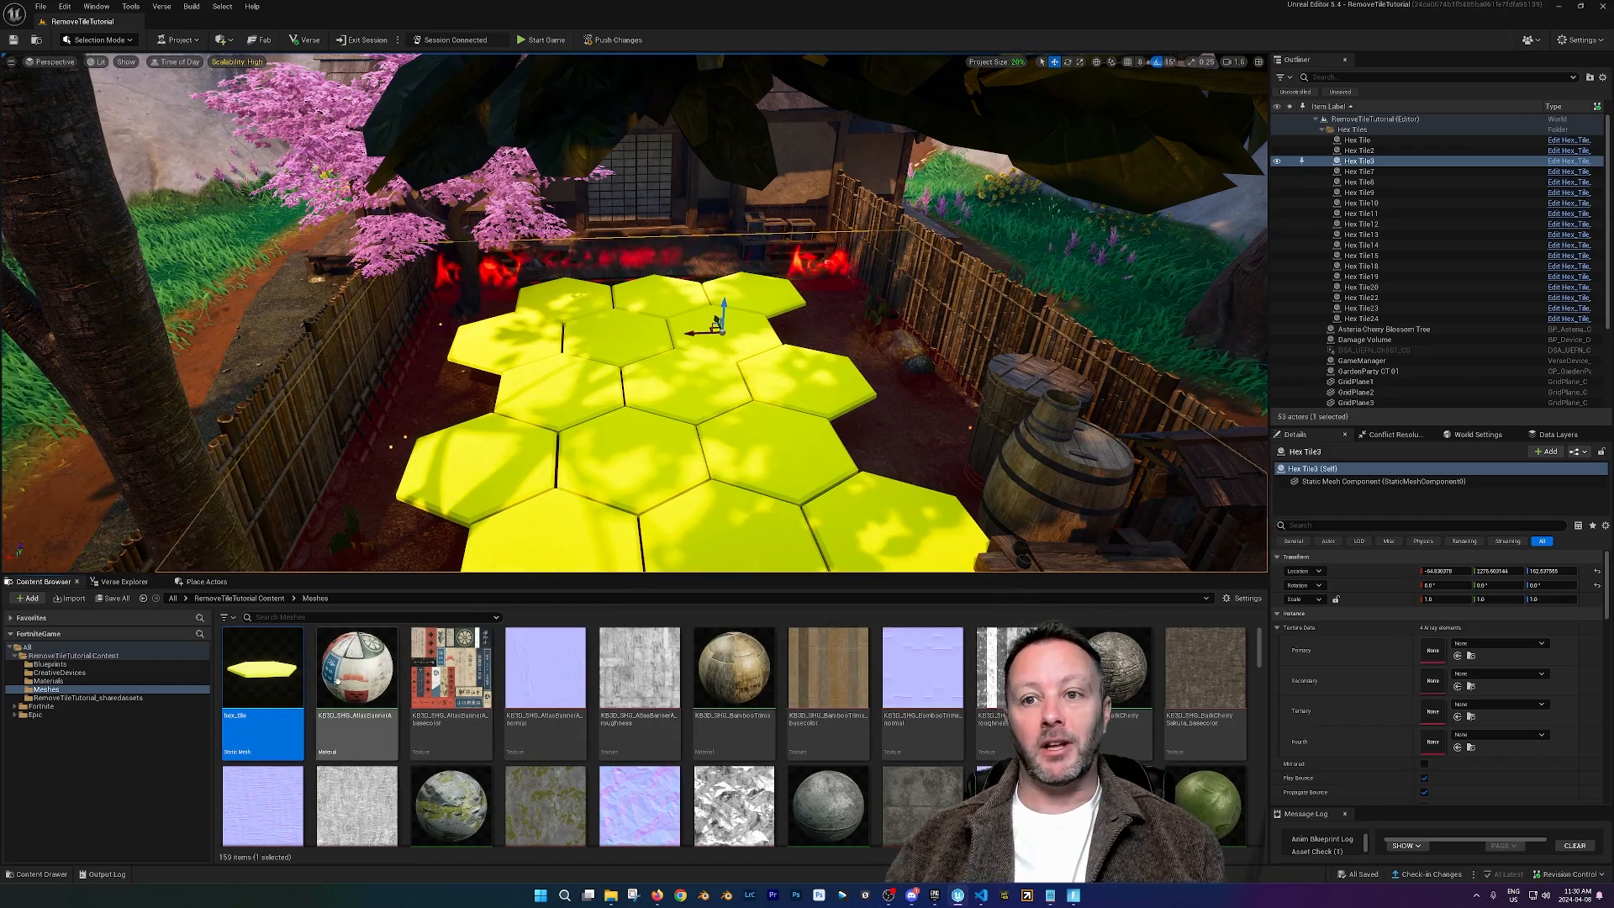
{"action": "left_click", "coordinate": [49, 664]}
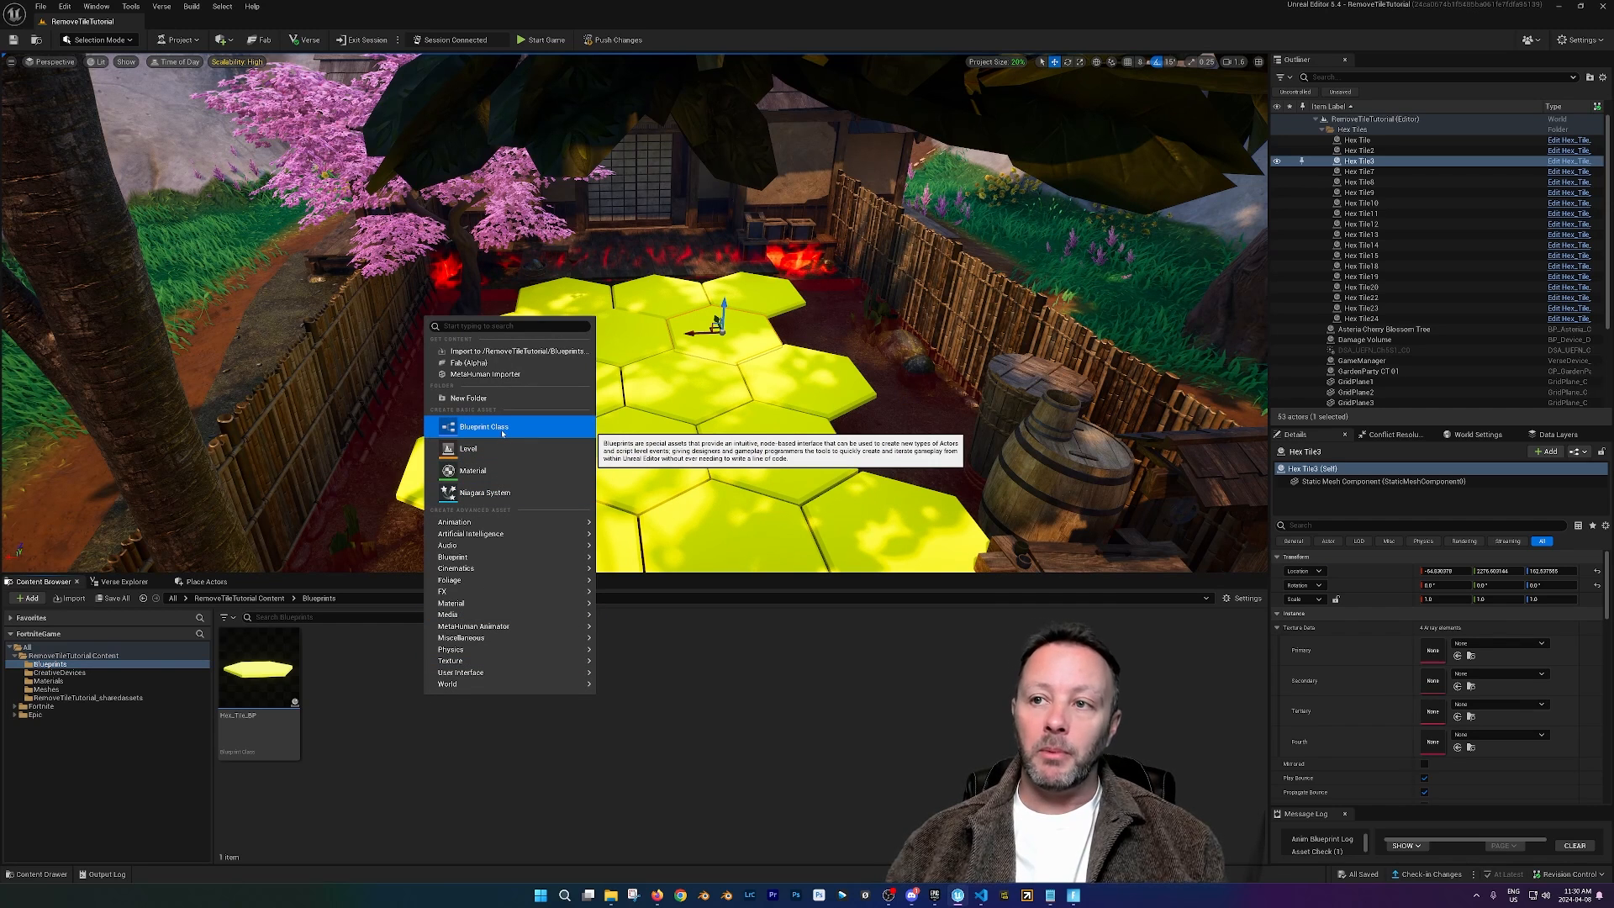
Step: Create a Blueprint Class whose Static Mesh Component uses the hex_tile mesh
{"action": "left_click", "coordinate": [484, 426]}
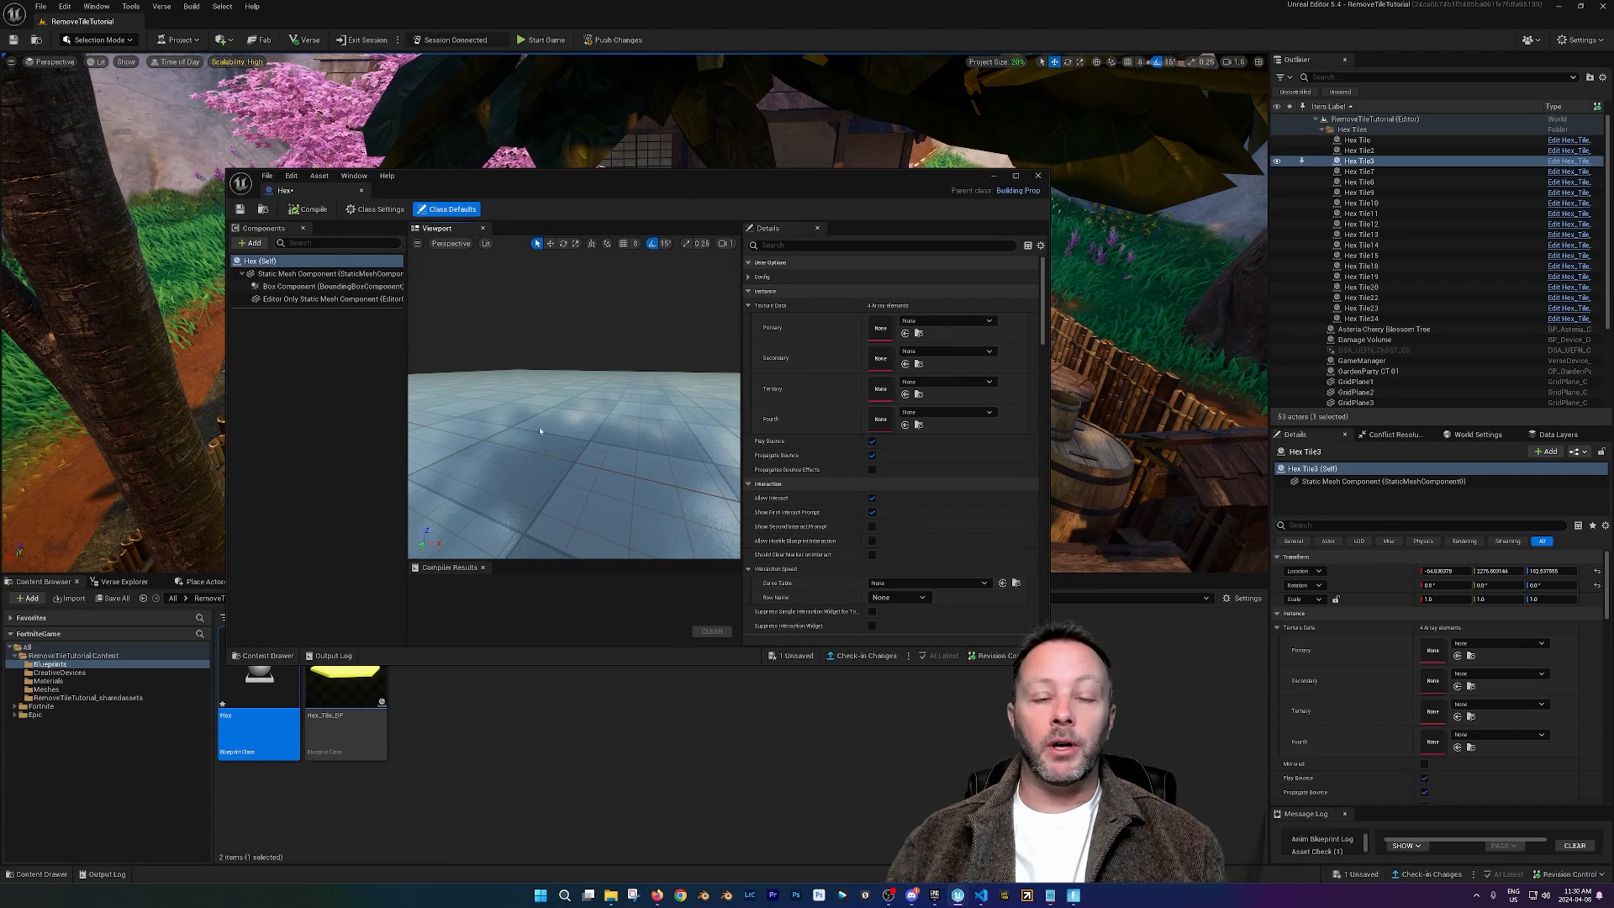
{"action": "left_click", "coordinate": [319, 273]}
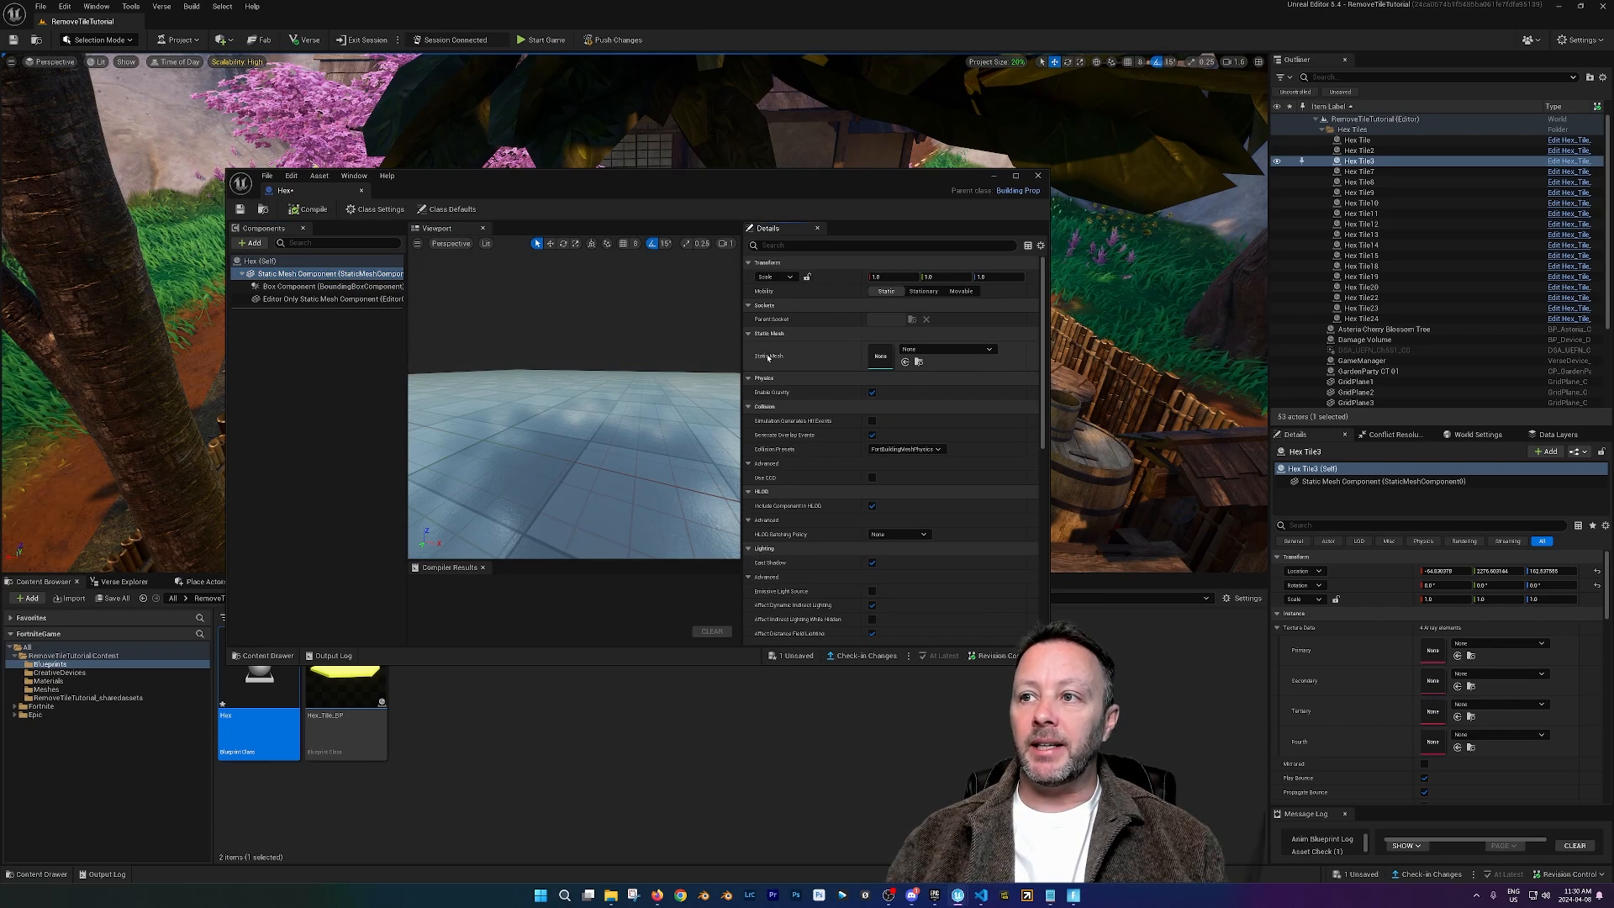
{"action": "left_click", "coordinate": [46, 689]}
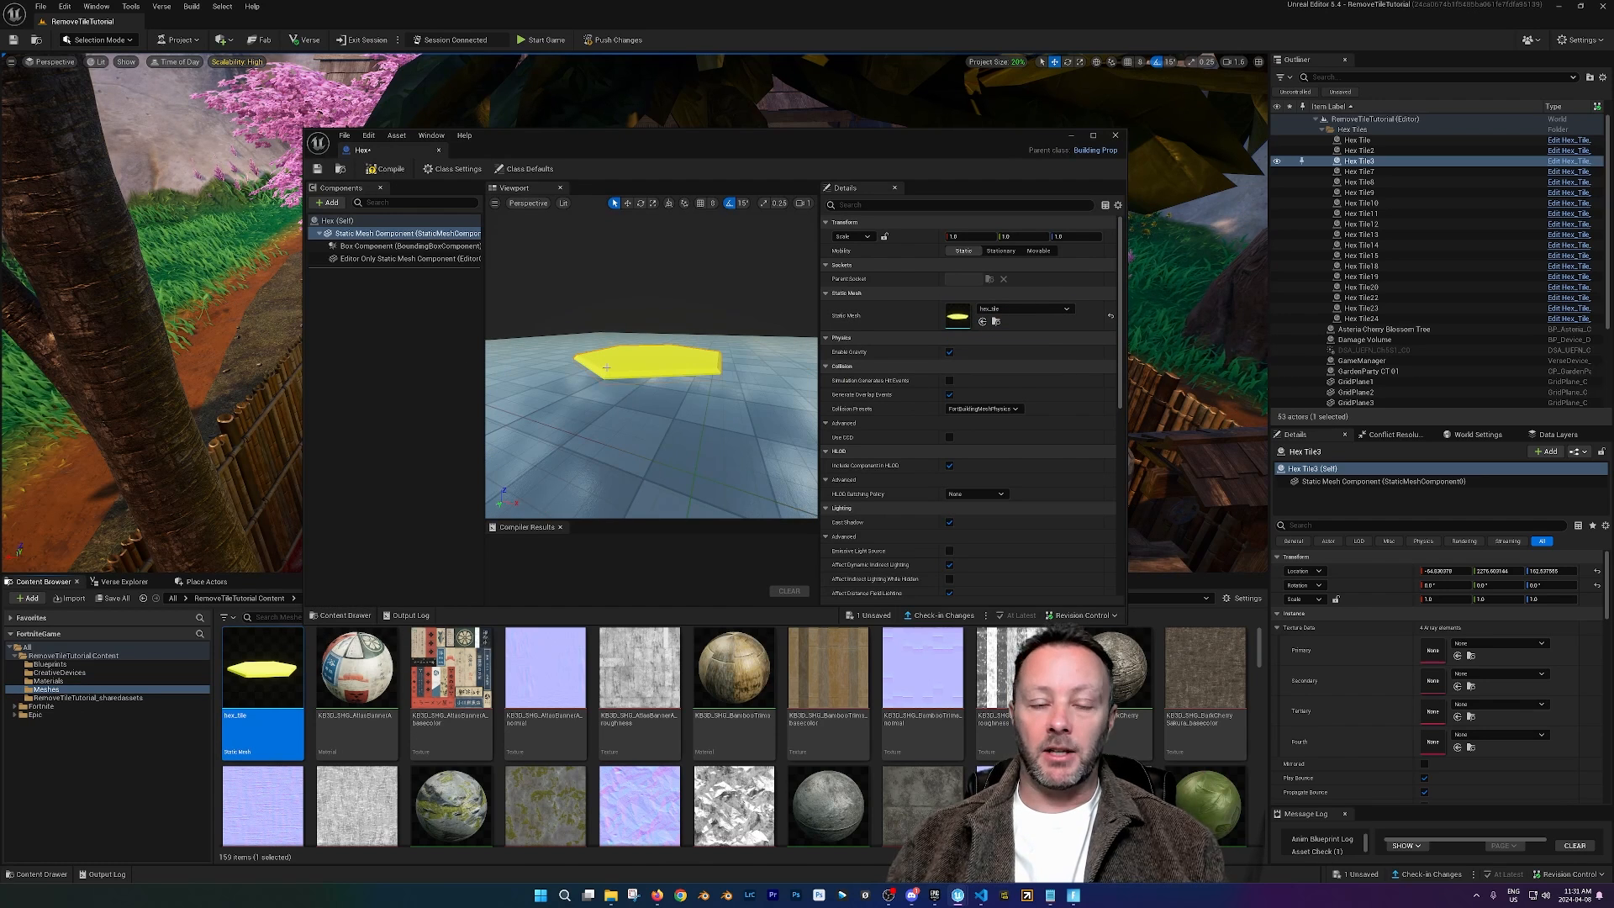
{"action": "left_click", "coordinate": [387, 168]}
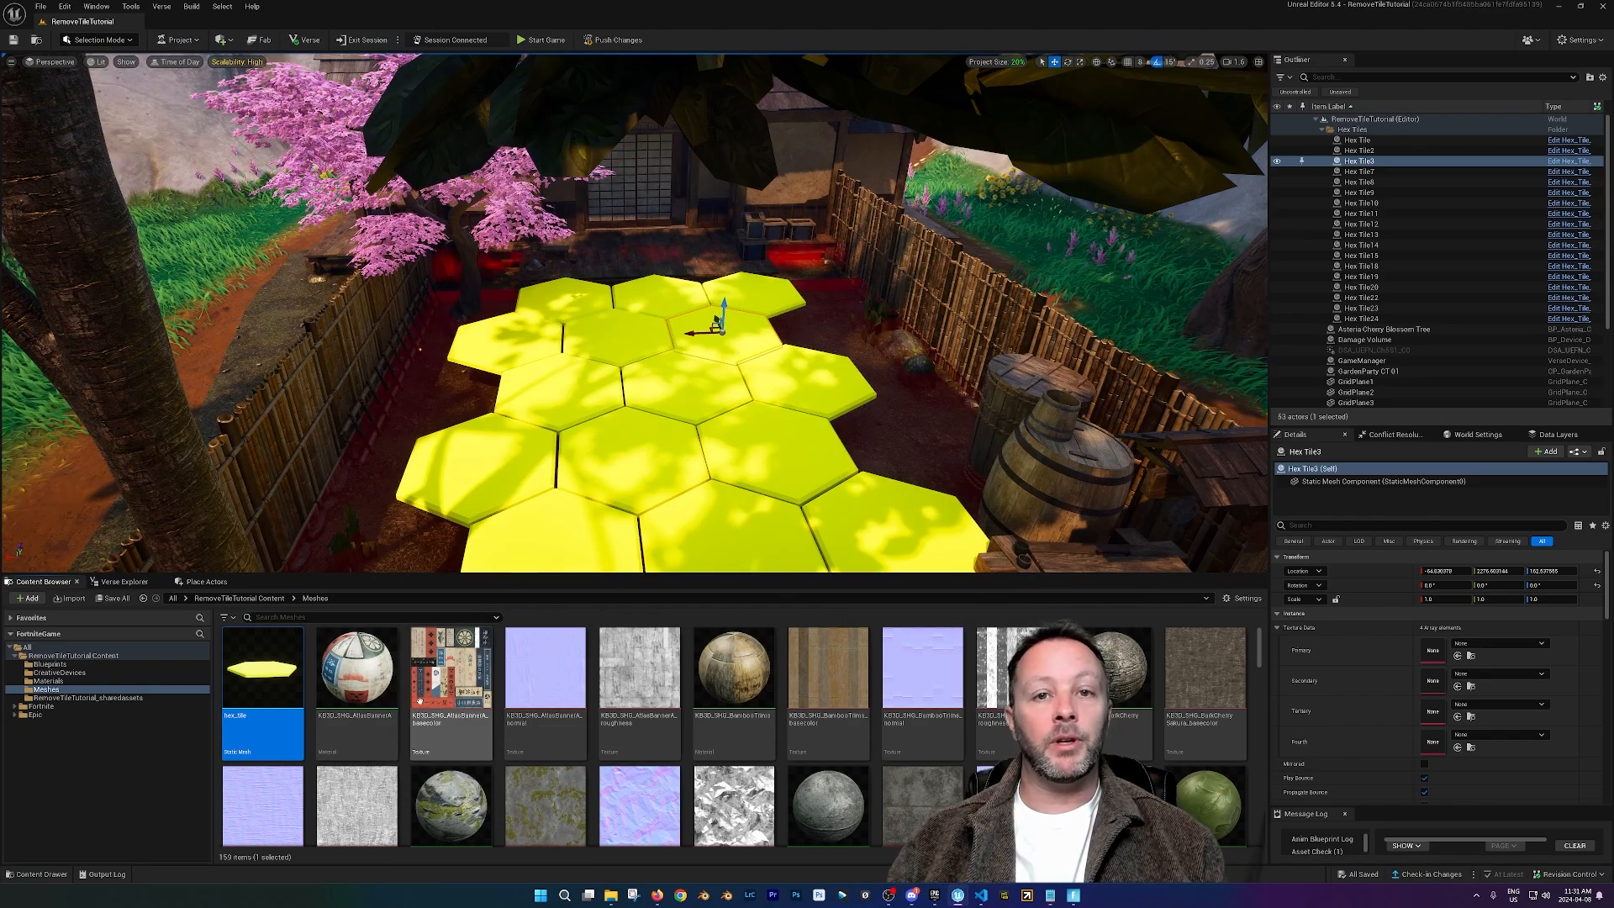
{"action": "left_click", "coordinate": [49, 664]}
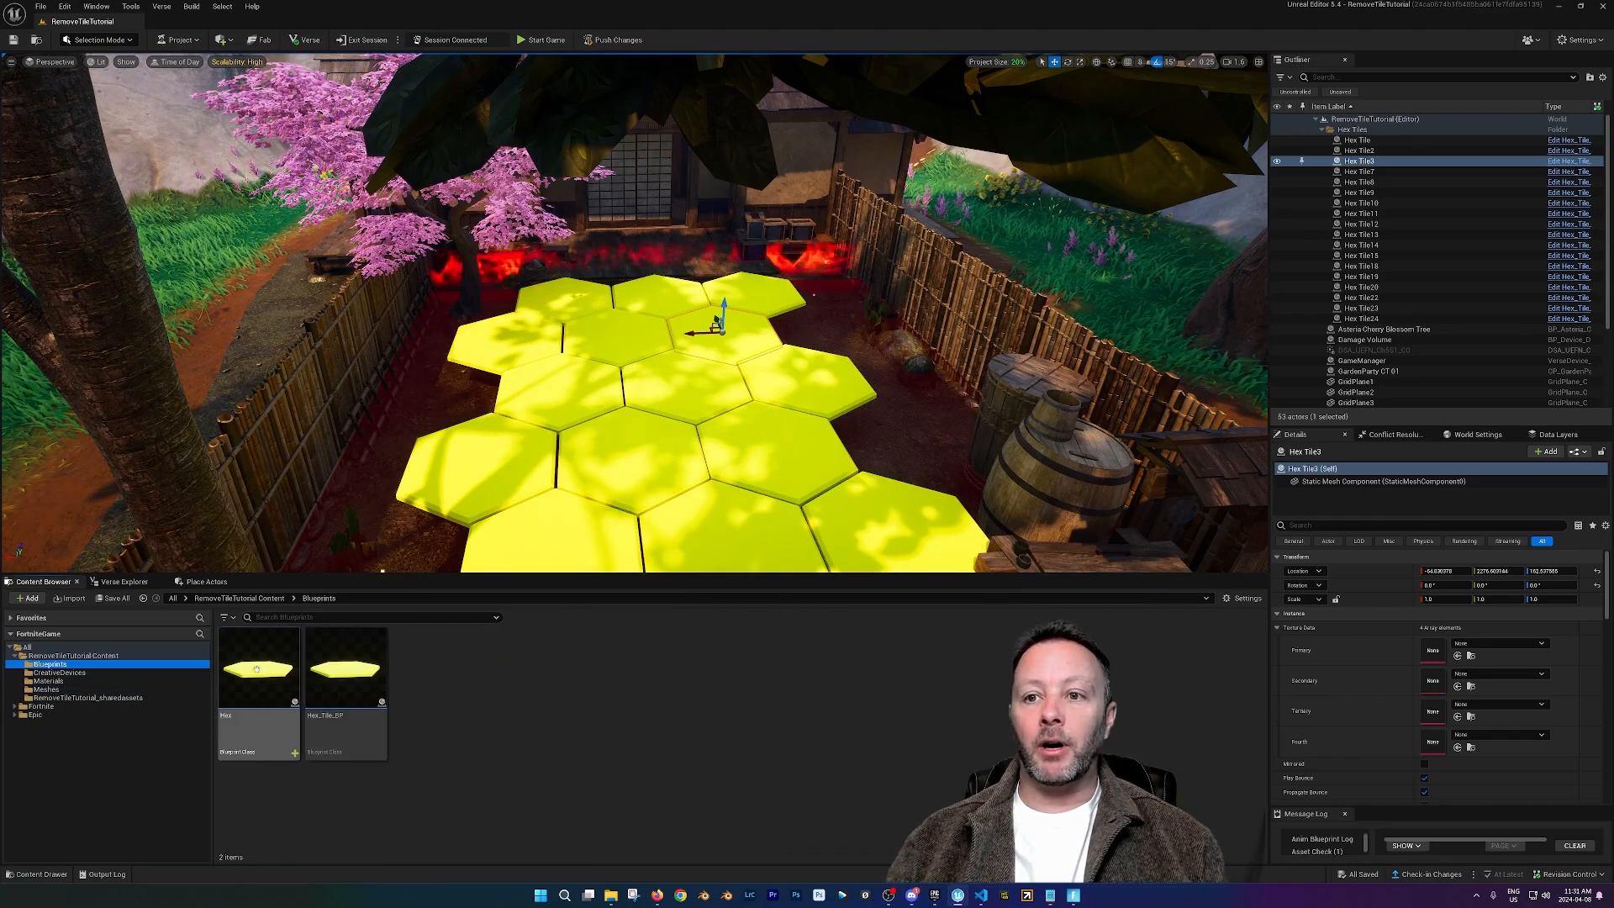
{"action": "left_click", "coordinate": [345, 670]}
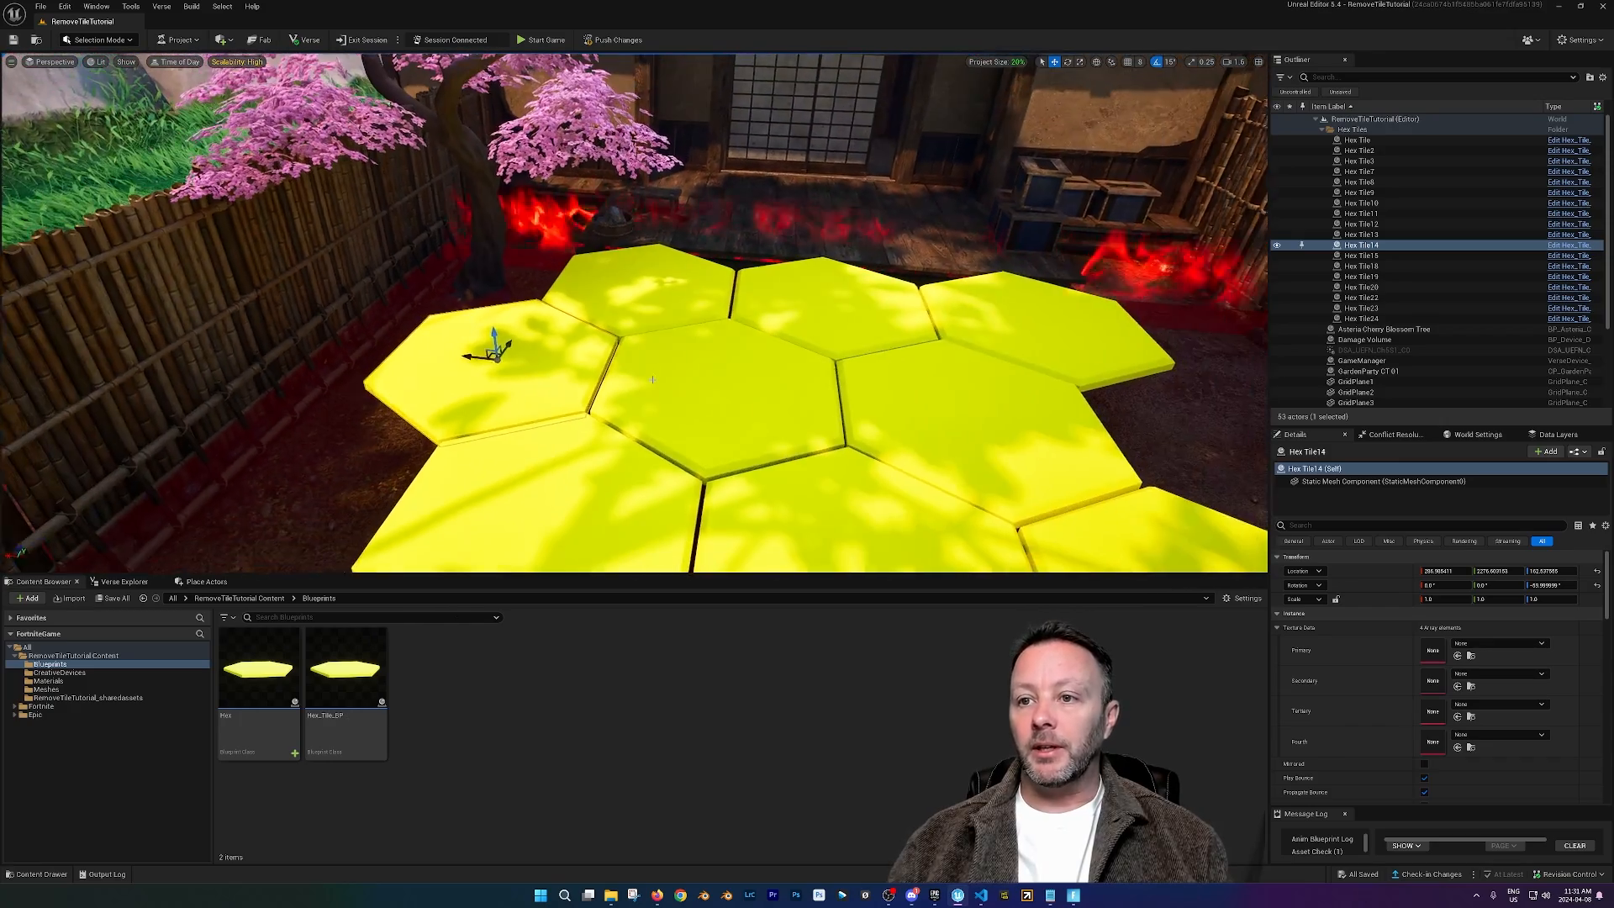
Step: Inspect Yellow_Mat's material graph in the Materials folder, then close it
{"action": "left_click", "coordinate": [47, 681]}
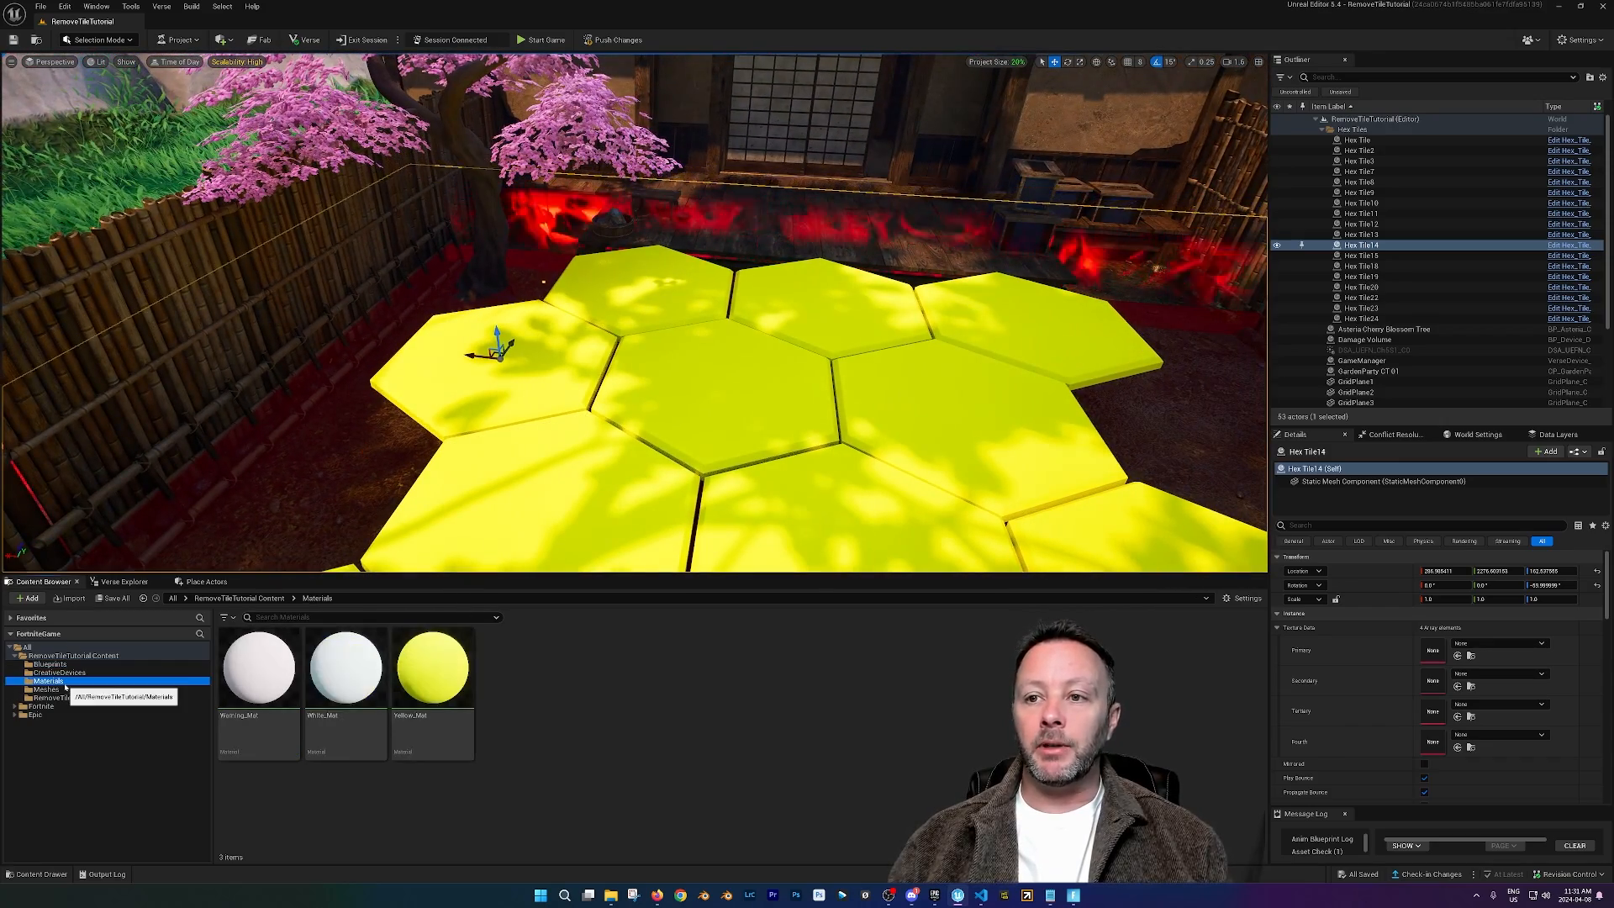
{"action": "double_click", "coordinate": [432, 668]}
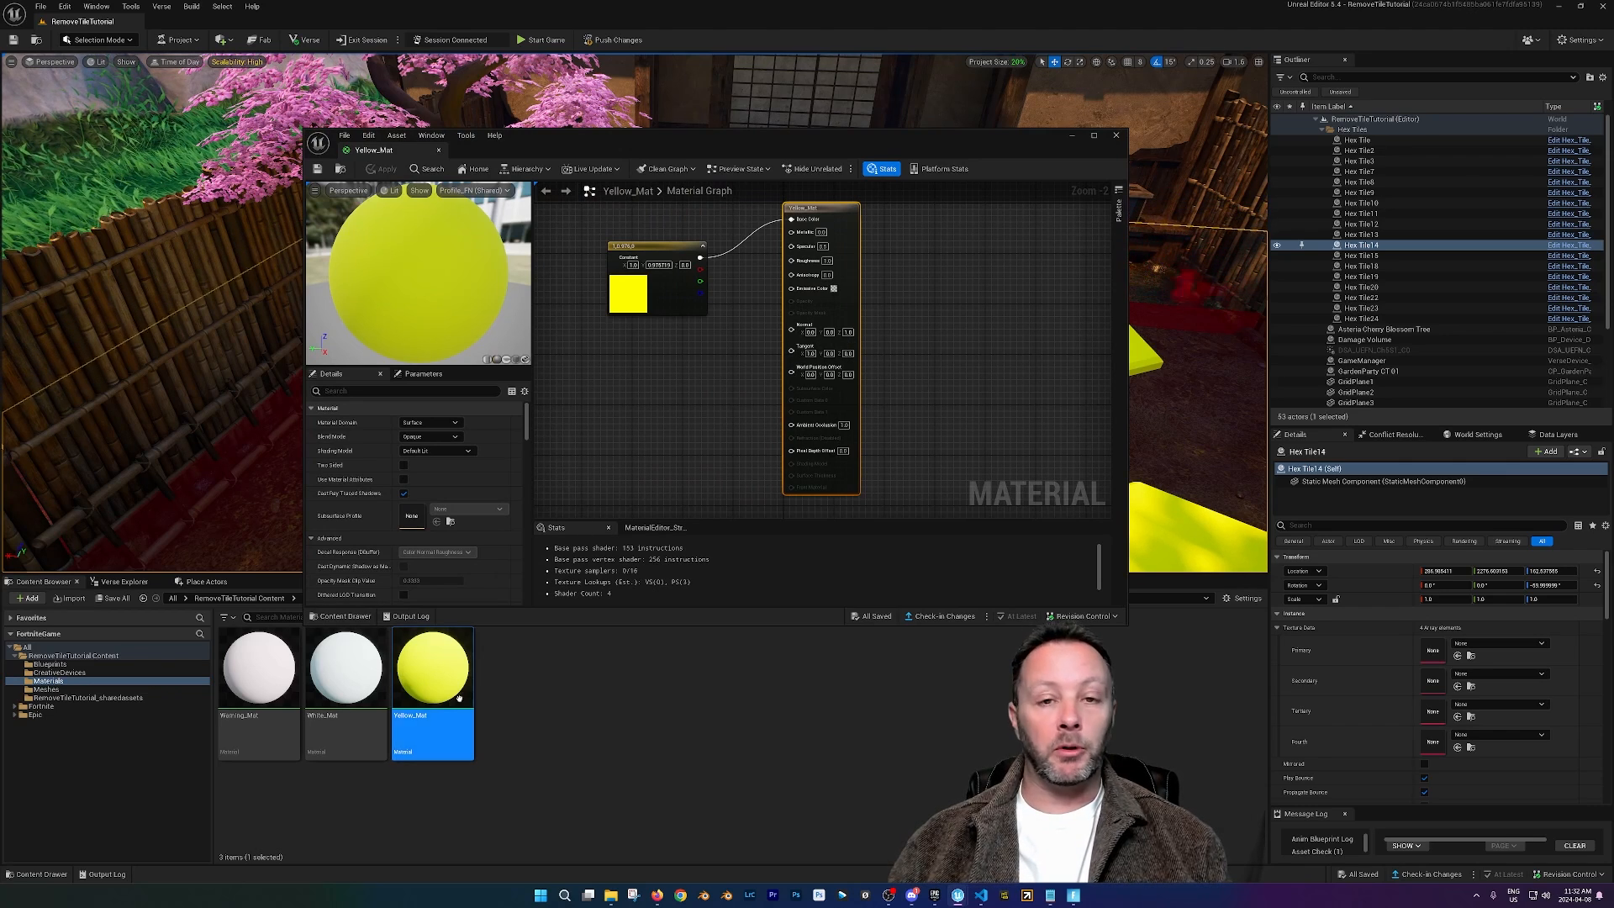
{"action": "left_click", "coordinate": [1116, 134]}
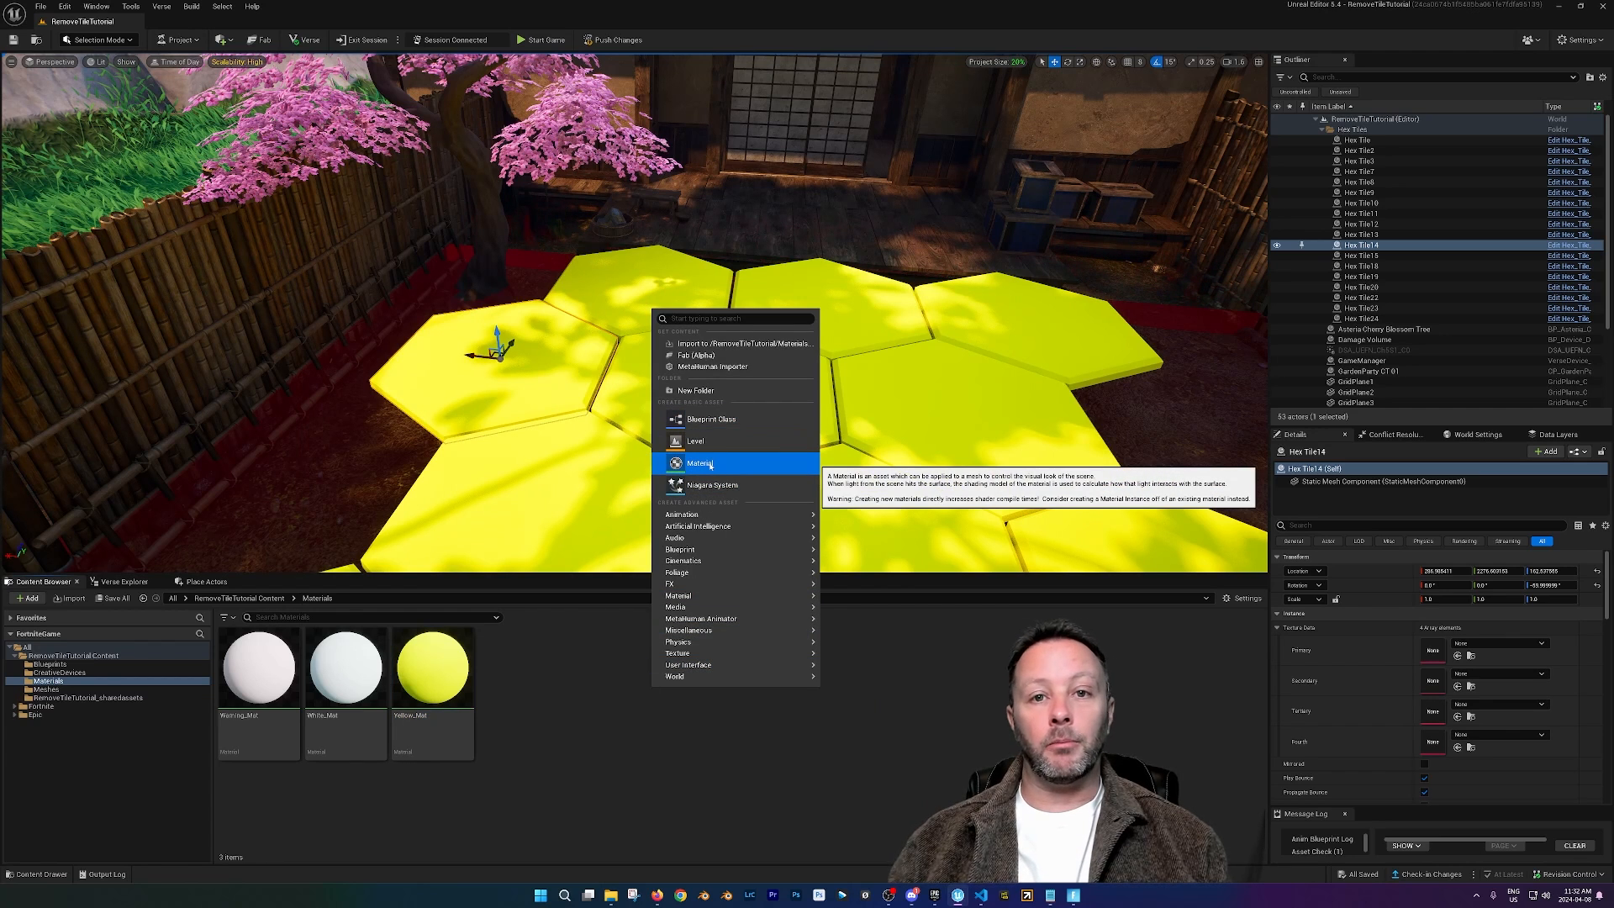
Step: Create the Blue material with a bright blue Constant3Vector feeding Base Color, applied and saved
{"action": "left_click", "coordinate": [699, 462]}
{"action": "type", "text": "Blue"}
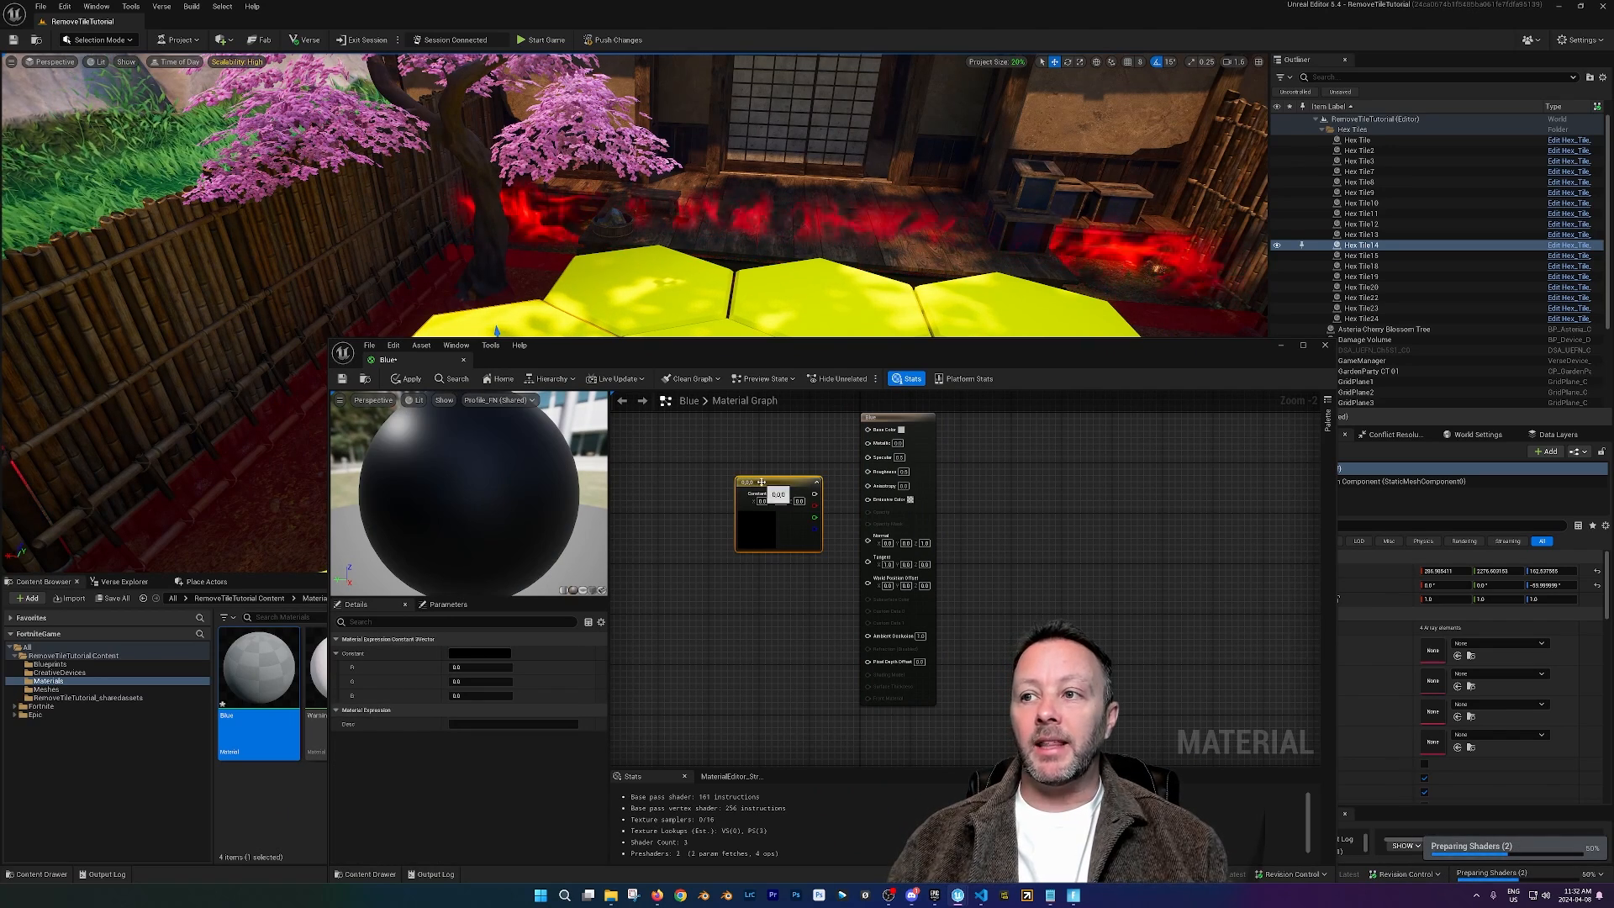
{"action": "left_click_drag", "start_coordinate": [777, 493], "coordinate": [708, 466]}
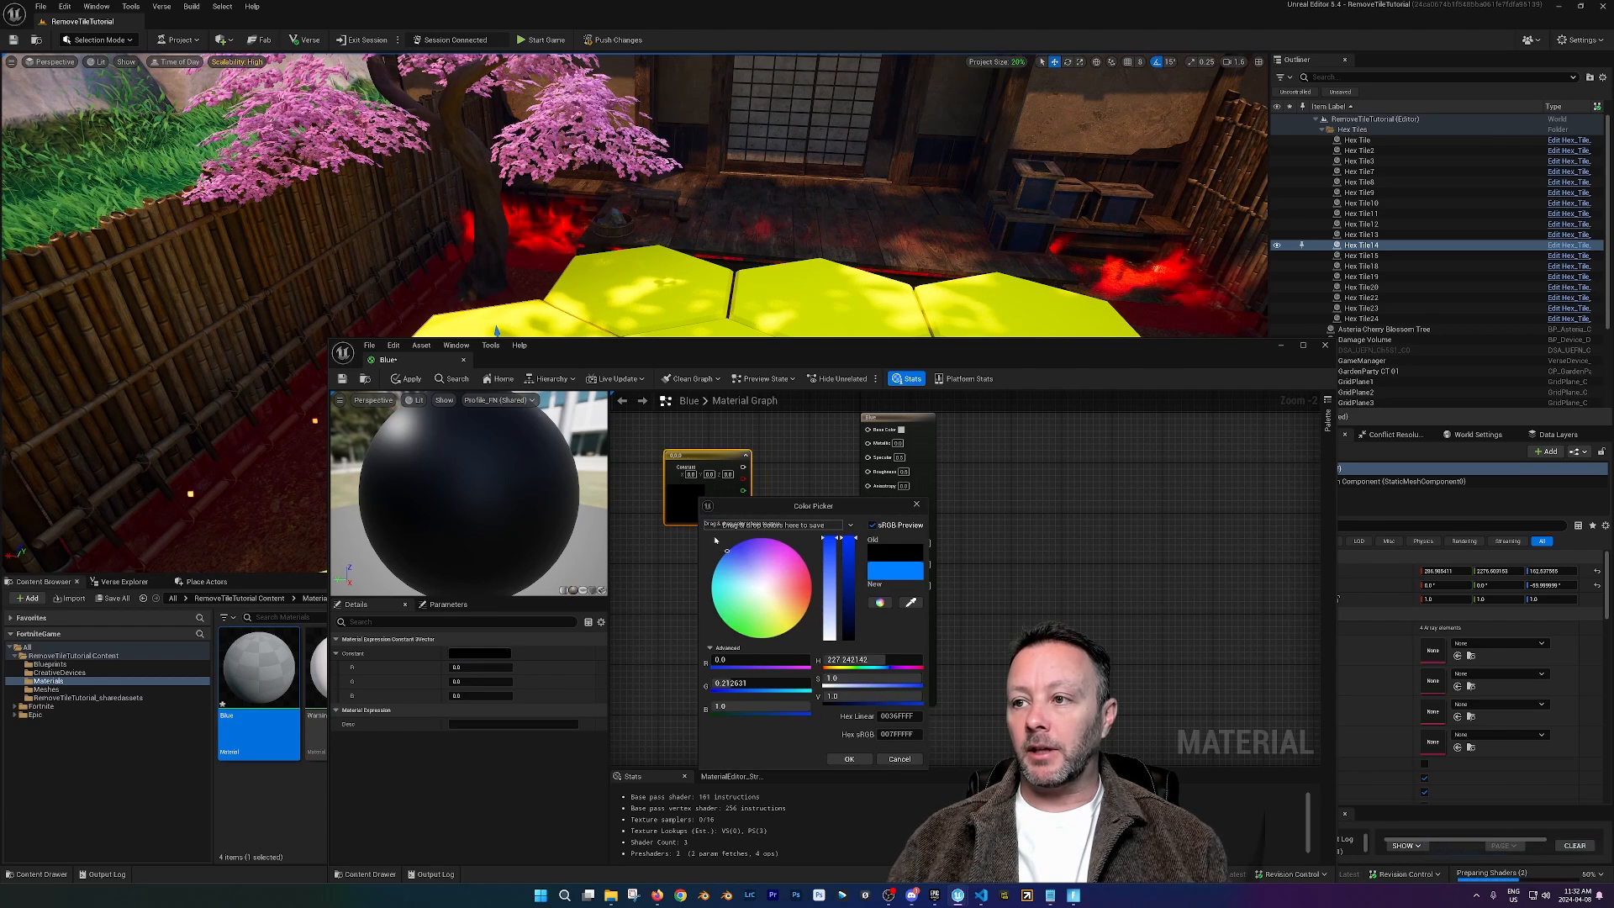
{"action": "left_click", "coordinate": [847, 758]}
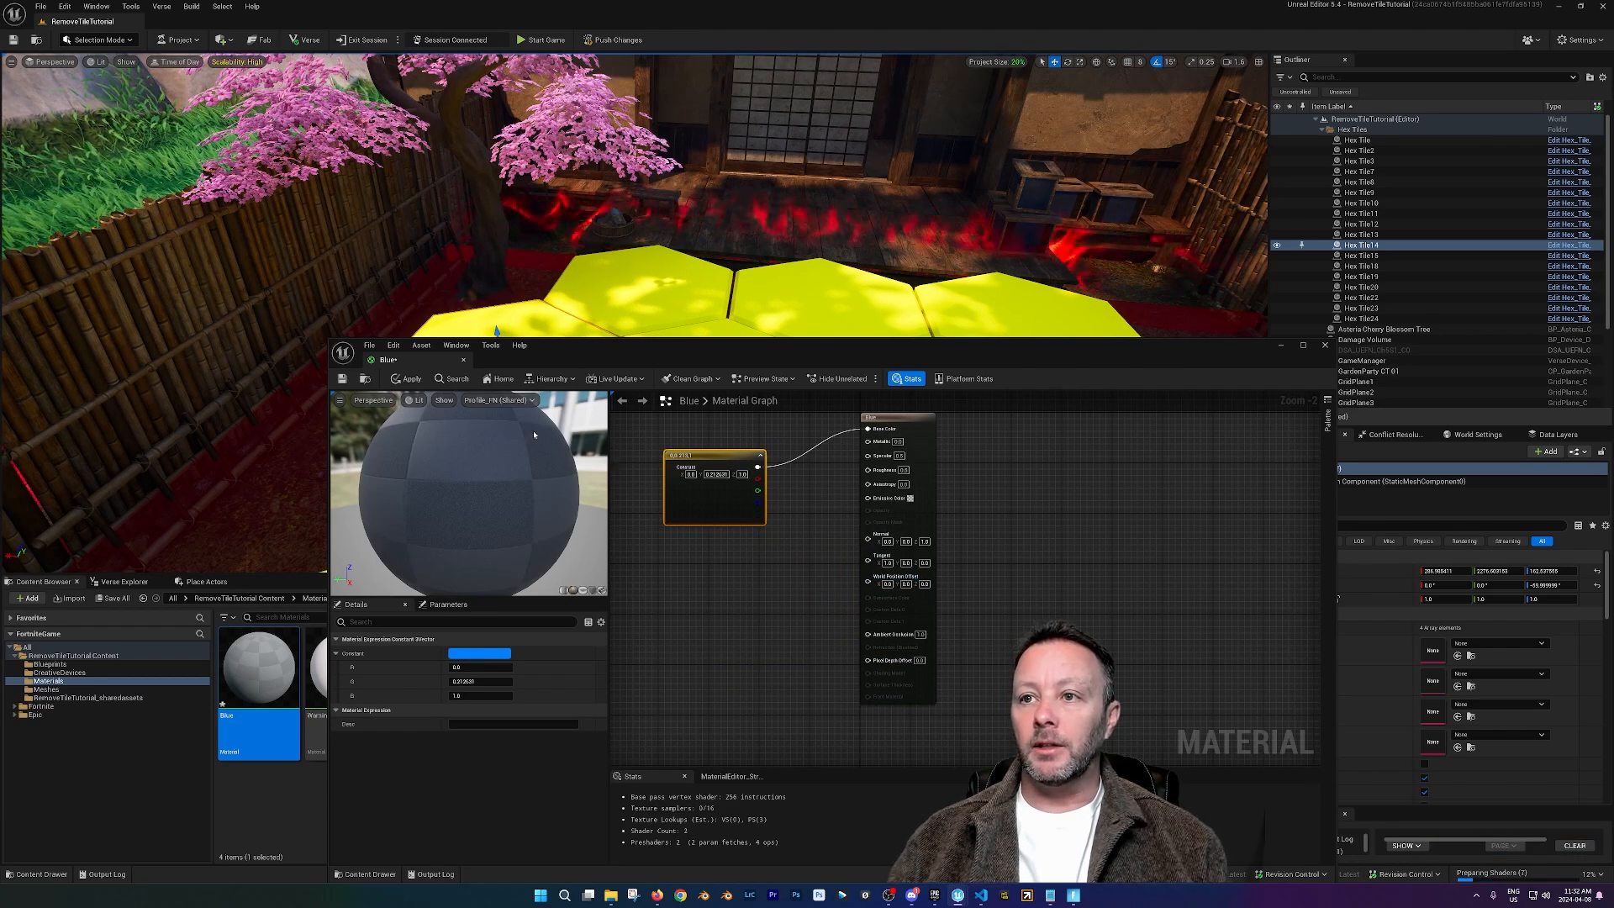
{"action": "left_click", "coordinate": [406, 378]}
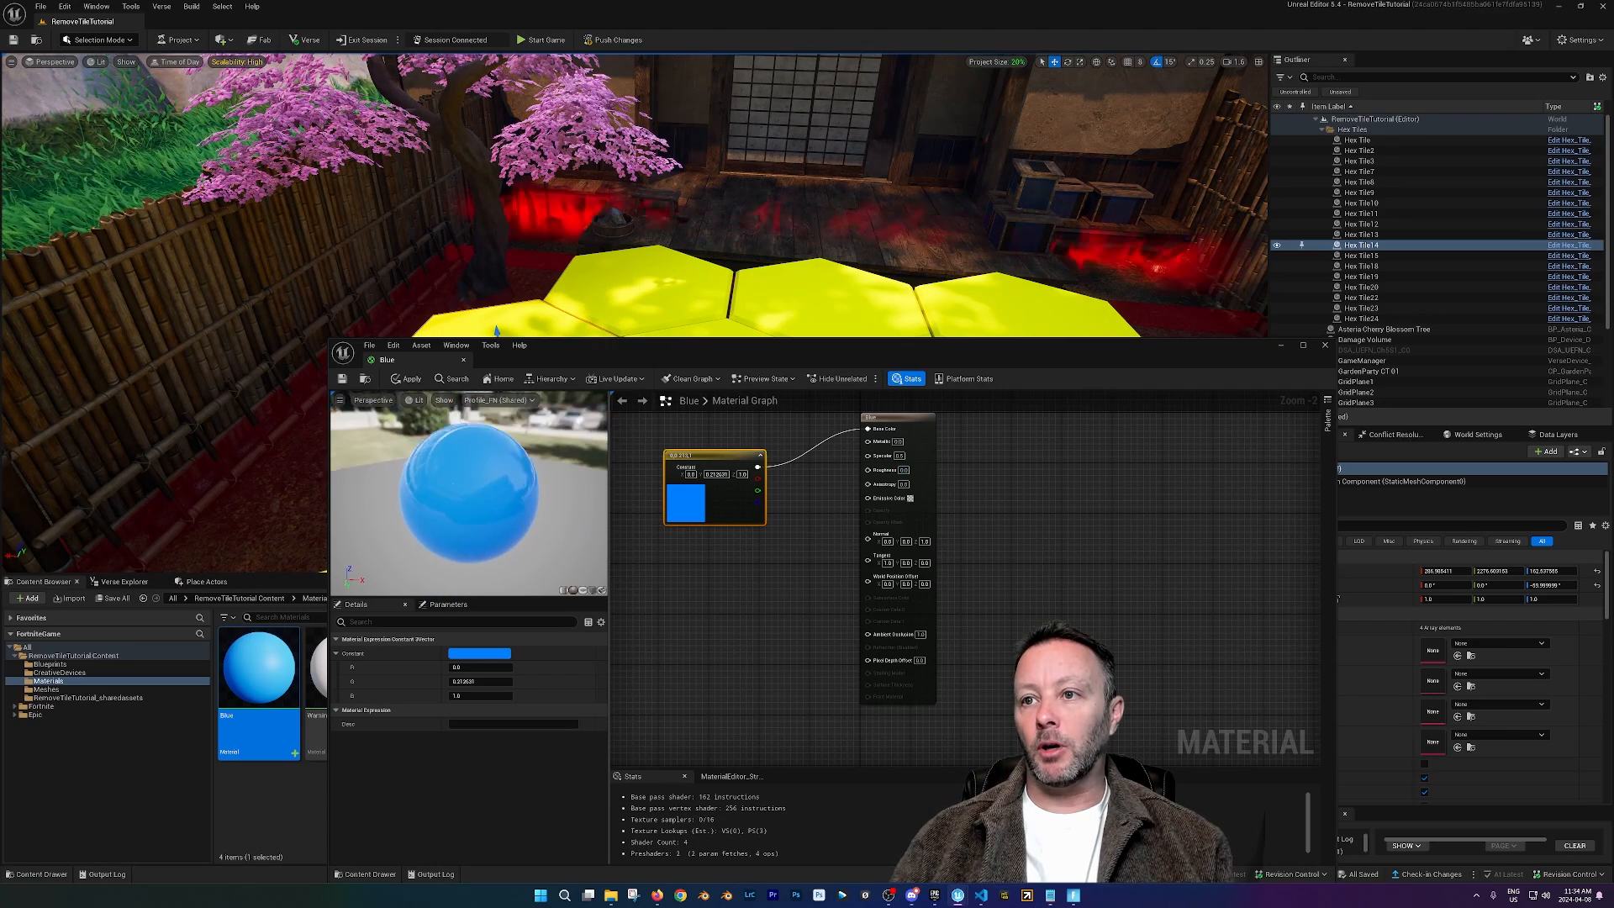
{"action": "mouse_move", "coordinate": [923, 471]}
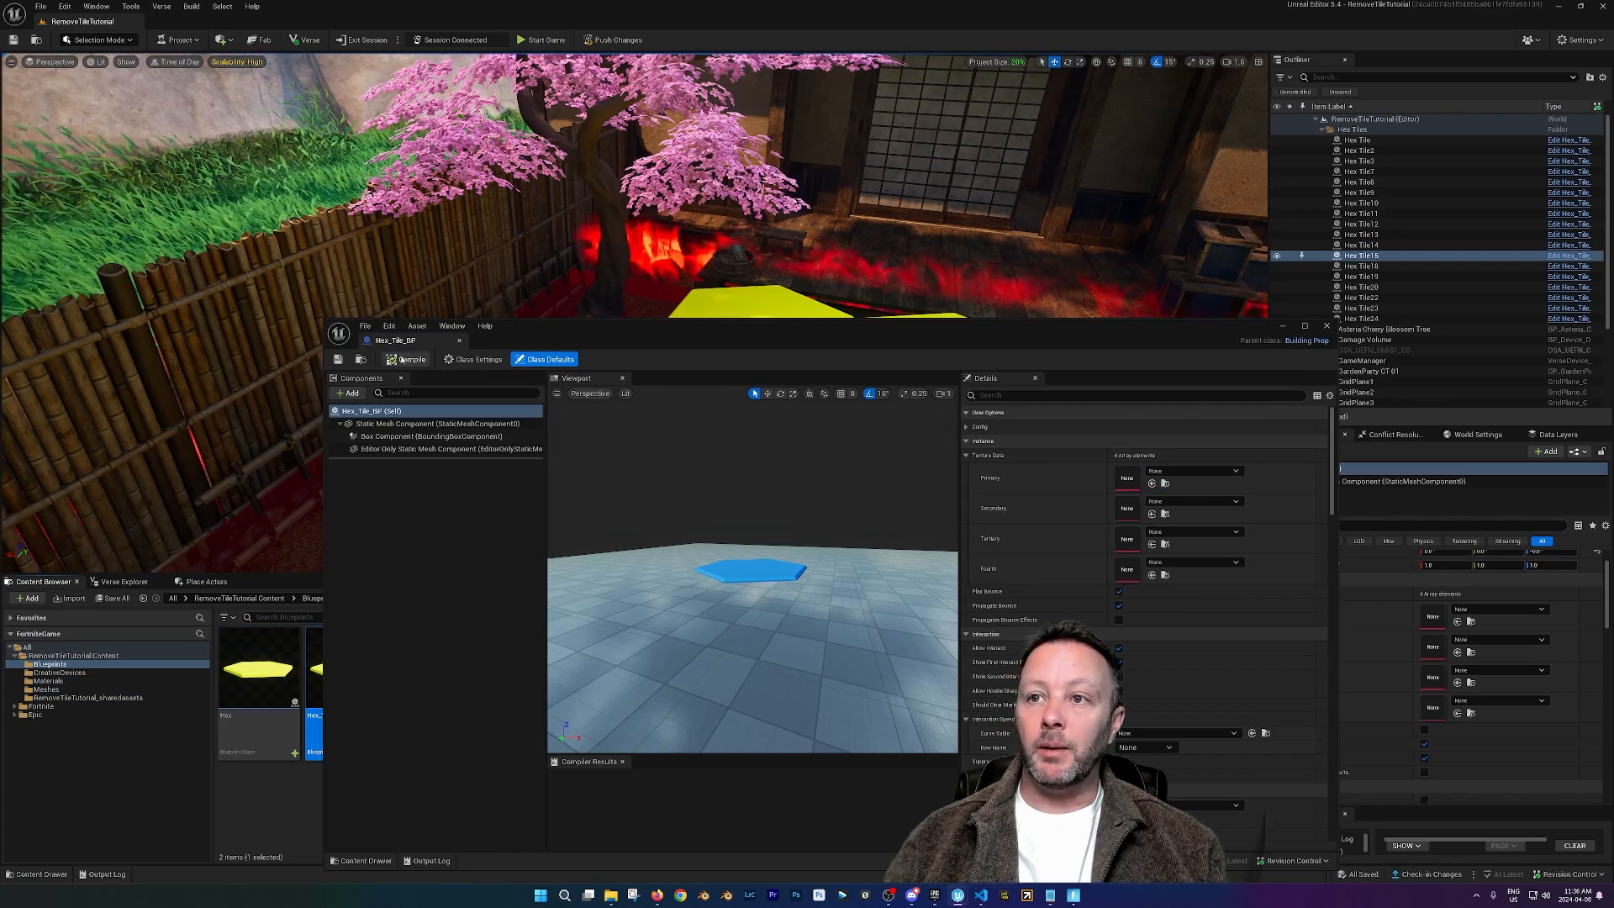
Step: Compile and save the hex tile blueprint with its material set to Blue
{"action": "left_click", "coordinate": [410, 360]}
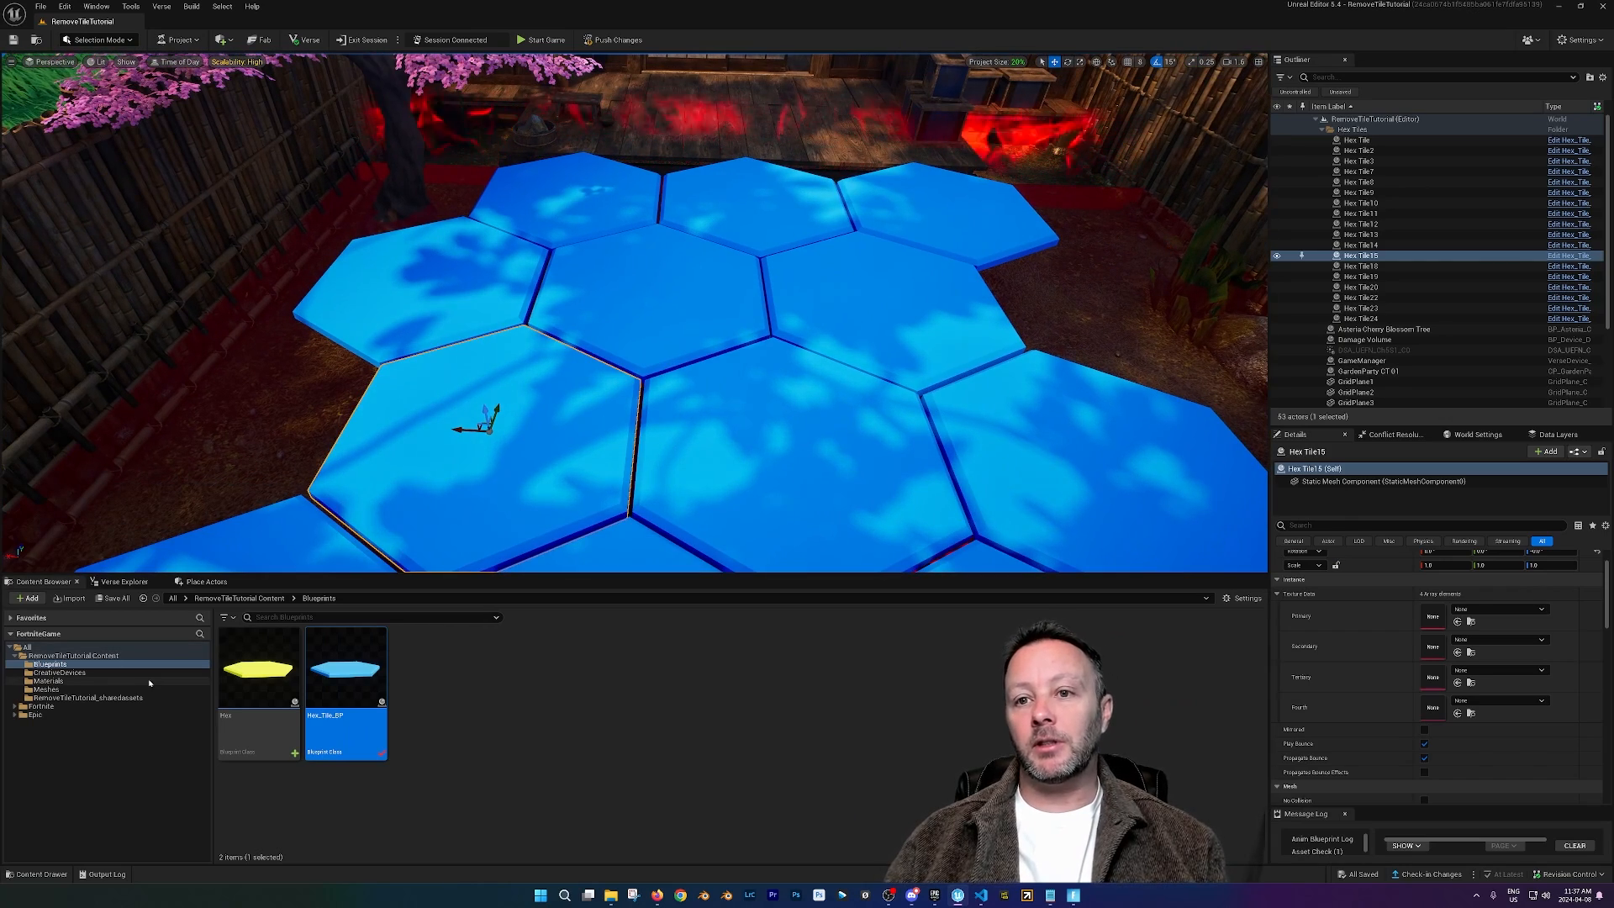
Step: Open Warning_Mat from the Materials folder to view its time-driven lerp graph
{"action": "left_click", "coordinate": [47, 681]}
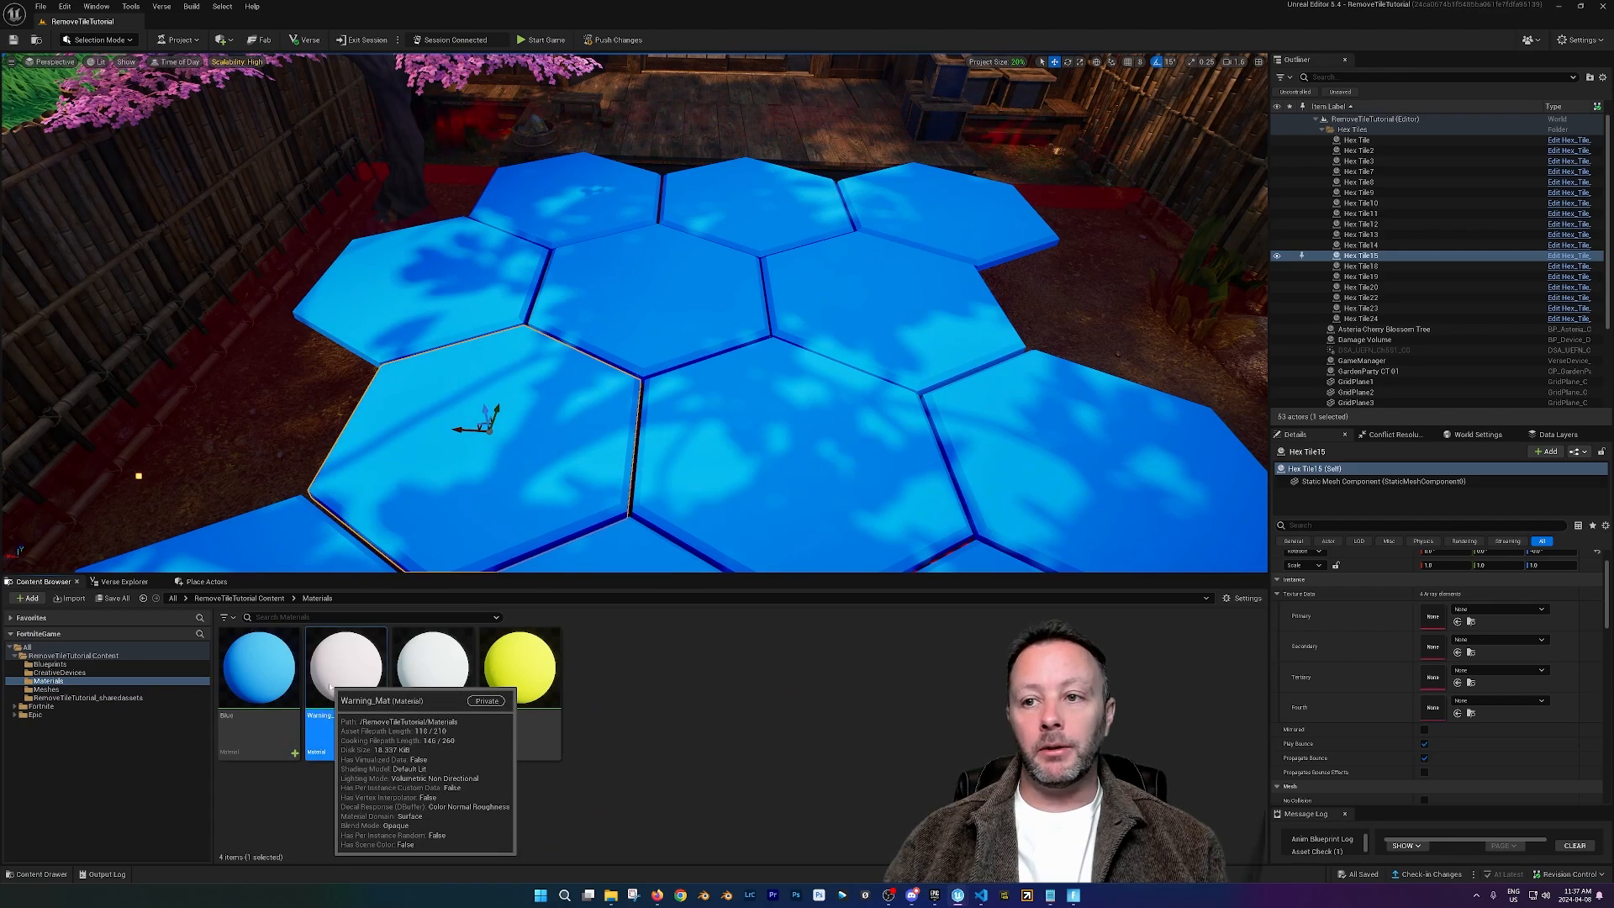
{"action": "double_click", "coordinate": [344, 664]}
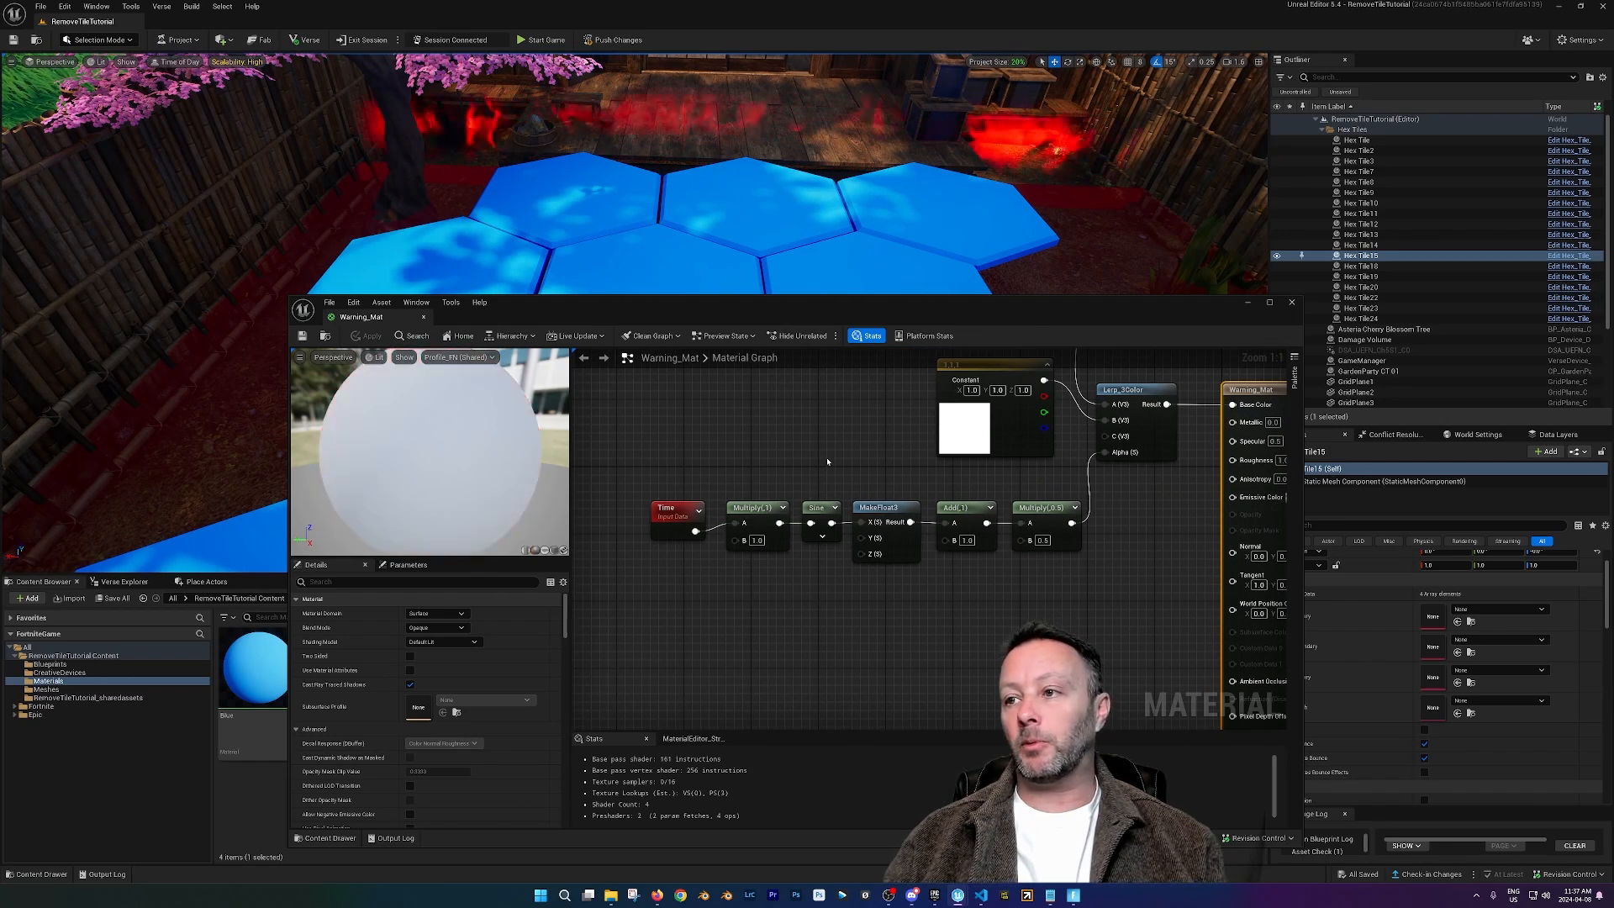
{"action": "mouse_move", "coordinate": [880, 506]}
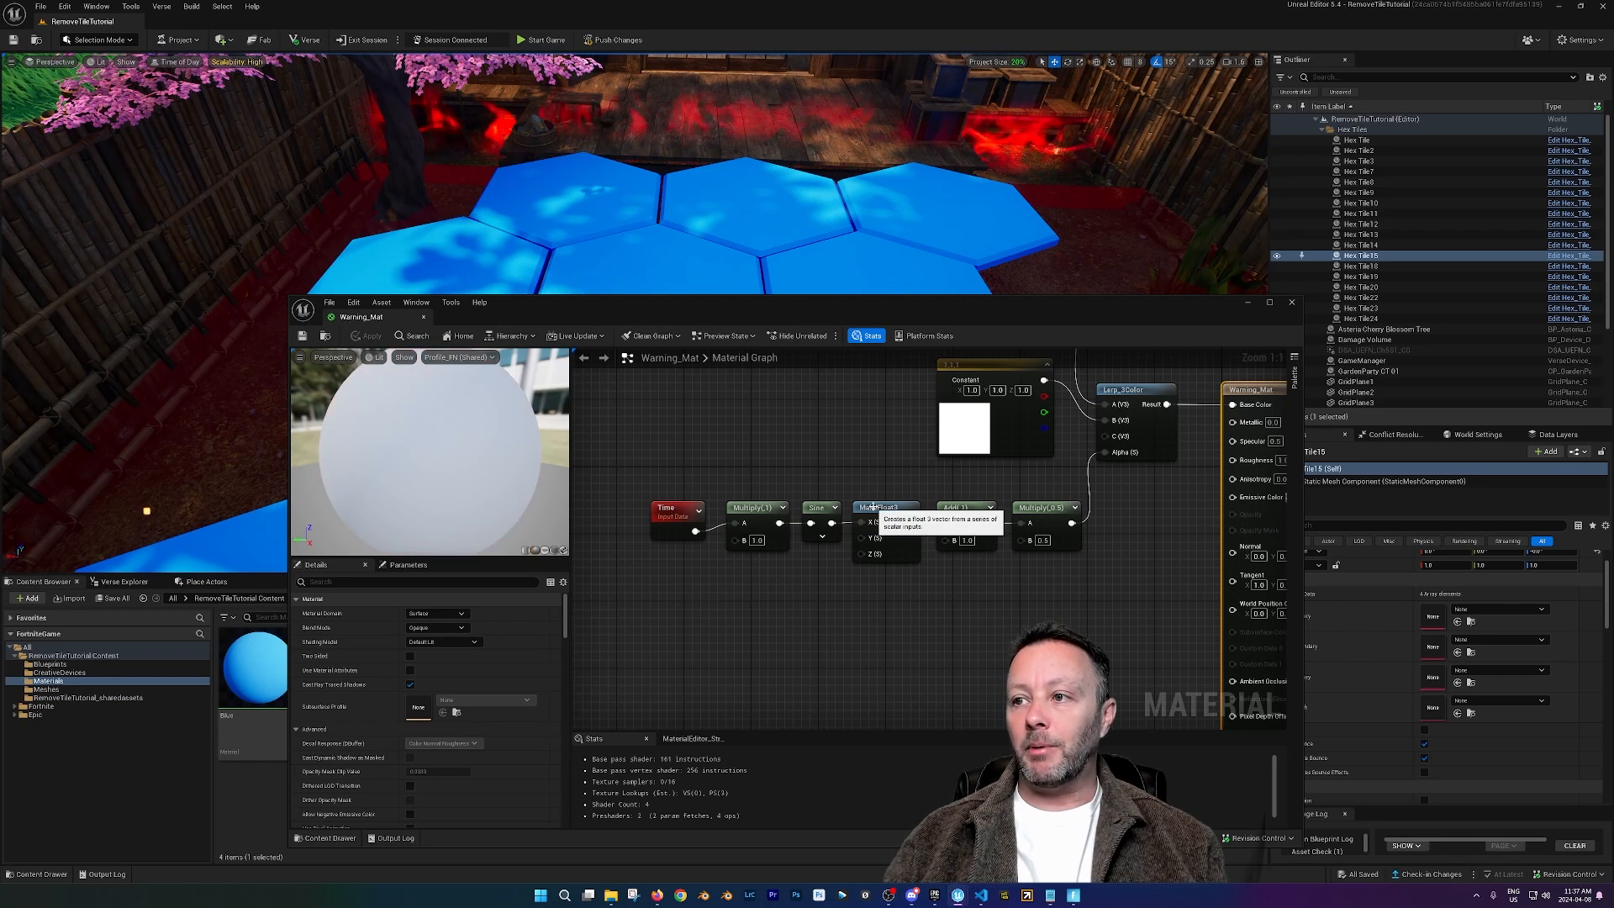
{"action": "mouse_move", "coordinate": [1027, 487]}
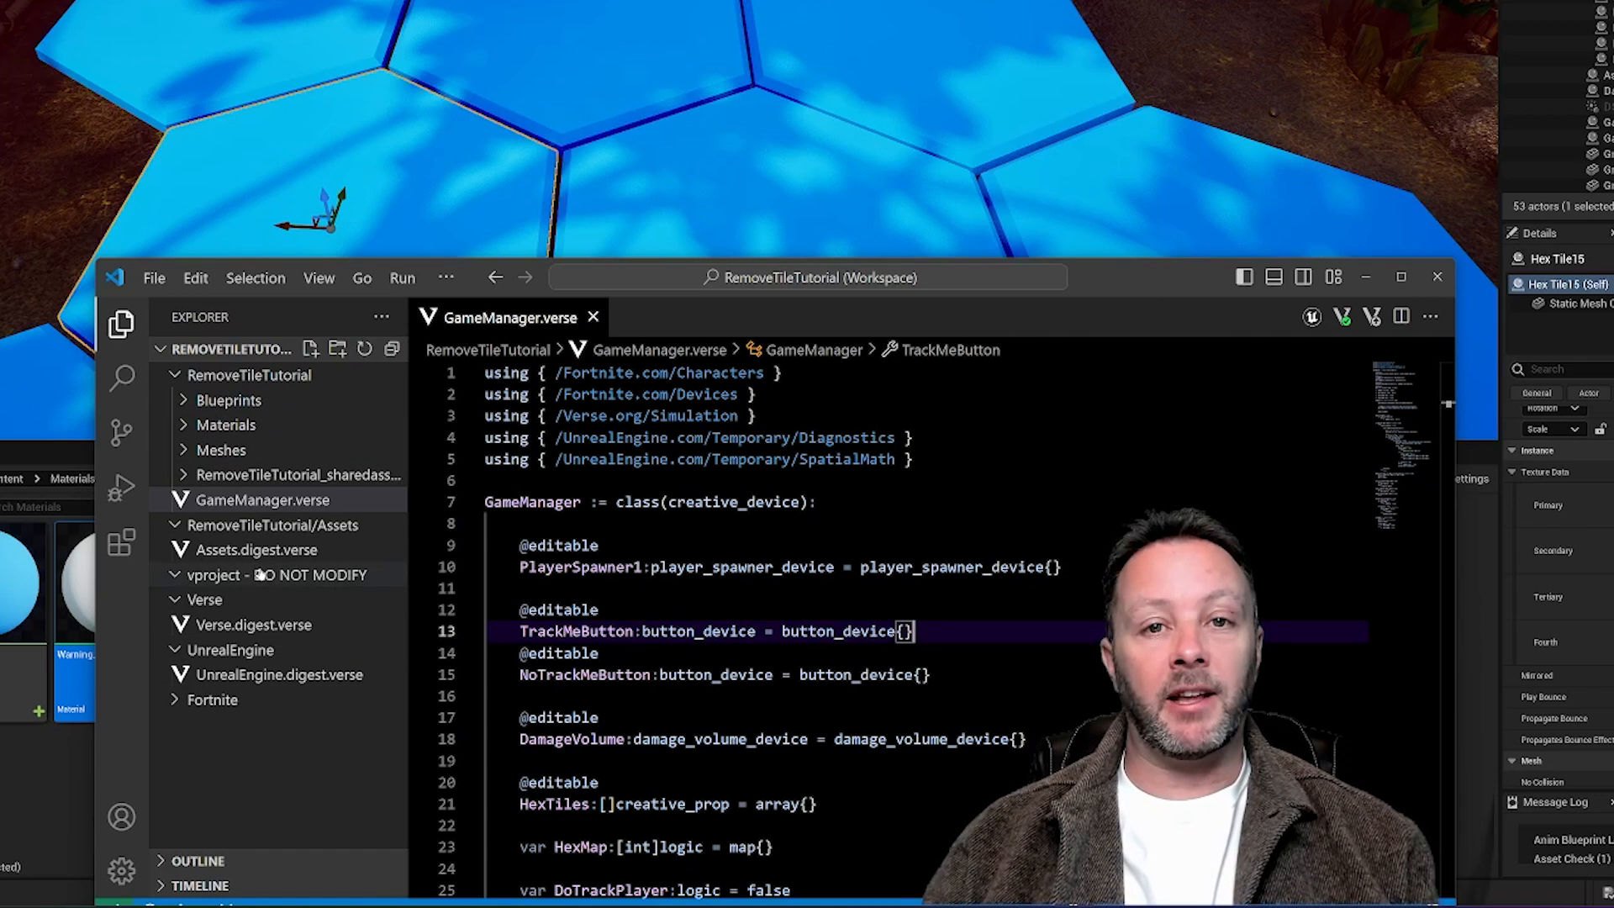
{"action": "mouse_move", "coordinate": [264, 499]}
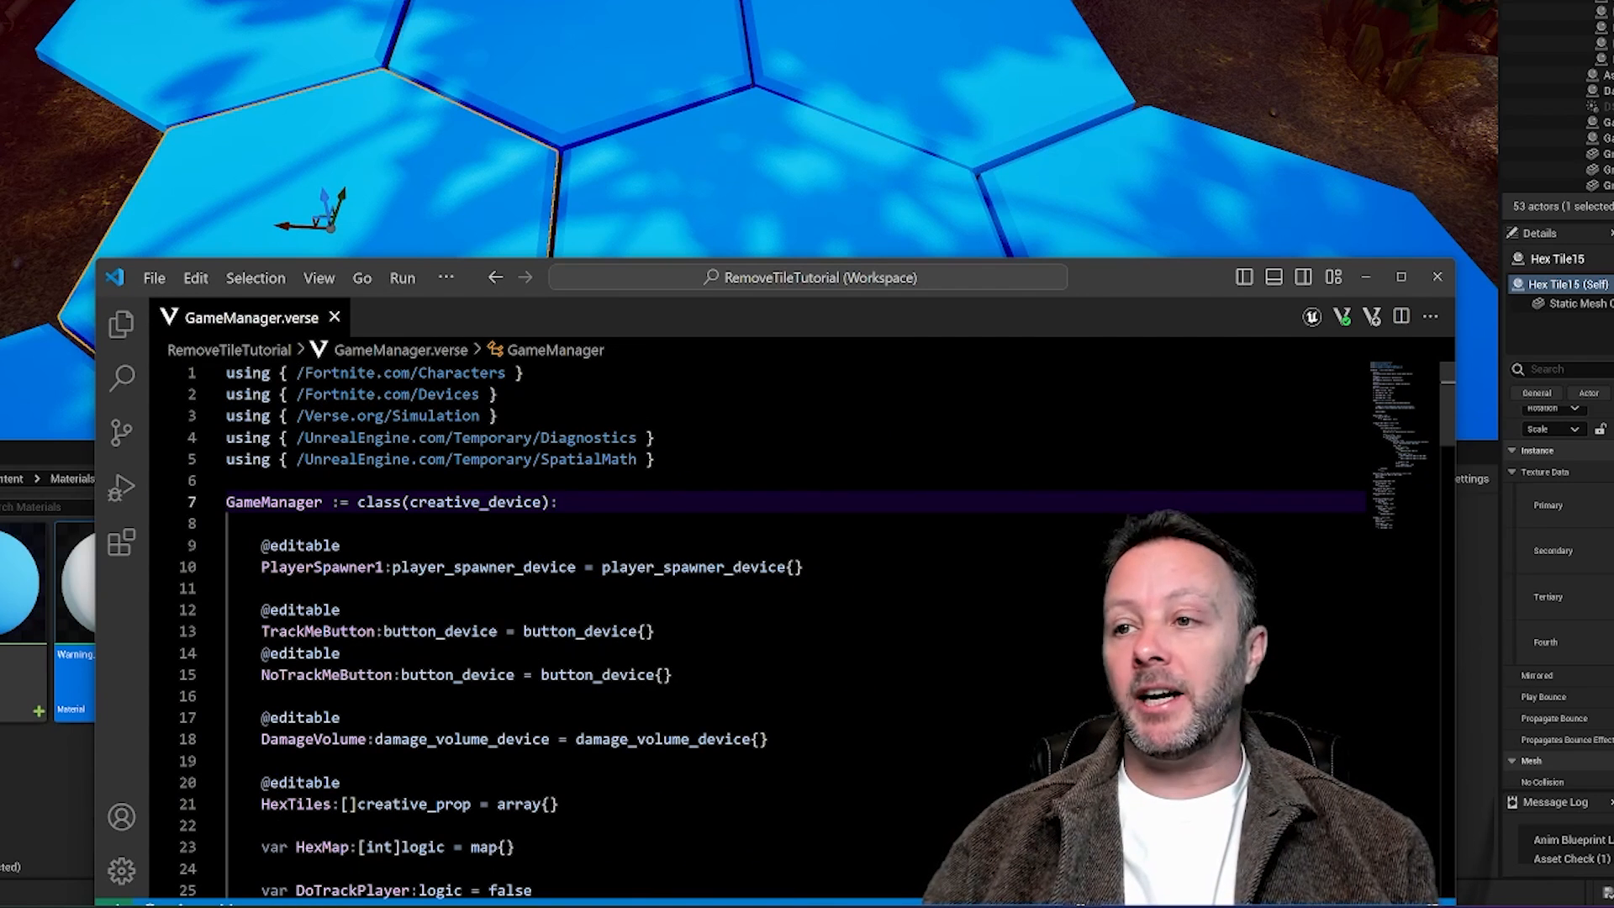
Step: Highlight the NoTrackMeButton field in GameManager.verse and review the remaining editable declarations
{"action": "left_click", "coordinate": [558, 501]}
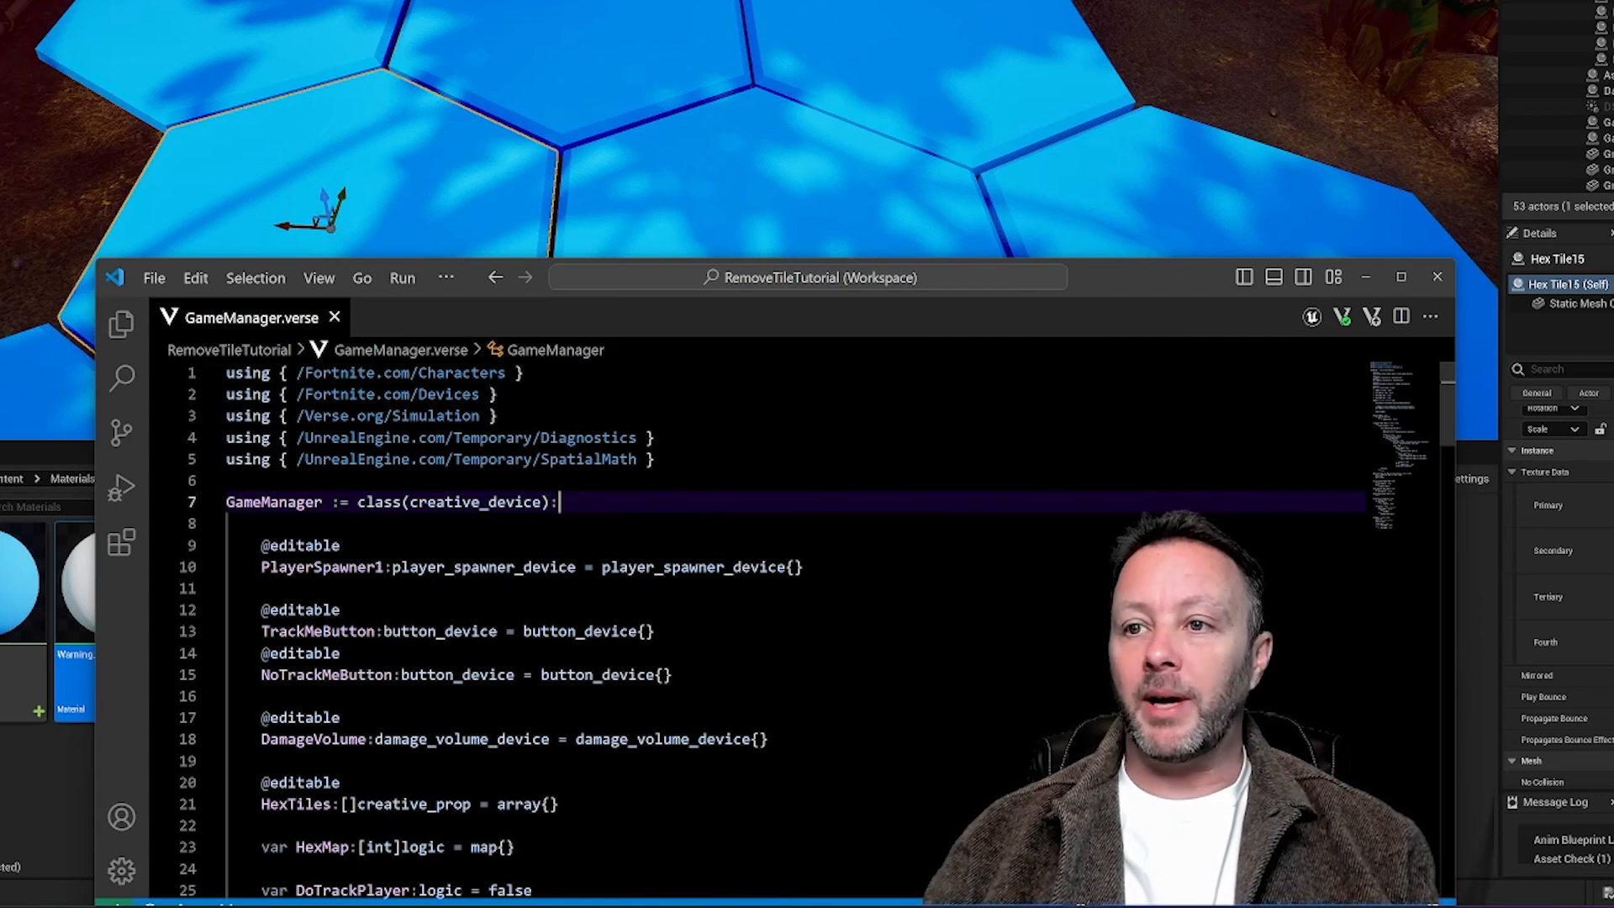
{"action": "double_click", "coordinate": [275, 501]}
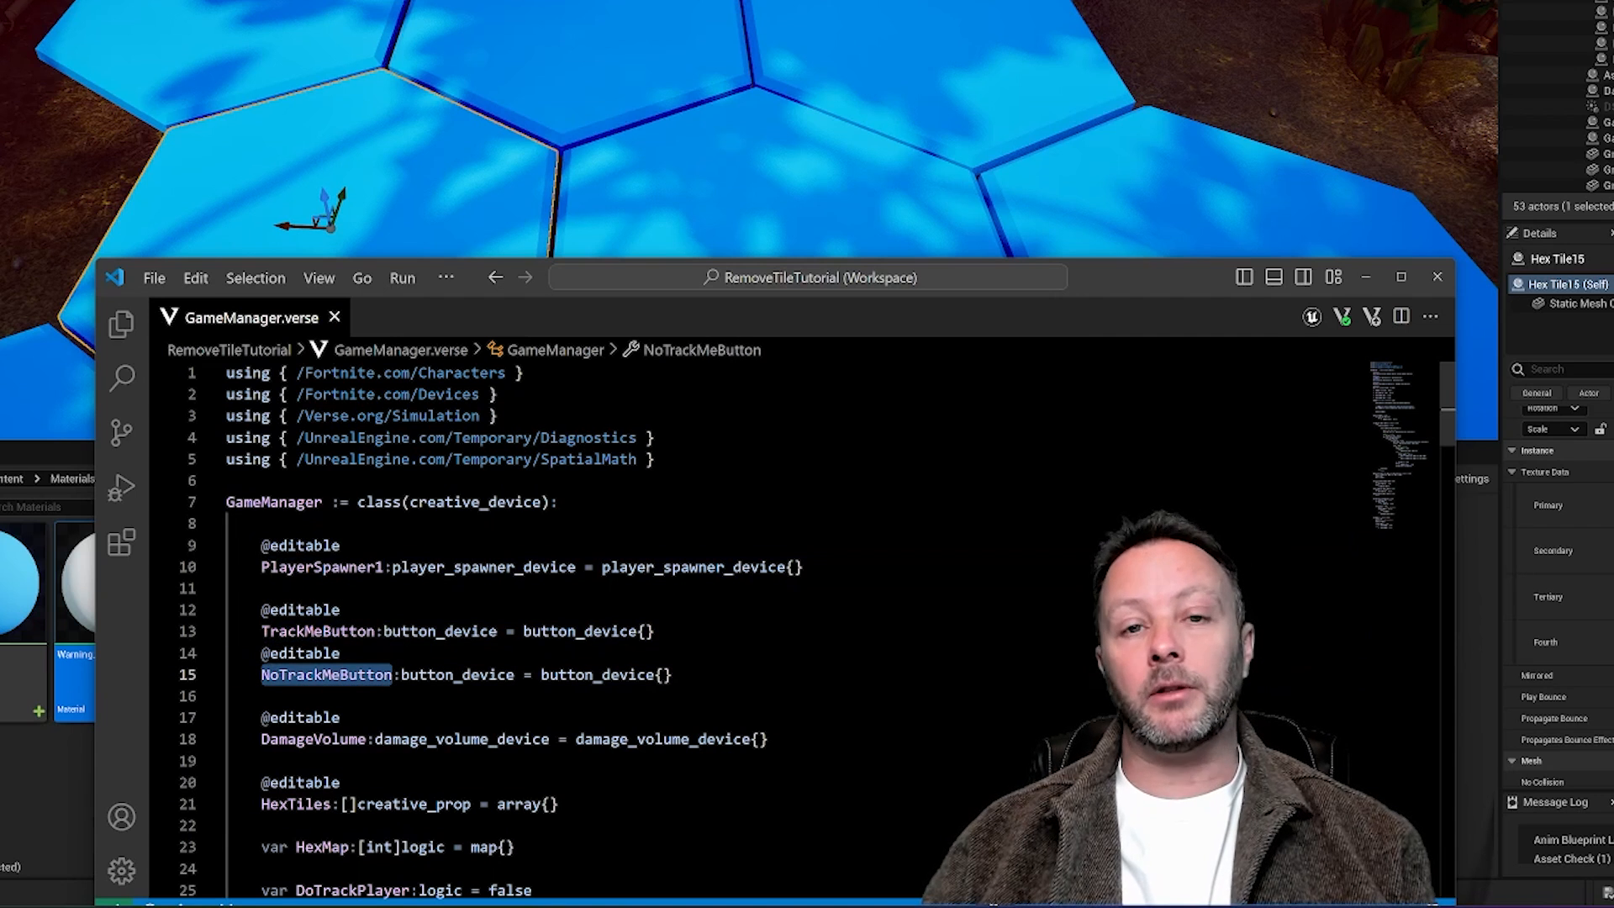
{"action": "scroll", "scroll_direction": "down", "scroll_amount": 3}
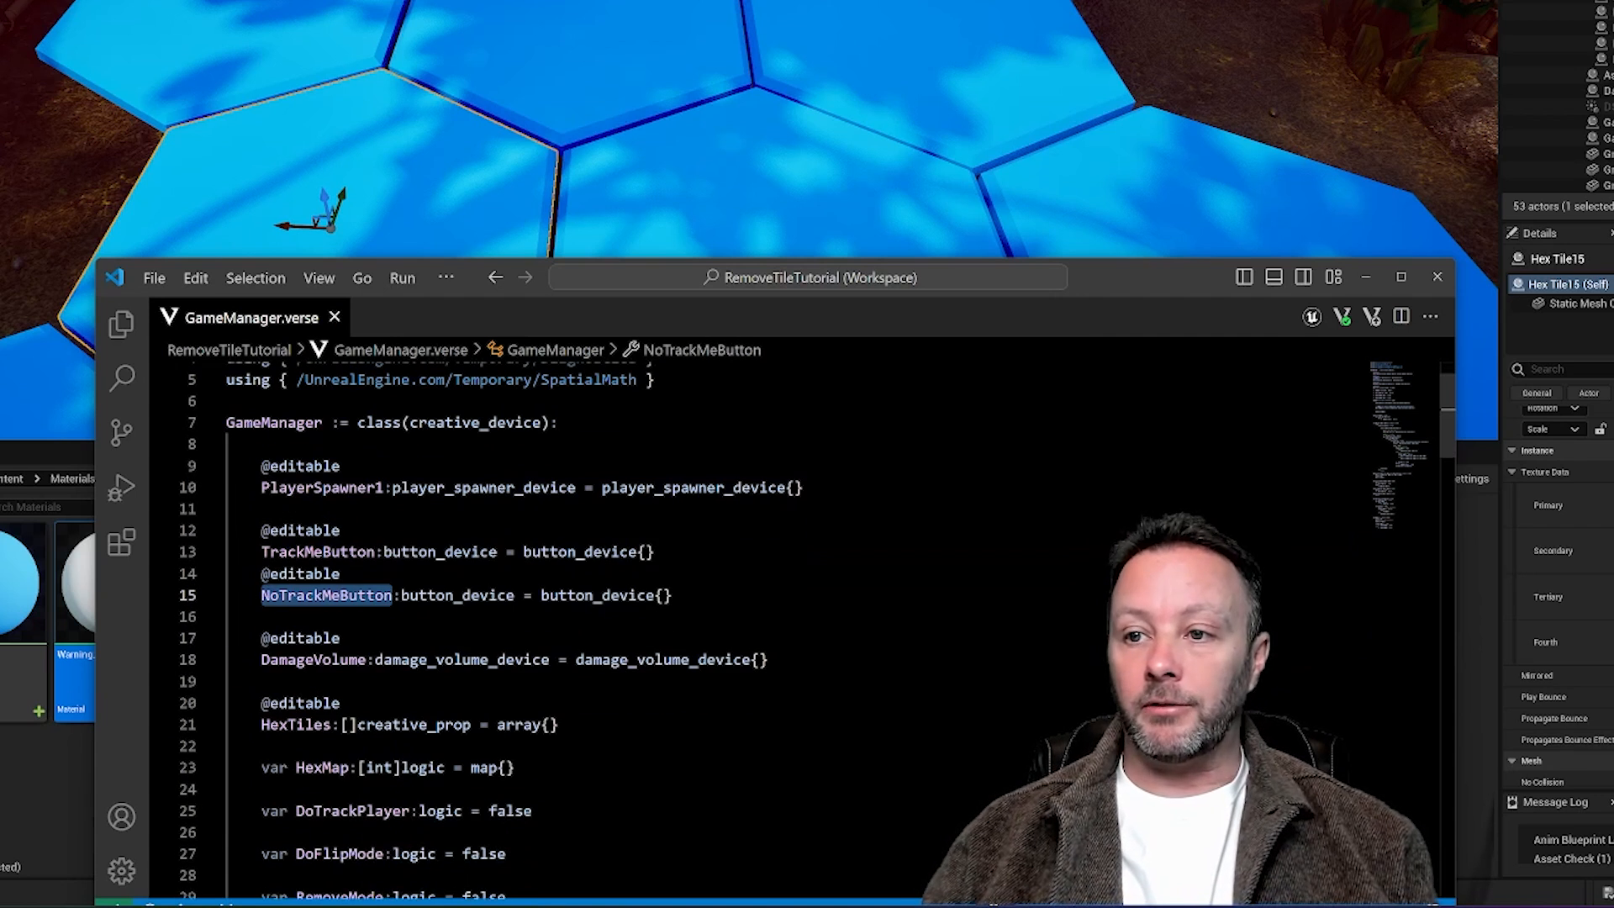
{"action": "scroll", "scroll_direction": "down", "scroll_amount": 3}
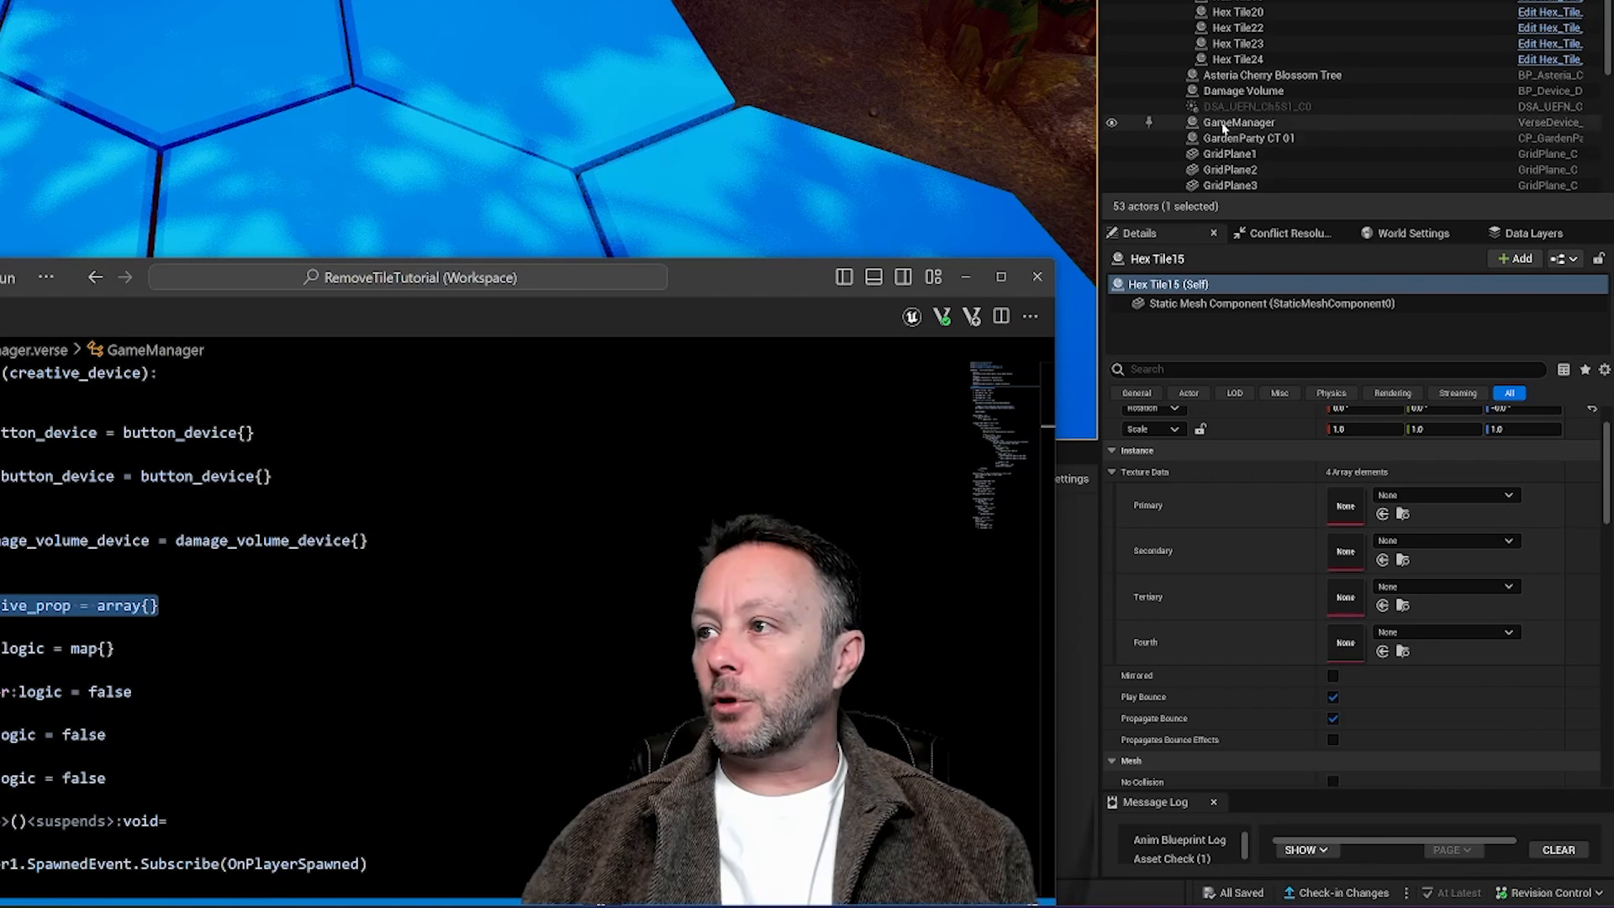
Step: Select the GameManager device and review its assigned properties, collapsing the 18-entry HexTiles array
{"action": "left_click", "coordinate": [1239, 122]}
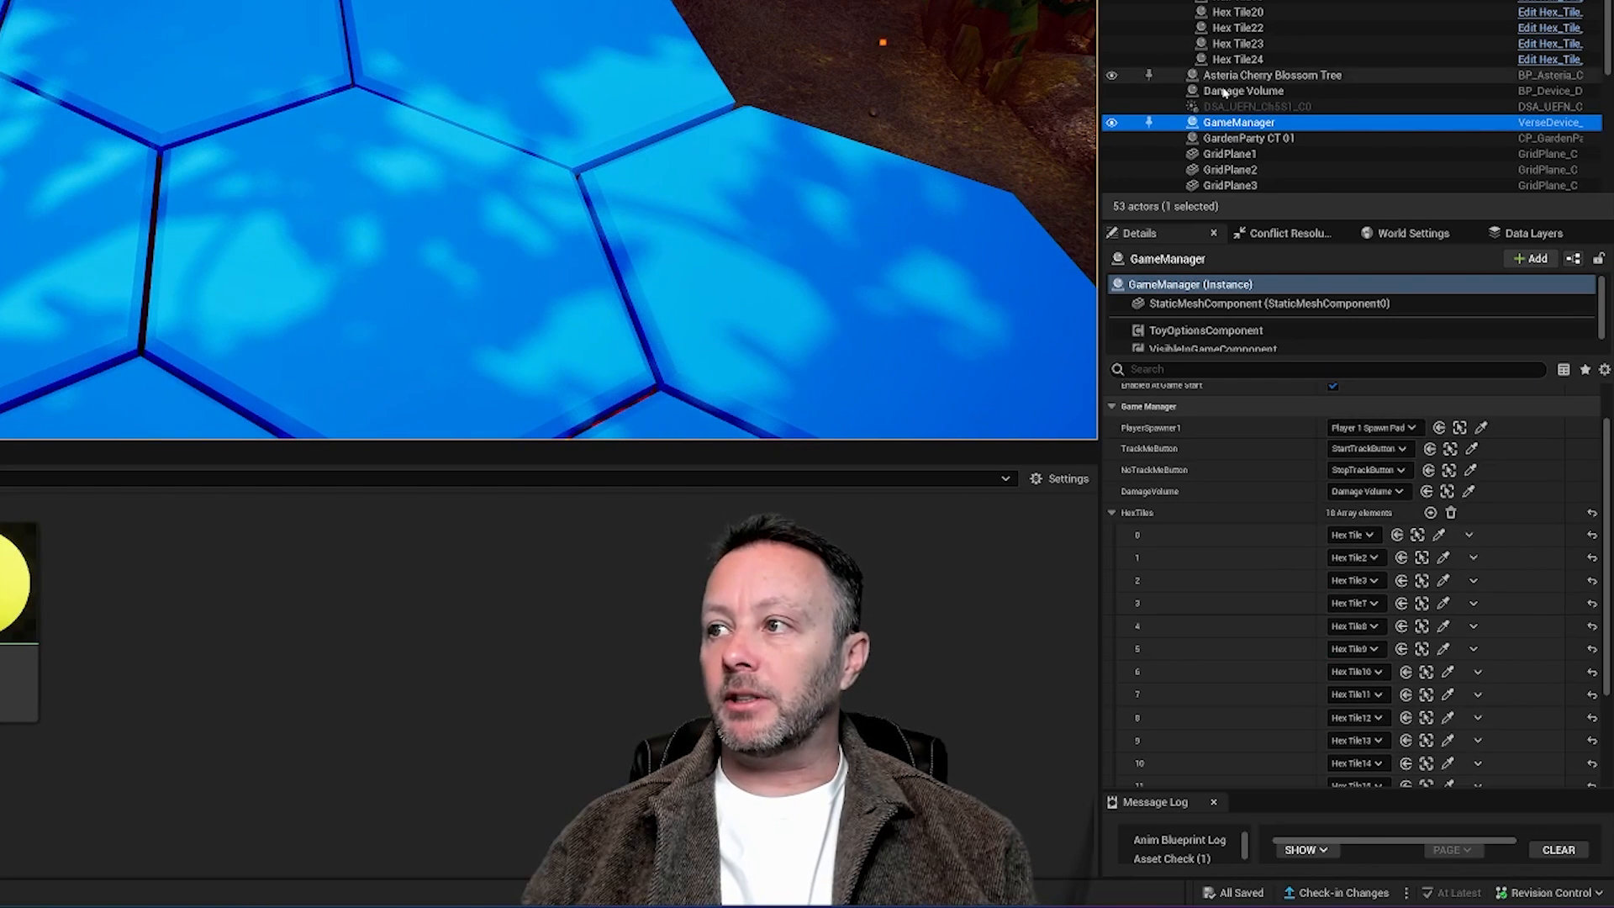
{"action": "scroll", "scroll_direction": "down", "scroll_amount": 3}
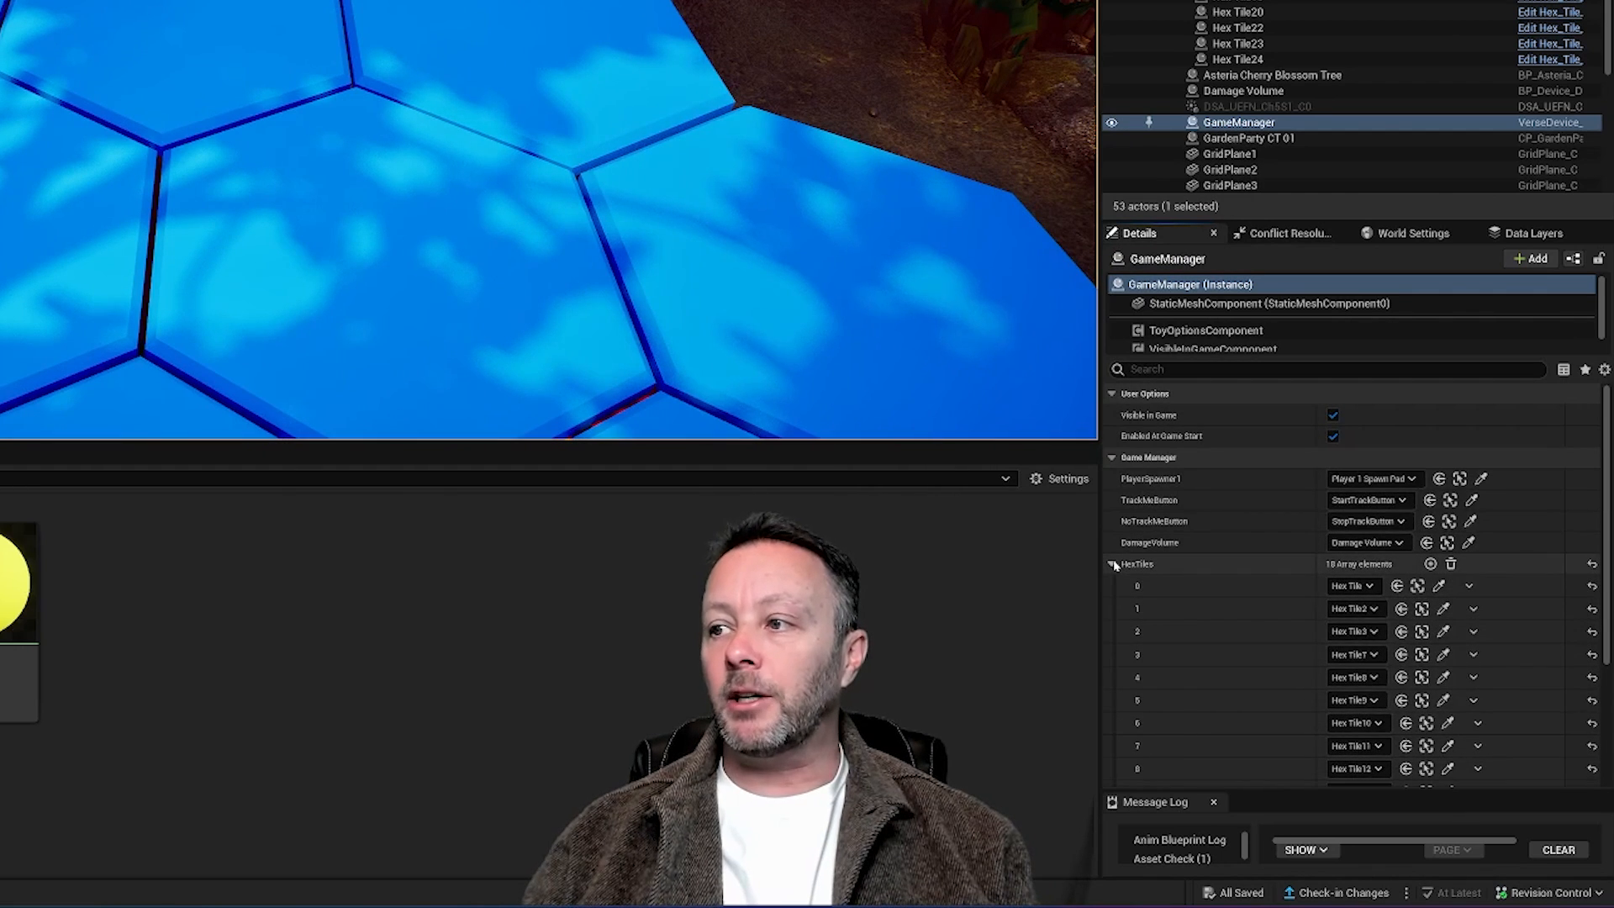
{"action": "left_click", "coordinate": [1112, 565]}
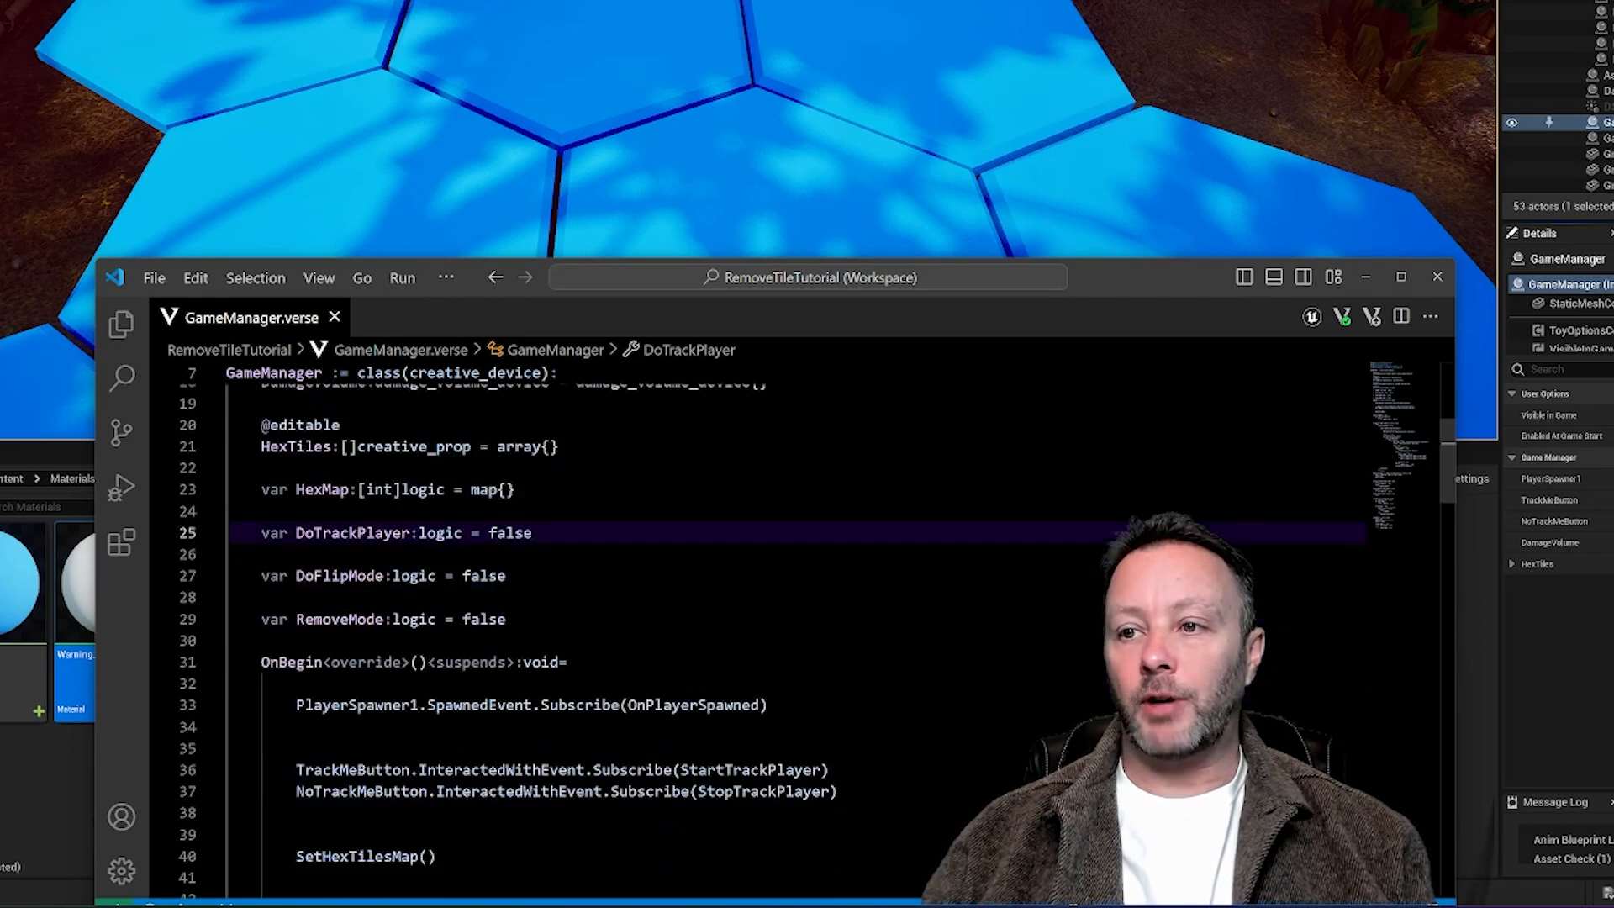
Step: Compact OnBegin and add a SetHexTilesMap() call after the button subscriptions
{"action": "double_click", "coordinate": [438, 532]}
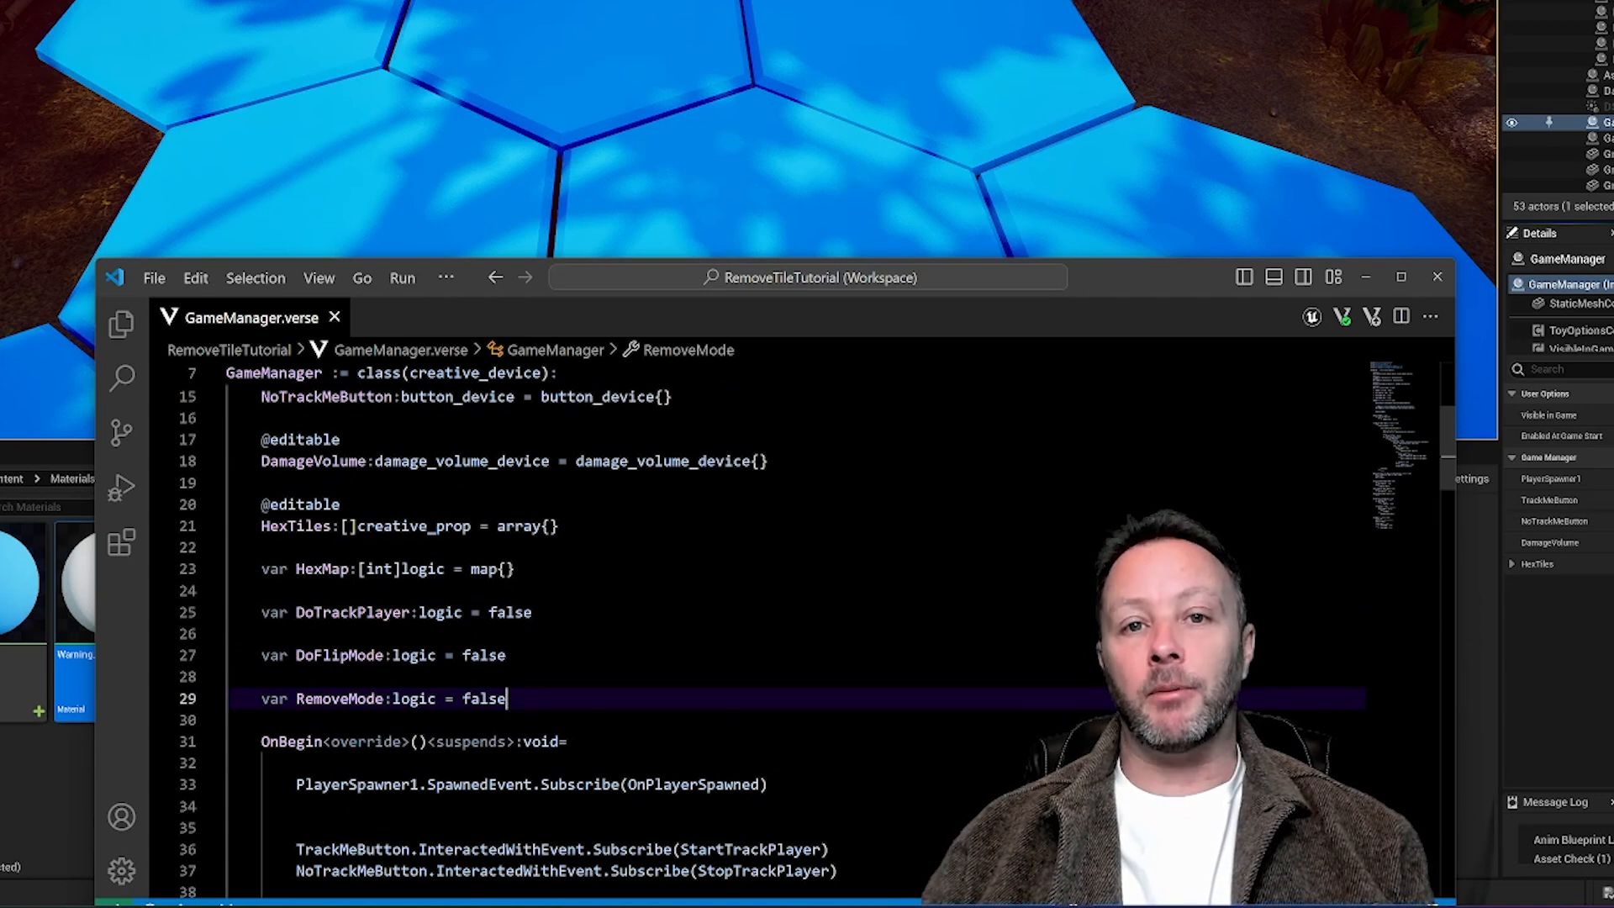
{"action": "scroll", "scroll_direction": "down", "scroll_amount": 3}
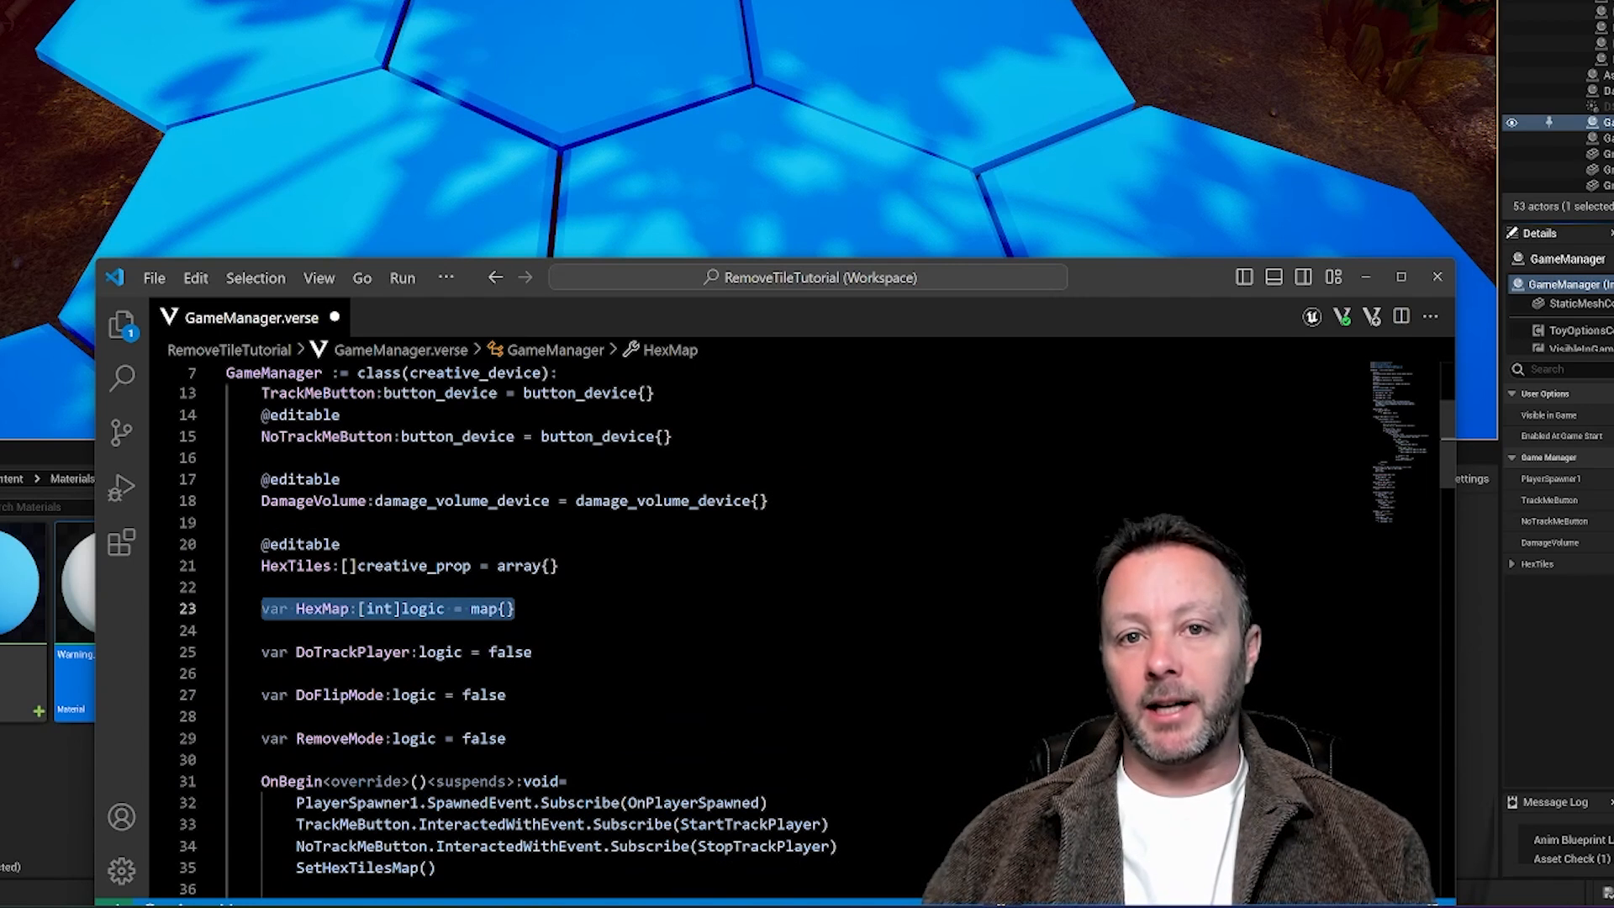
{"action": "scroll", "scroll_direction": "down", "scroll_amount": 3}
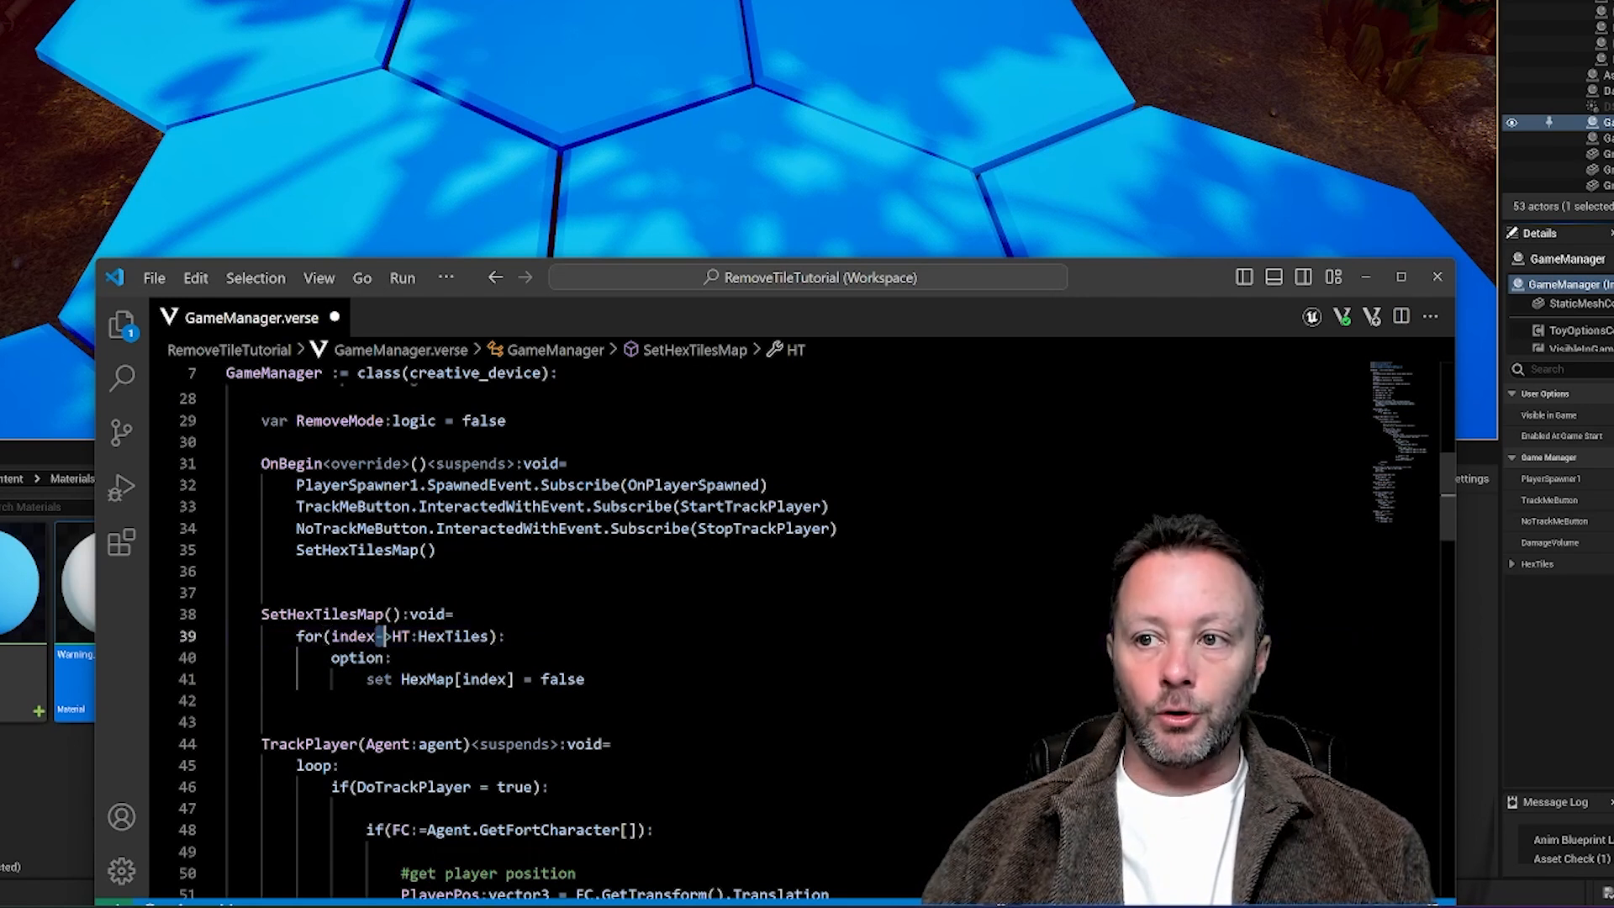
{"action": "mouse_move", "coordinate": [380, 635]}
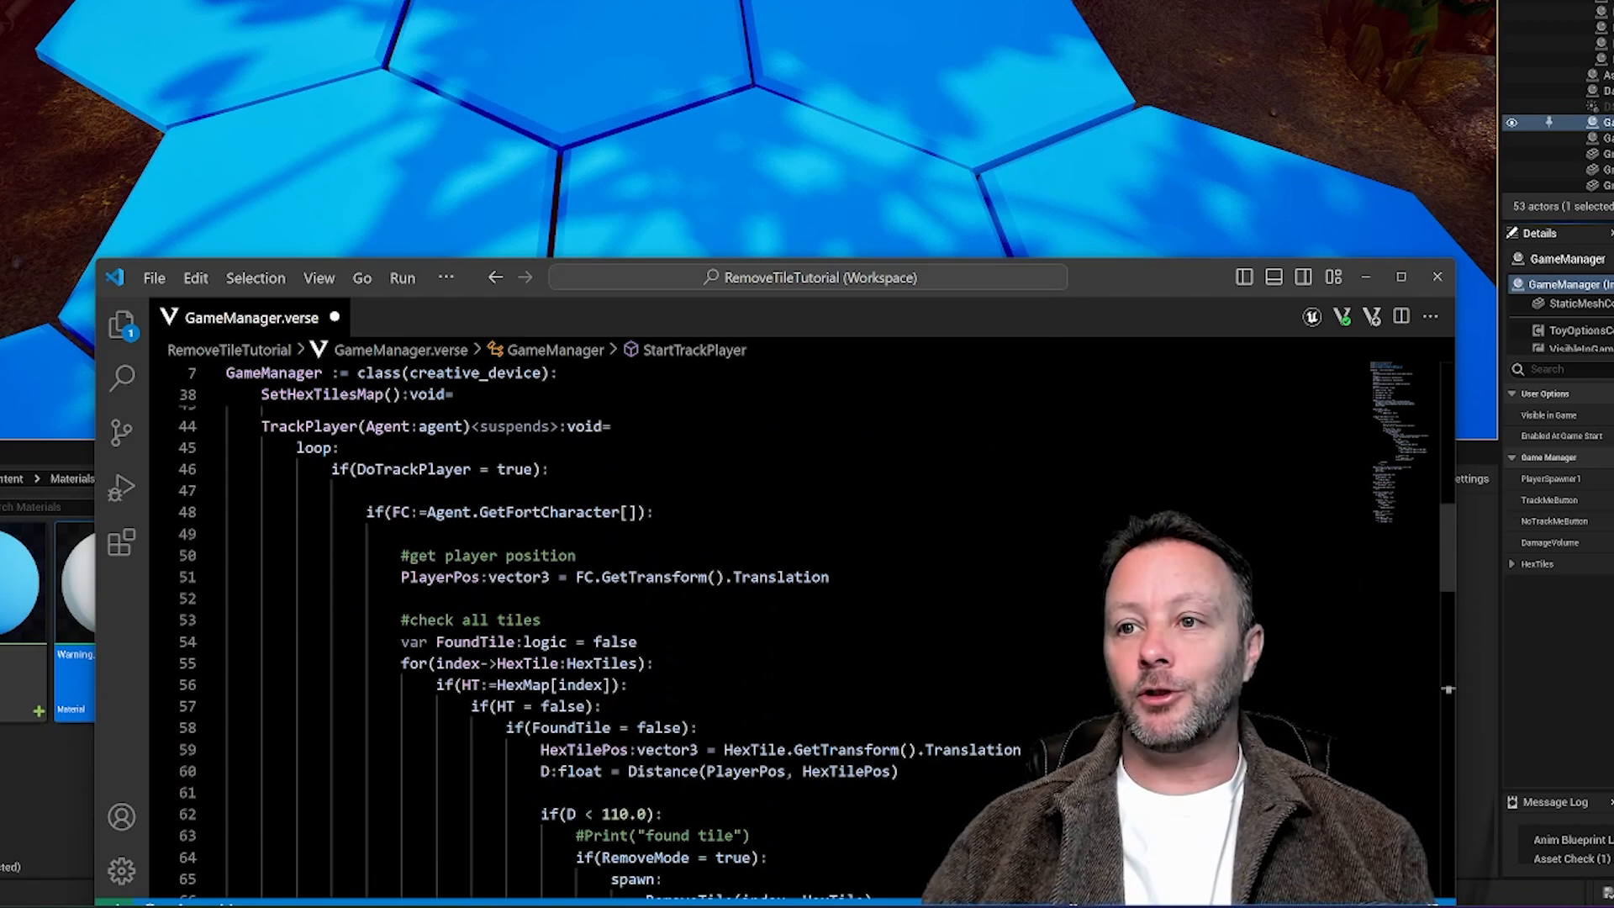
{"action": "double_click", "coordinate": [310, 425]}
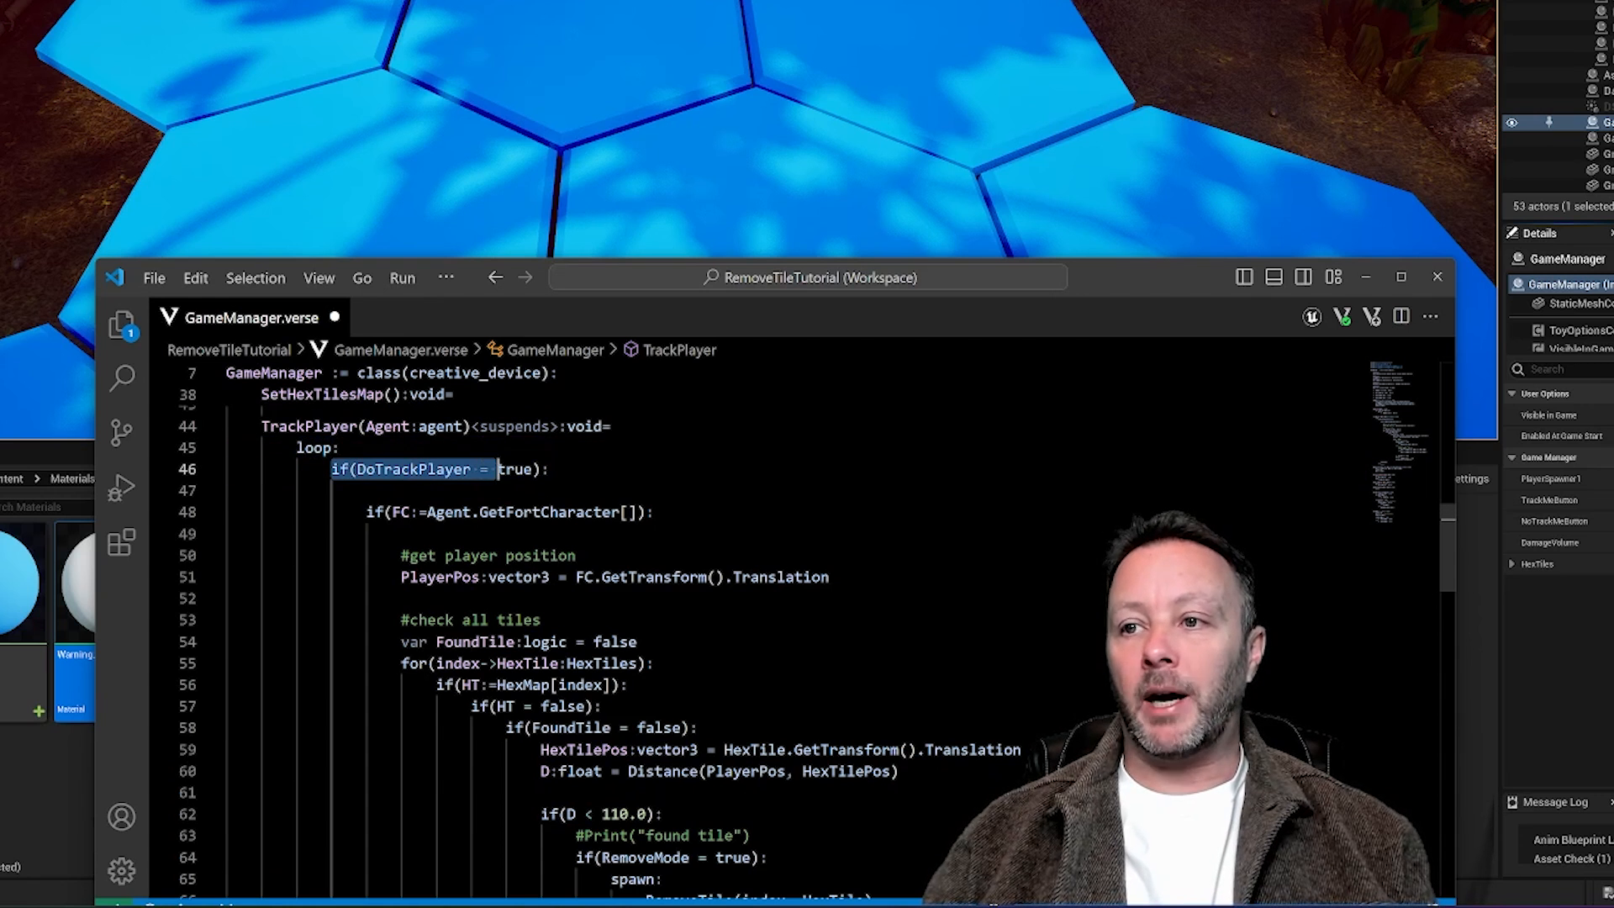
{"action": "scroll", "scroll_direction": "down", "scroll_amount": 3}
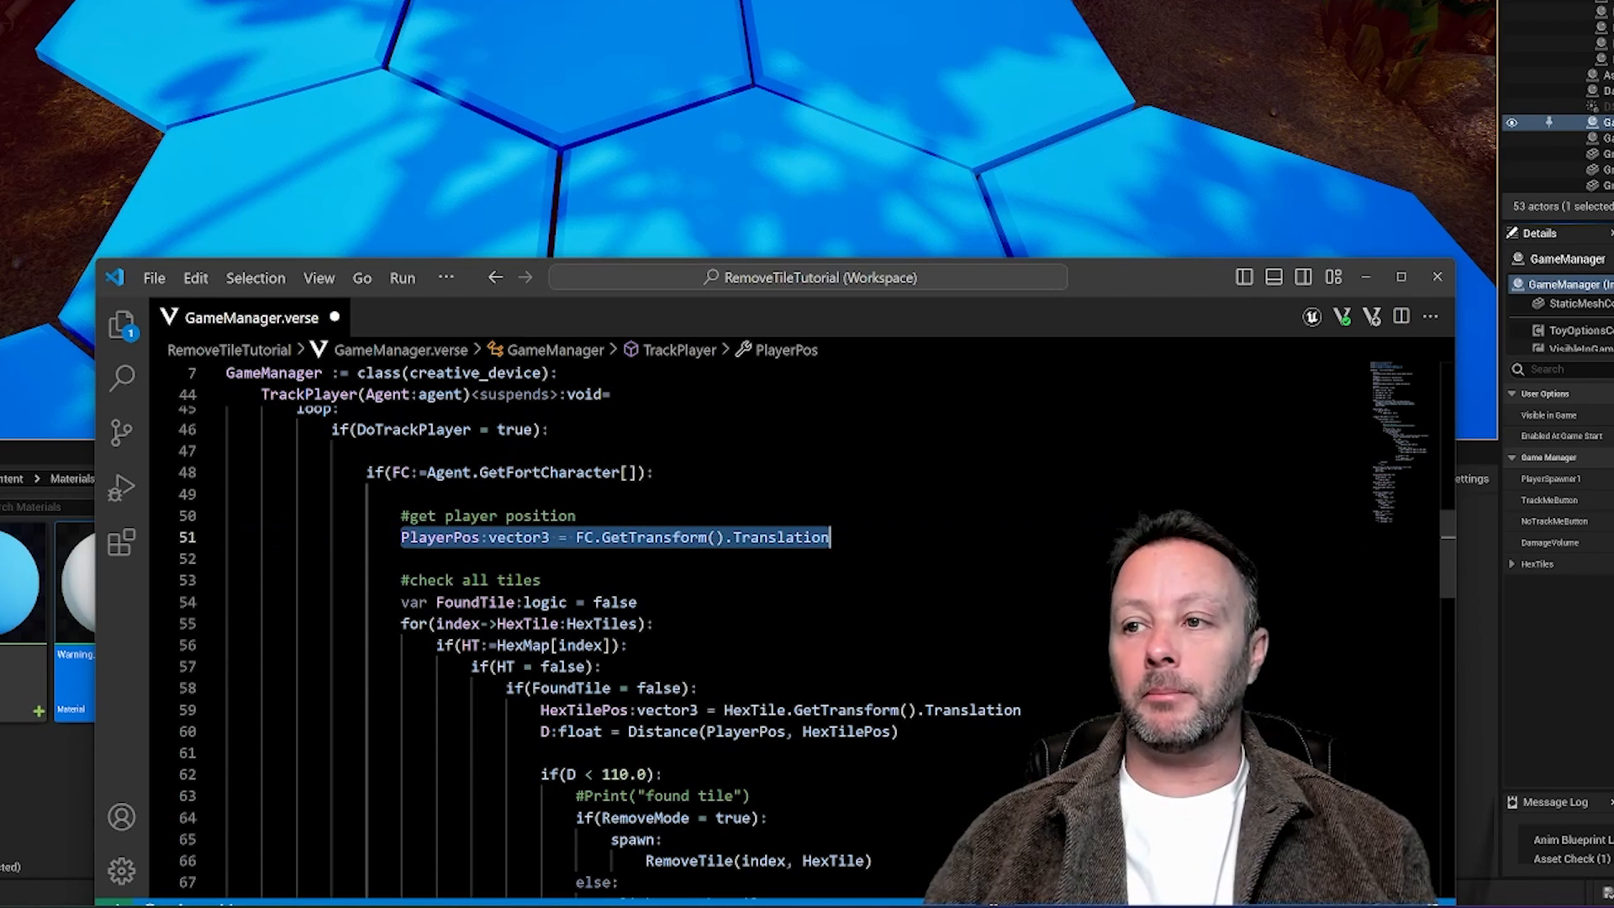
{"action": "double_click", "coordinate": [781, 538]}
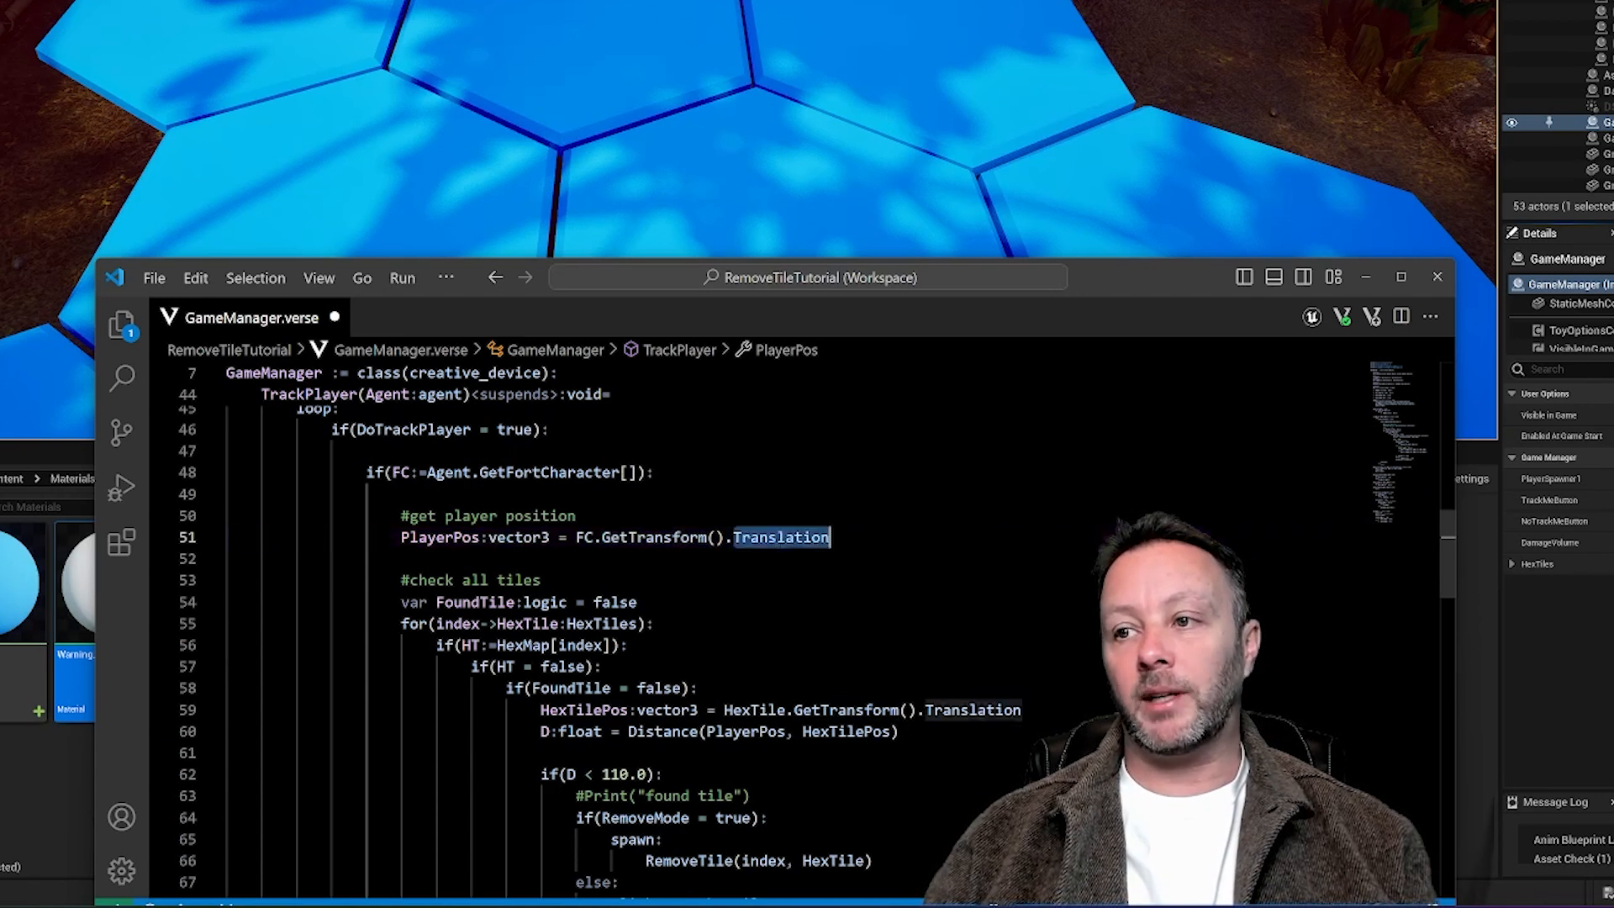
{"action": "left_click", "coordinate": [494, 538]}
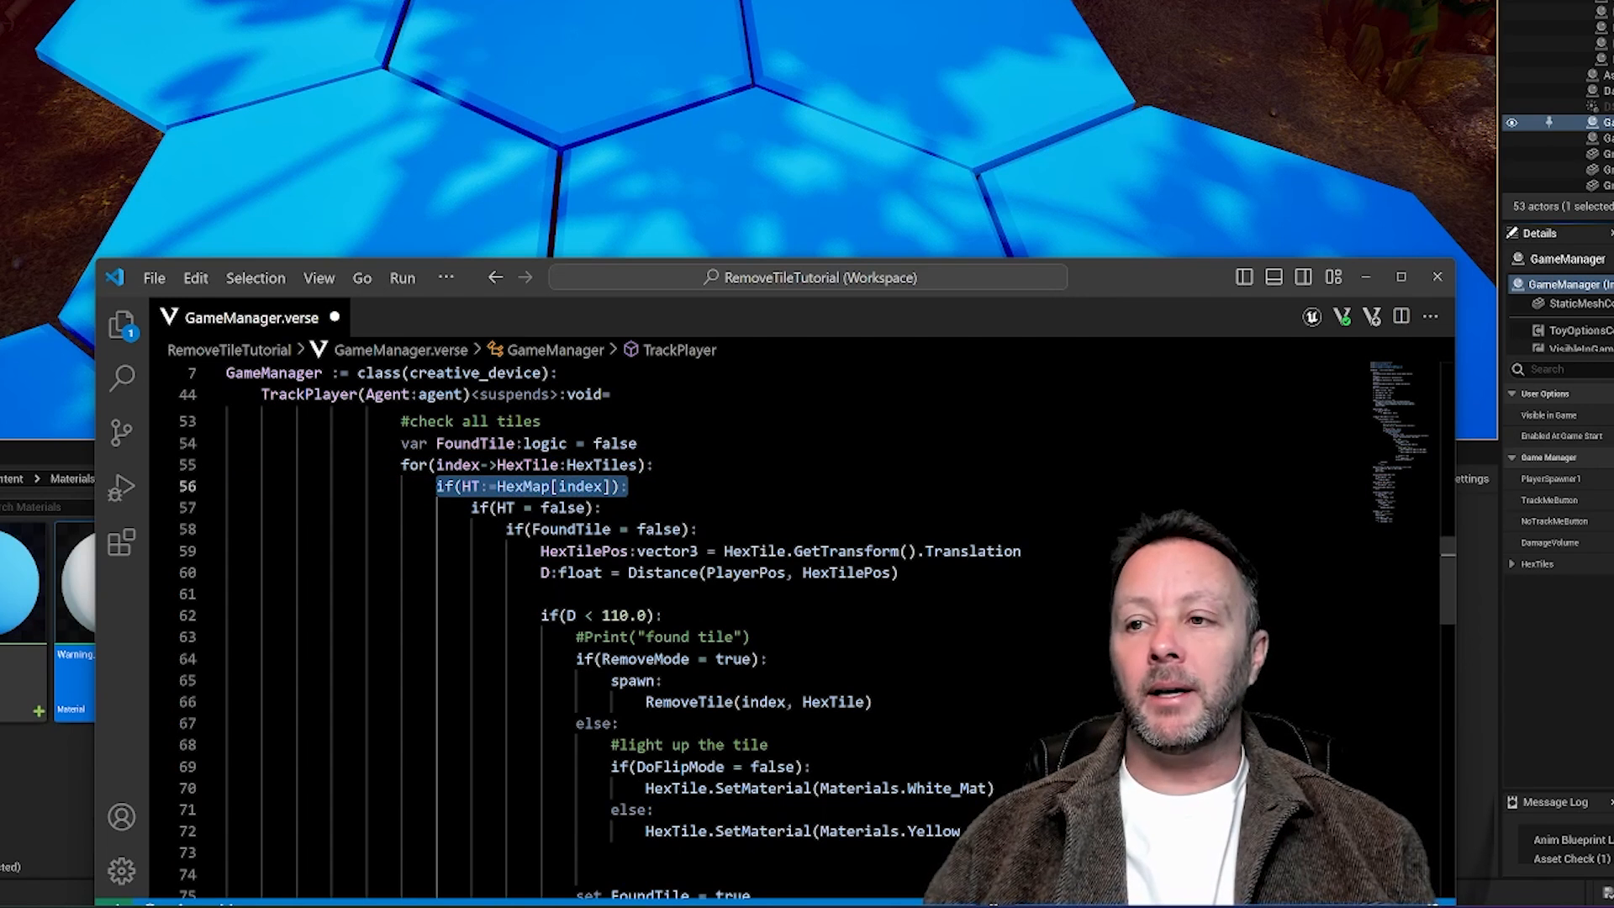
{"action": "double_click", "coordinate": [523, 485]}
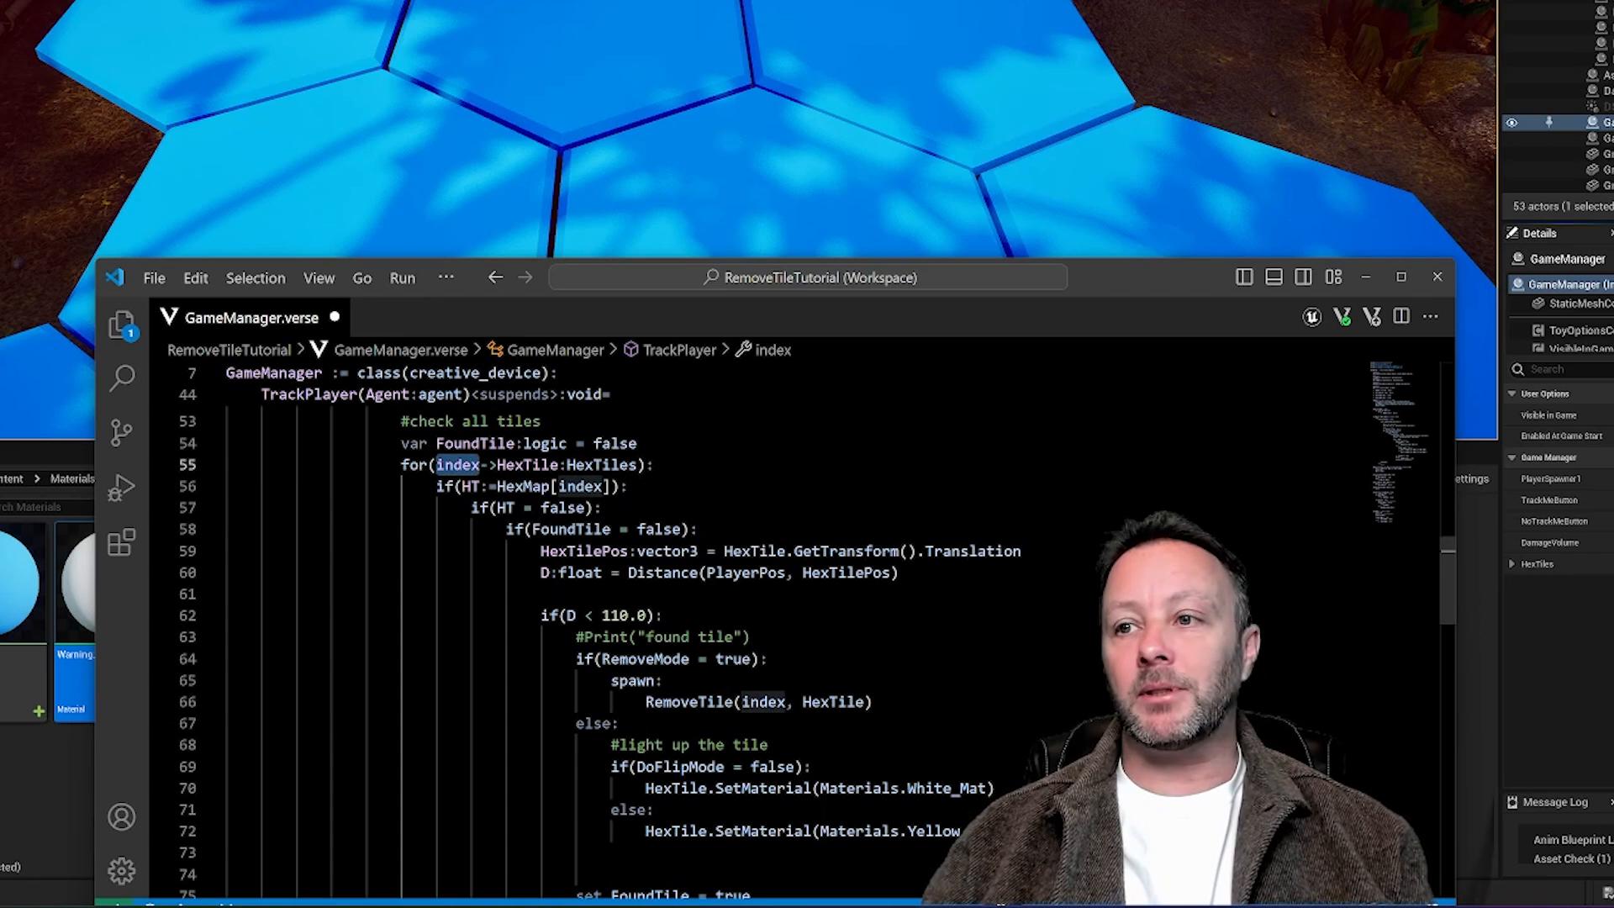
{"action": "mouse_move", "coordinate": [580, 486]}
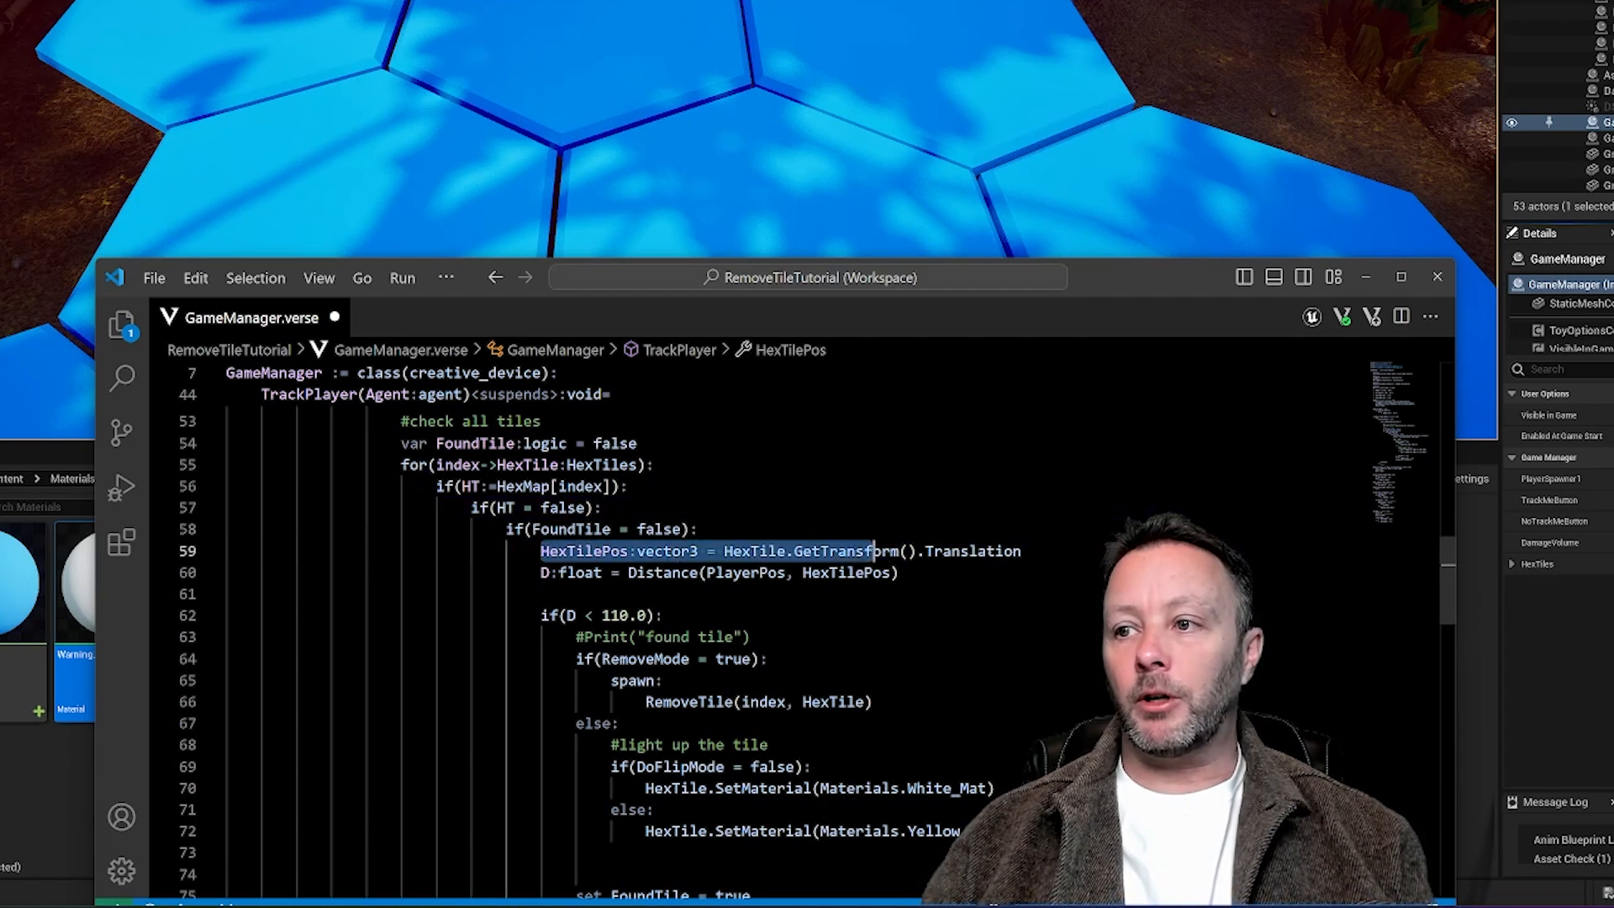
{"action": "mouse_move", "coordinate": [669, 552]}
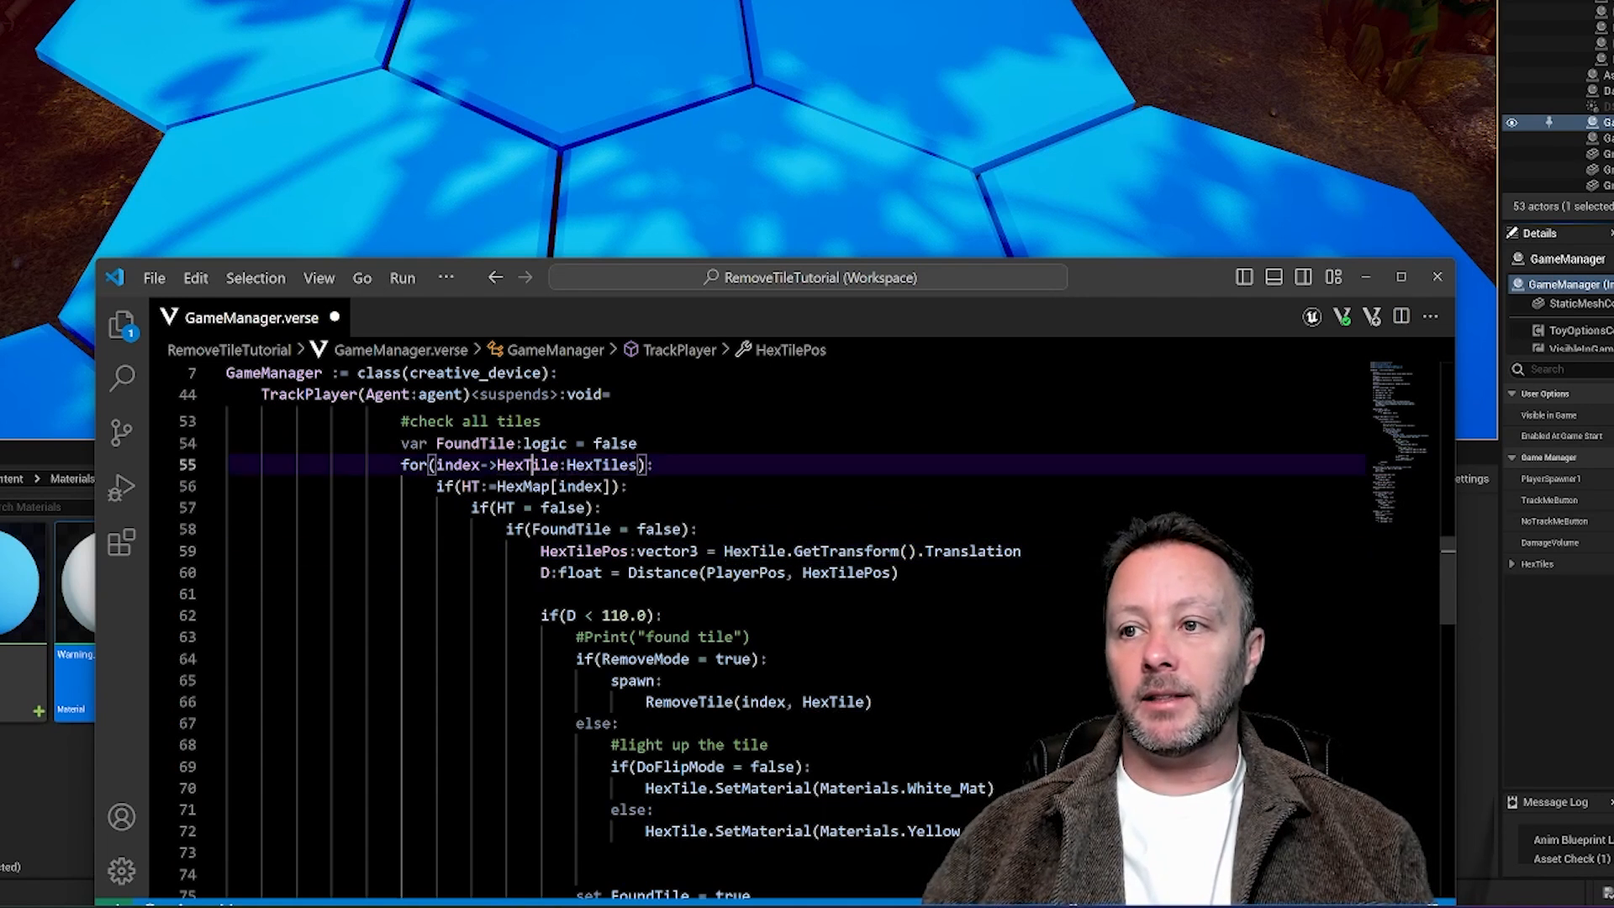
{"action": "double_click", "coordinate": [602, 464]}
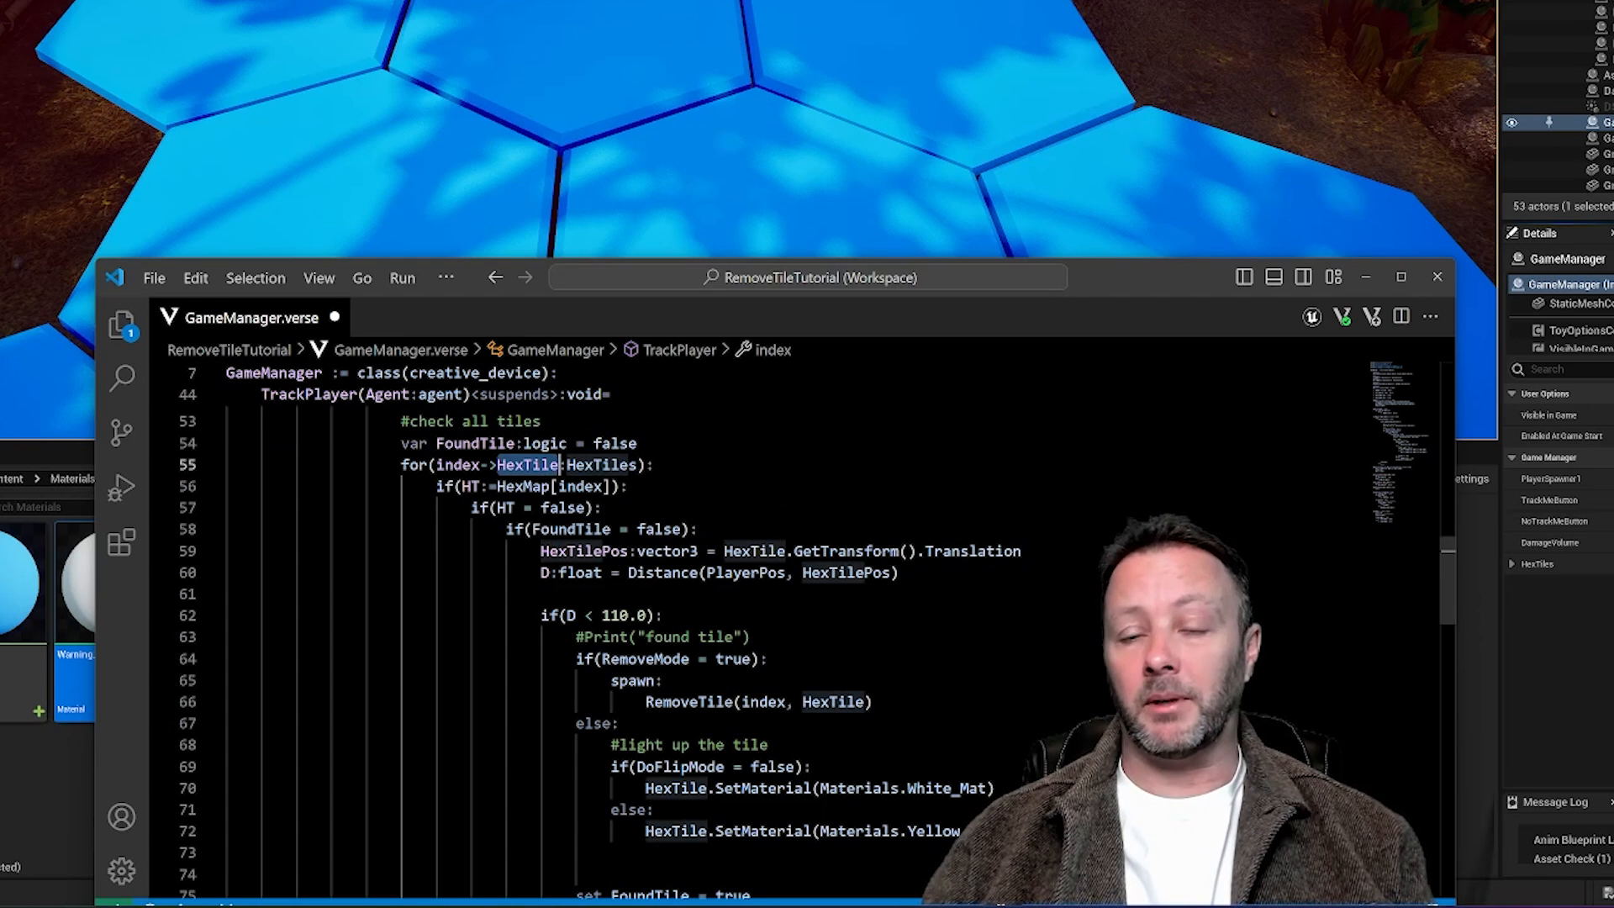
{"action": "left_click", "coordinate": [575, 572]}
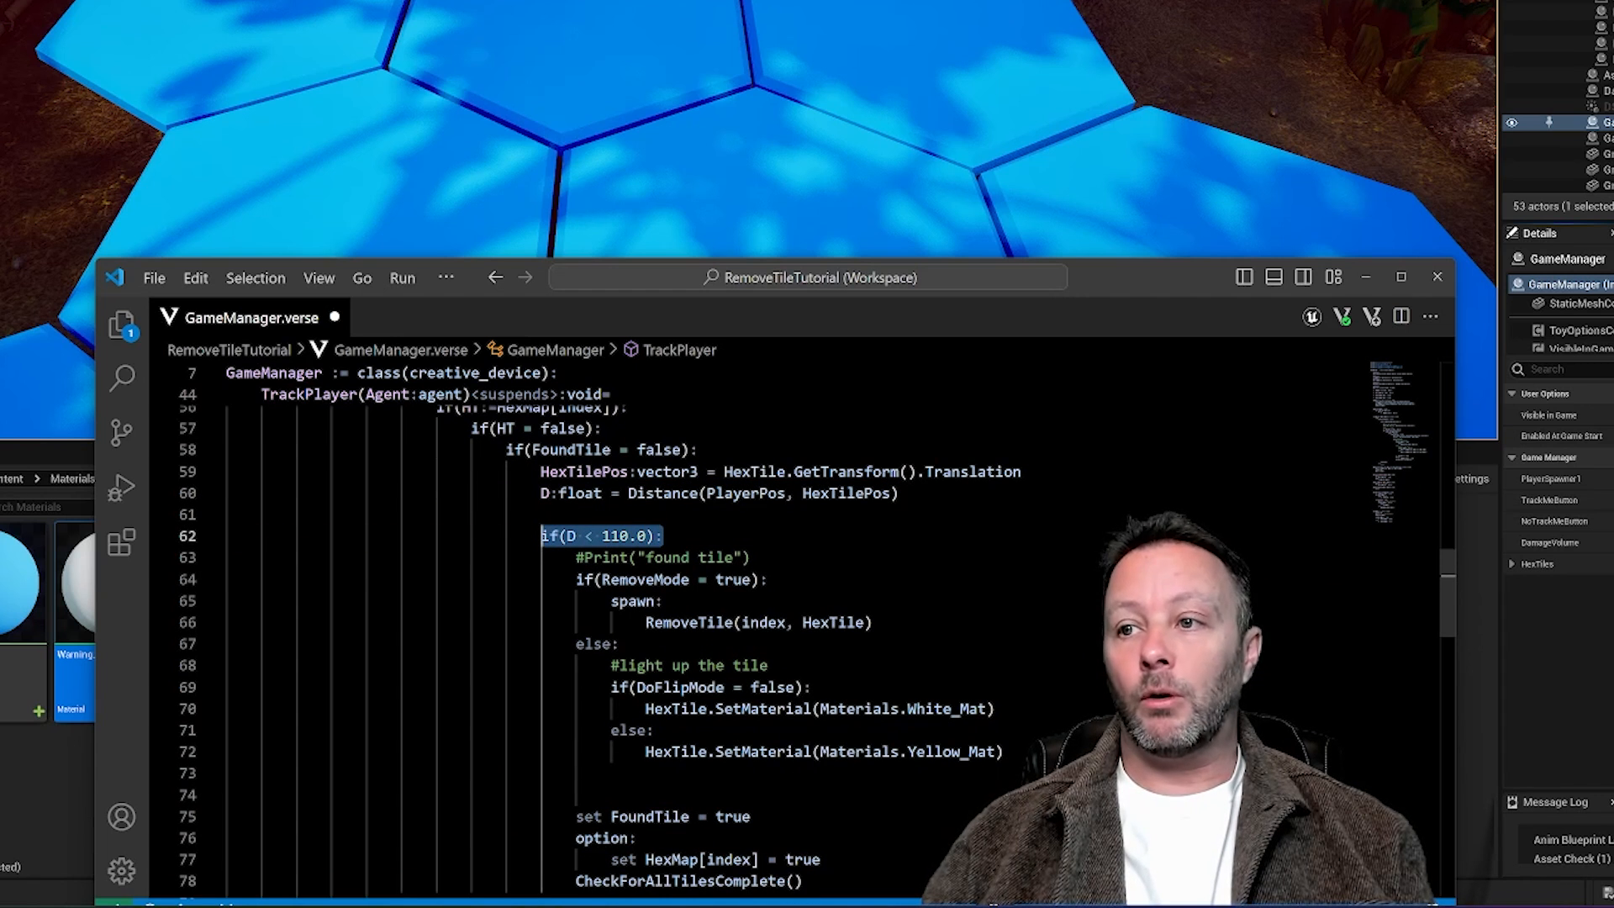
{"action": "left_click", "coordinate": [669, 578]}
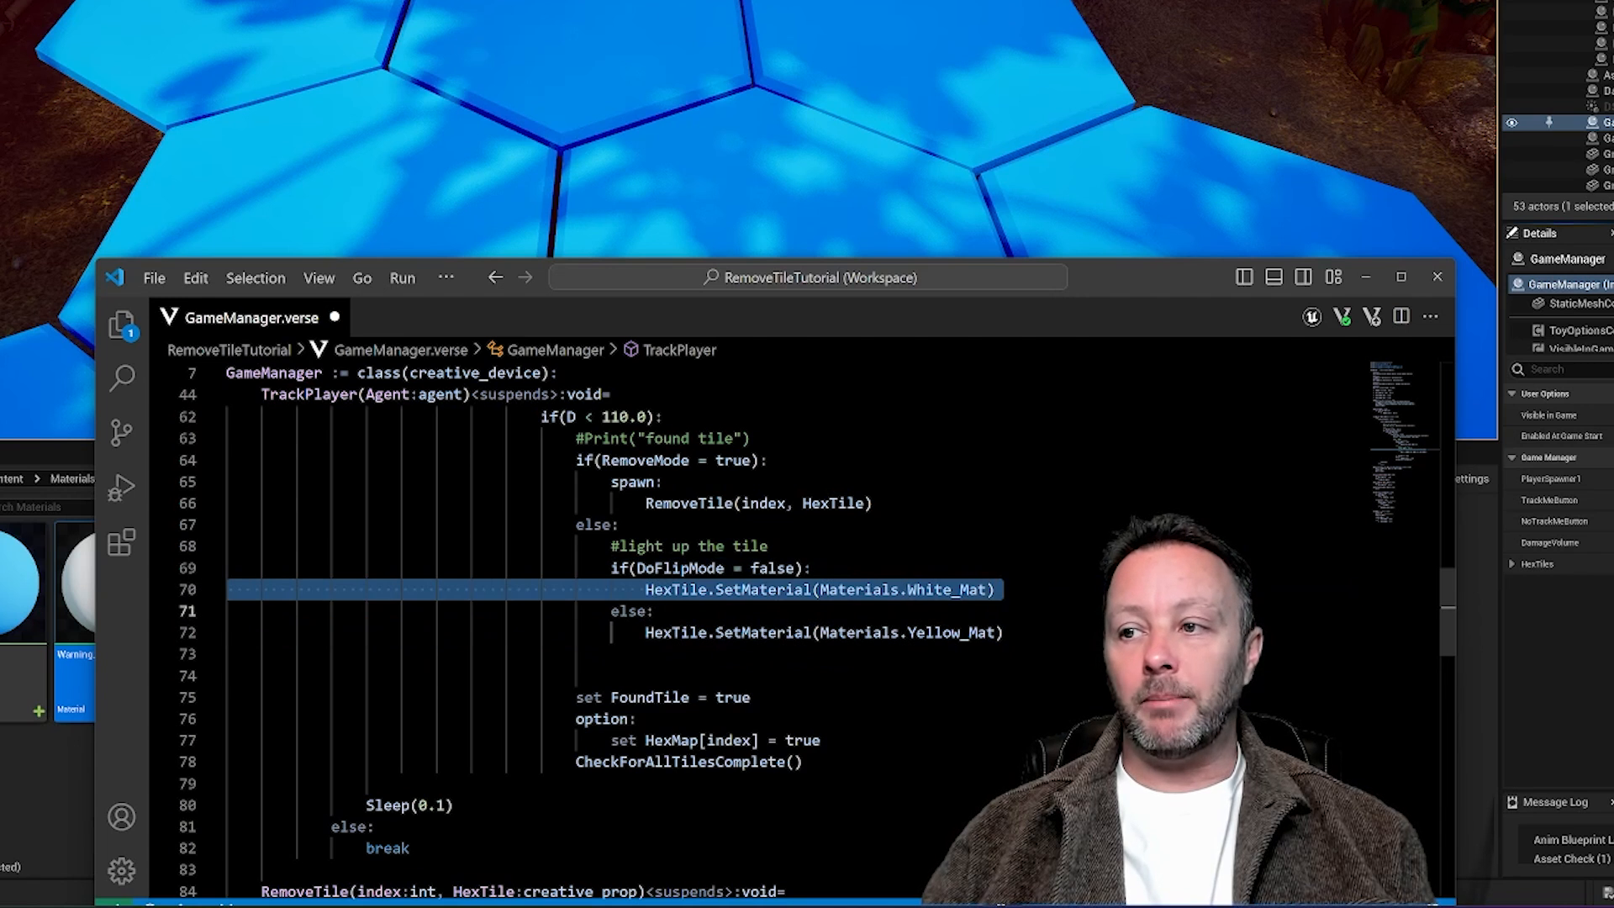
{"action": "double_click", "coordinate": [951, 632]}
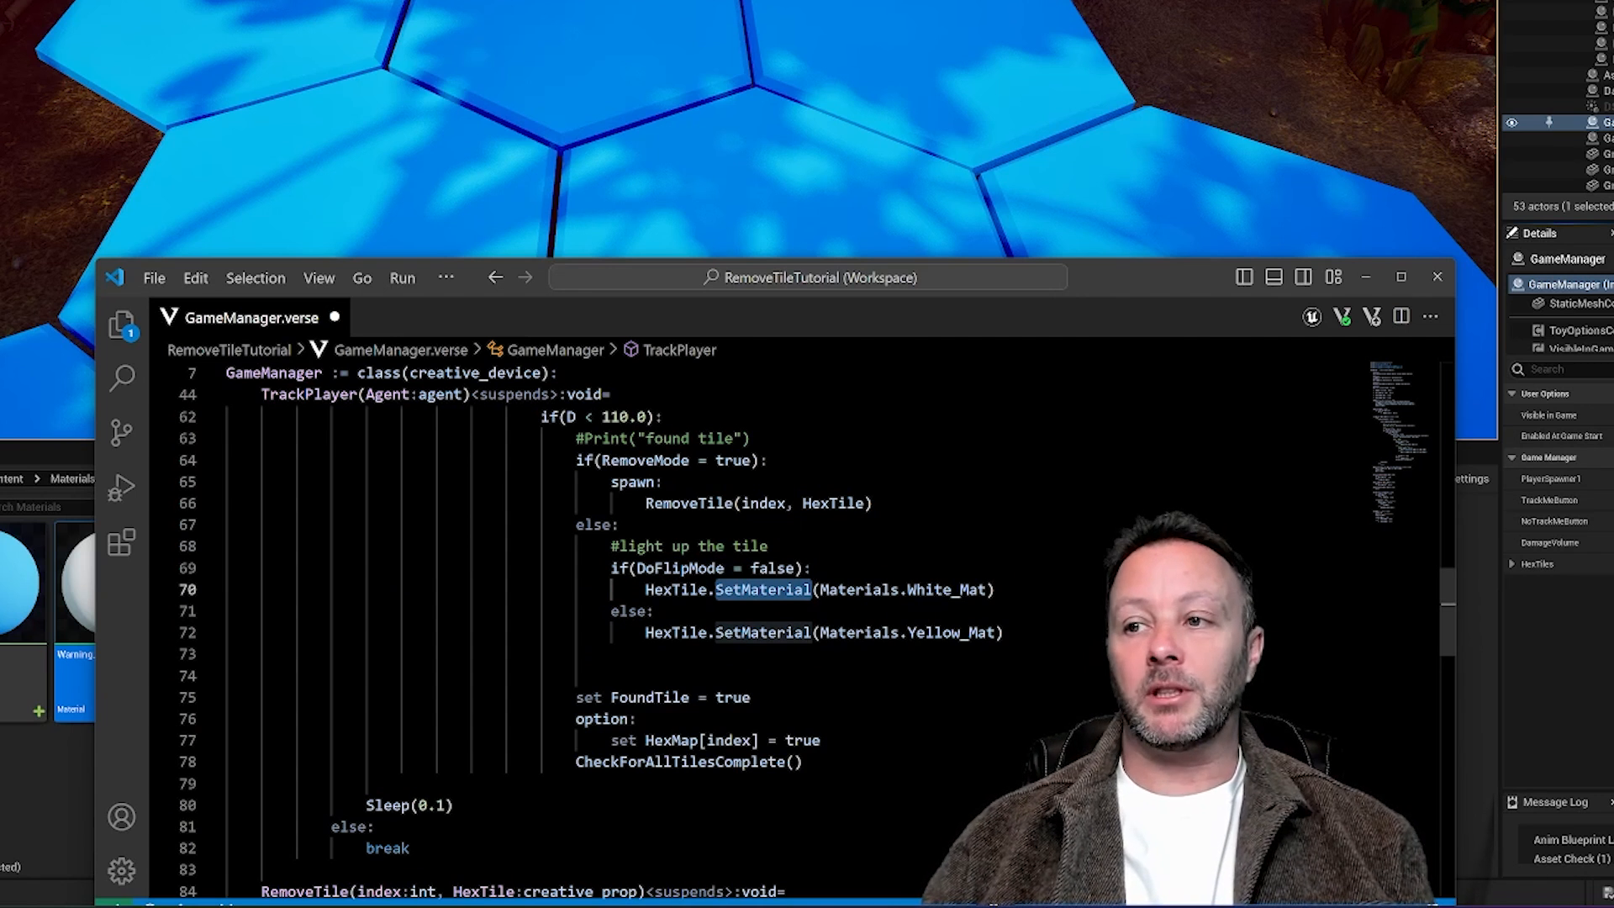
{"action": "double_click", "coordinate": [674, 589]}
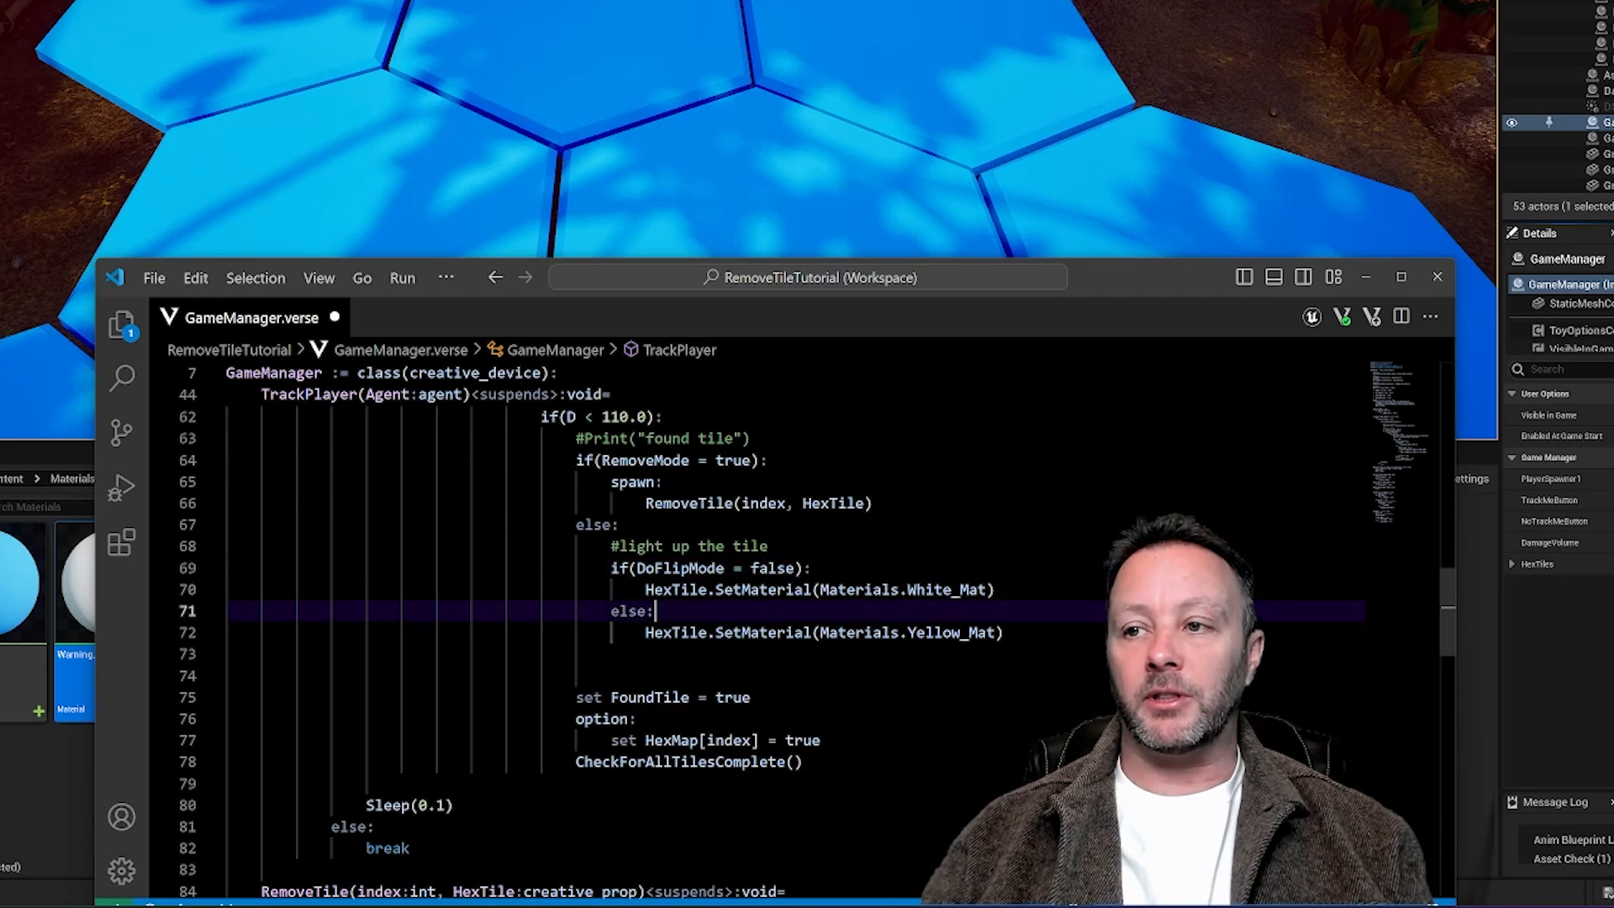
{"action": "scroll", "scroll_direction": "down", "scroll_amount": 3}
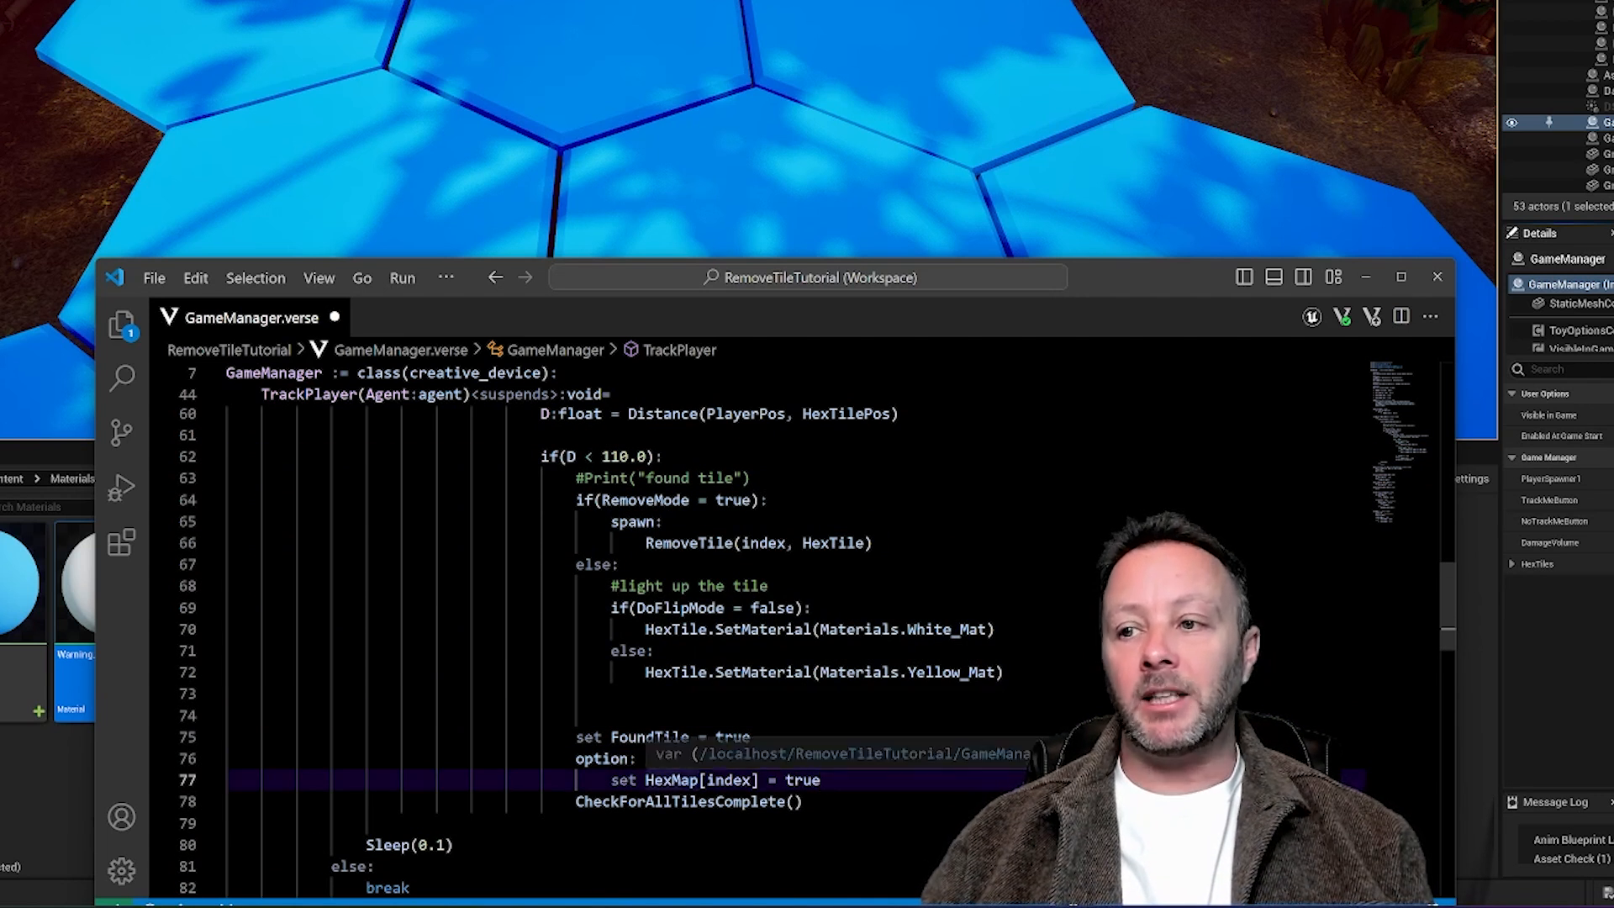
{"action": "double_click", "coordinate": [804, 780]}
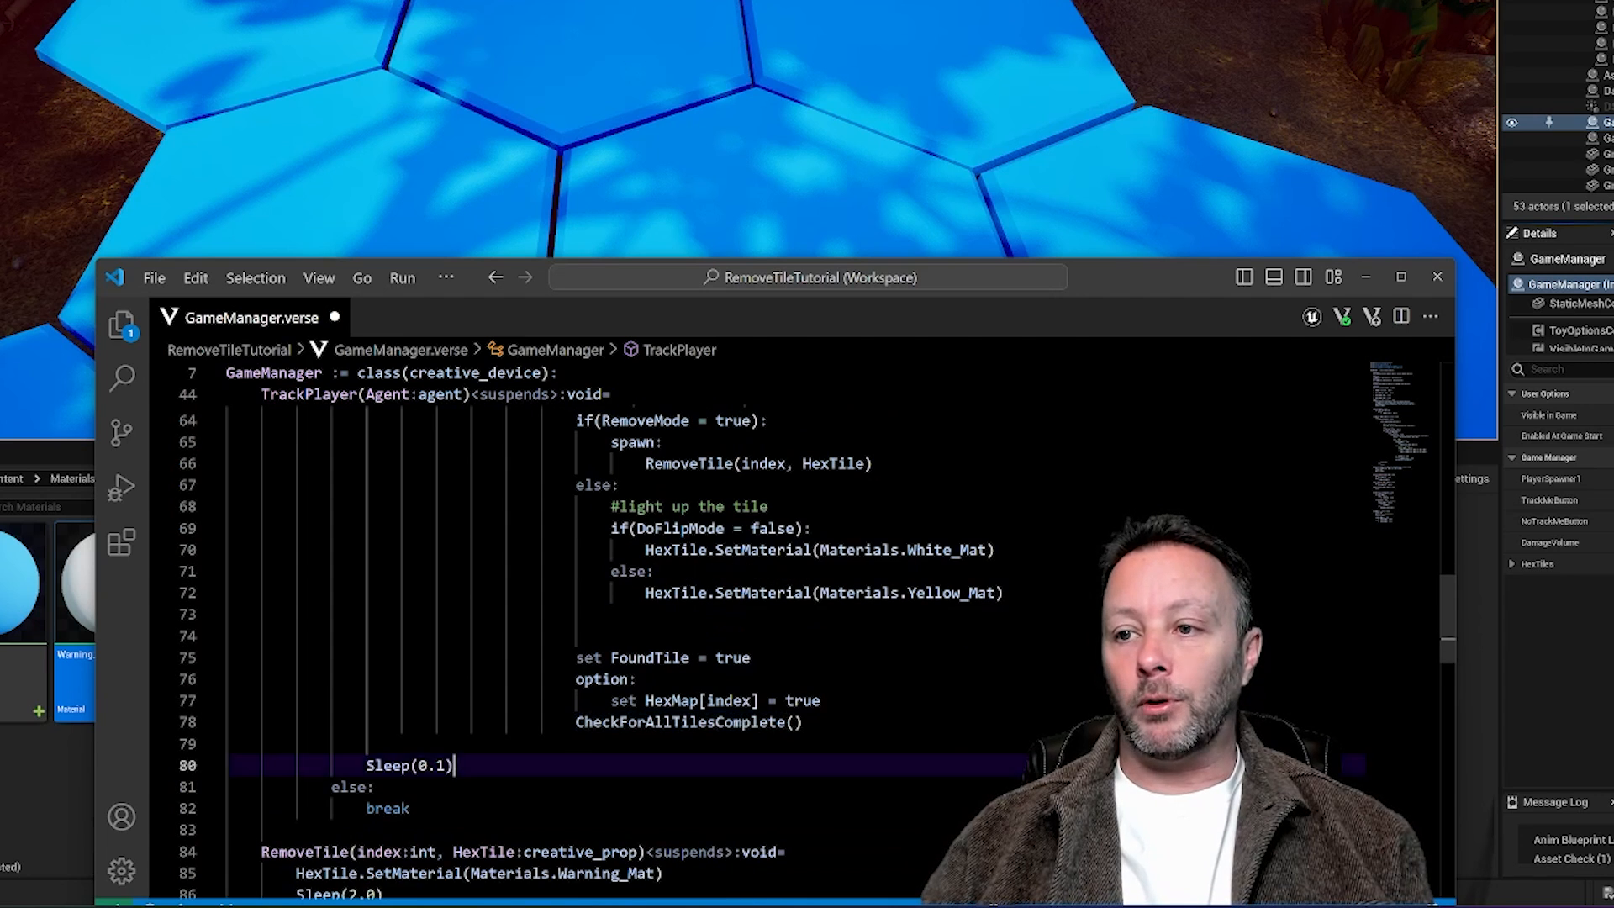
{"action": "double_click", "coordinate": [407, 765]}
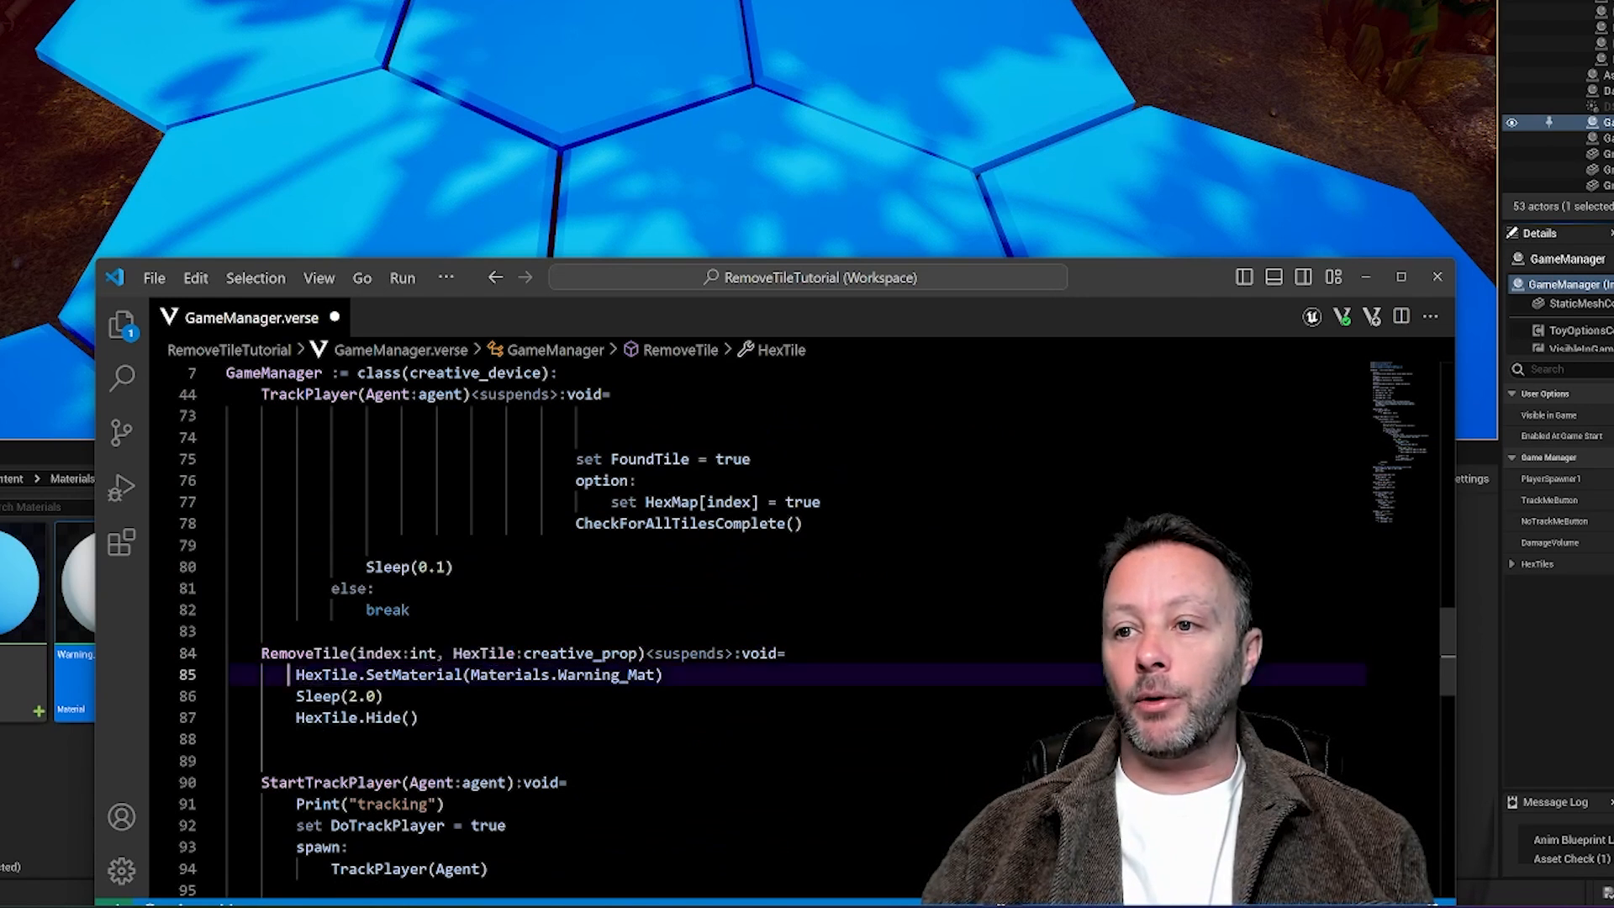
{"action": "double_click", "coordinate": [476, 674]}
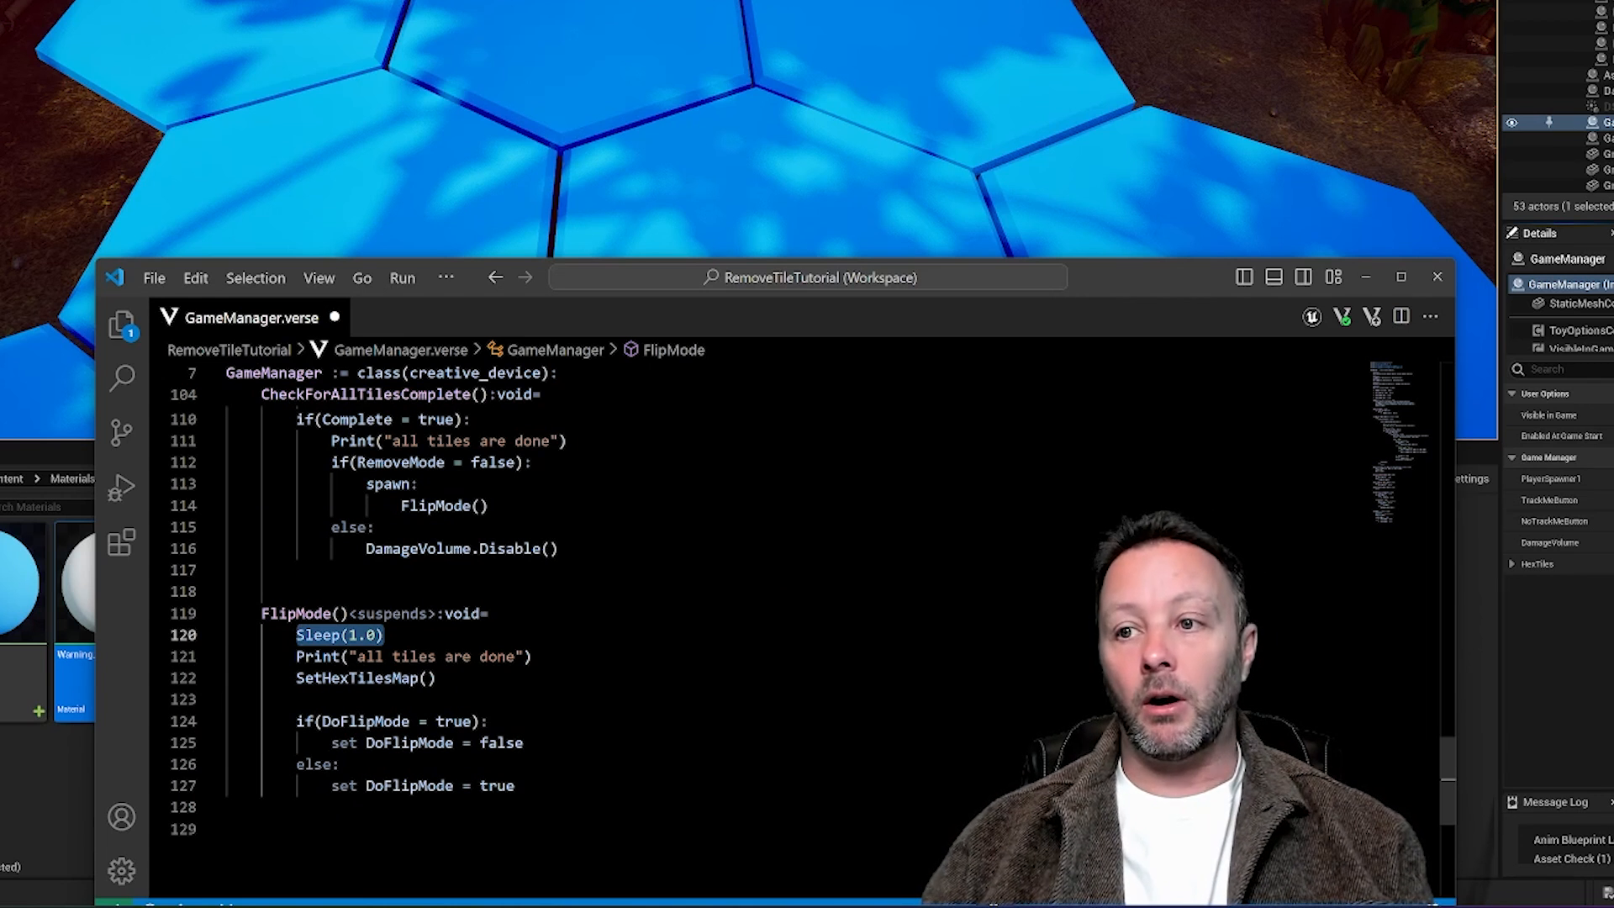
{"action": "left_click", "coordinate": [365, 678]}
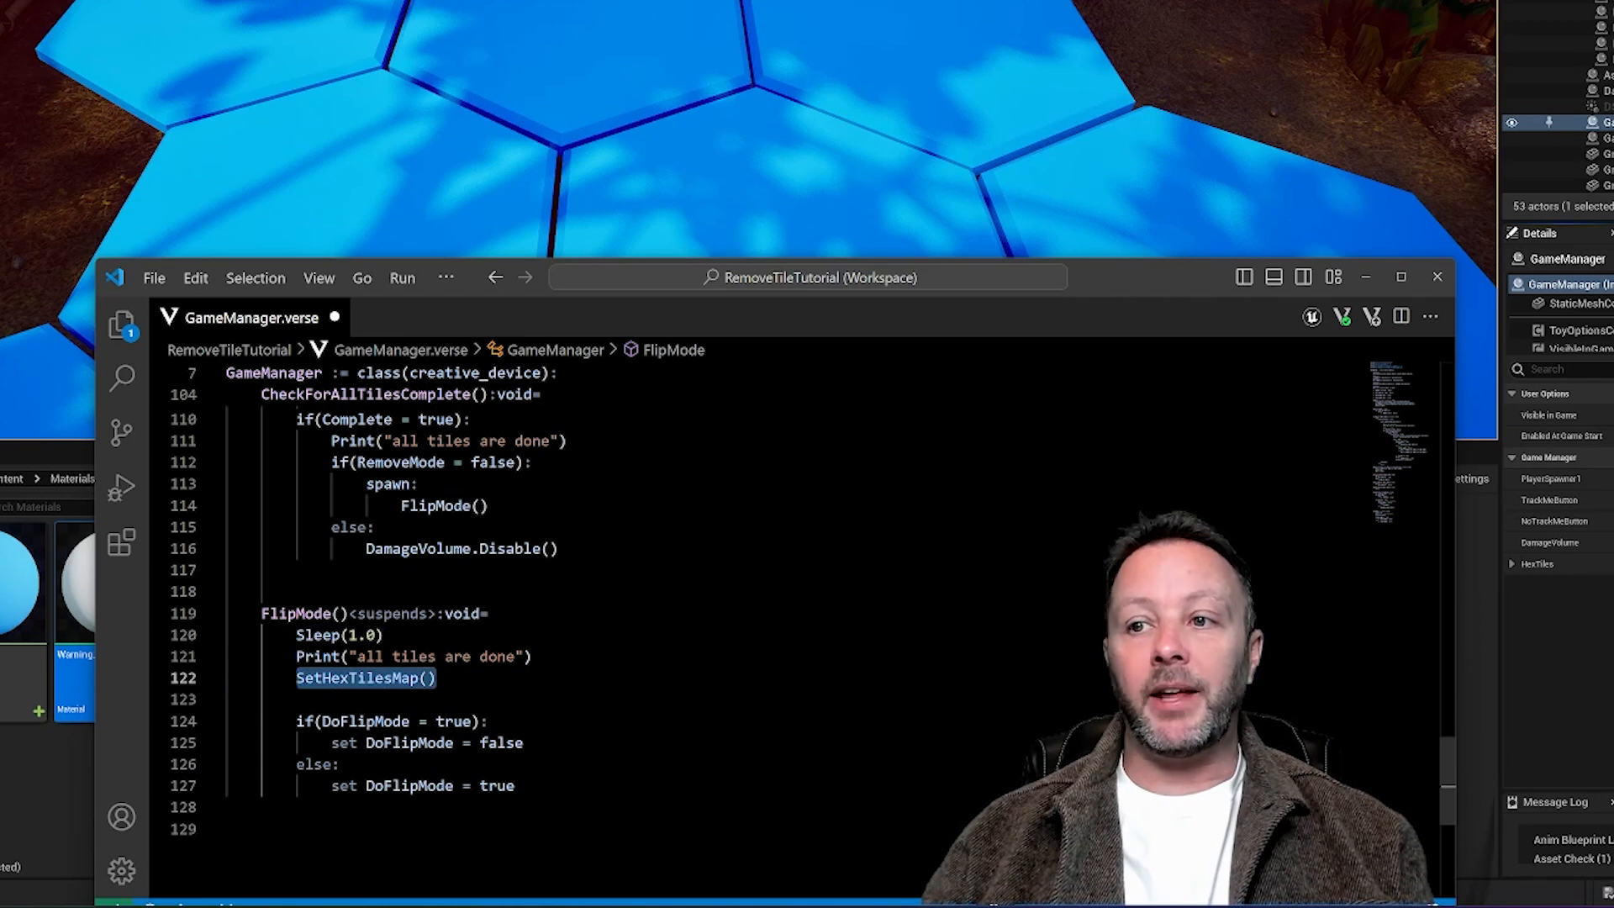